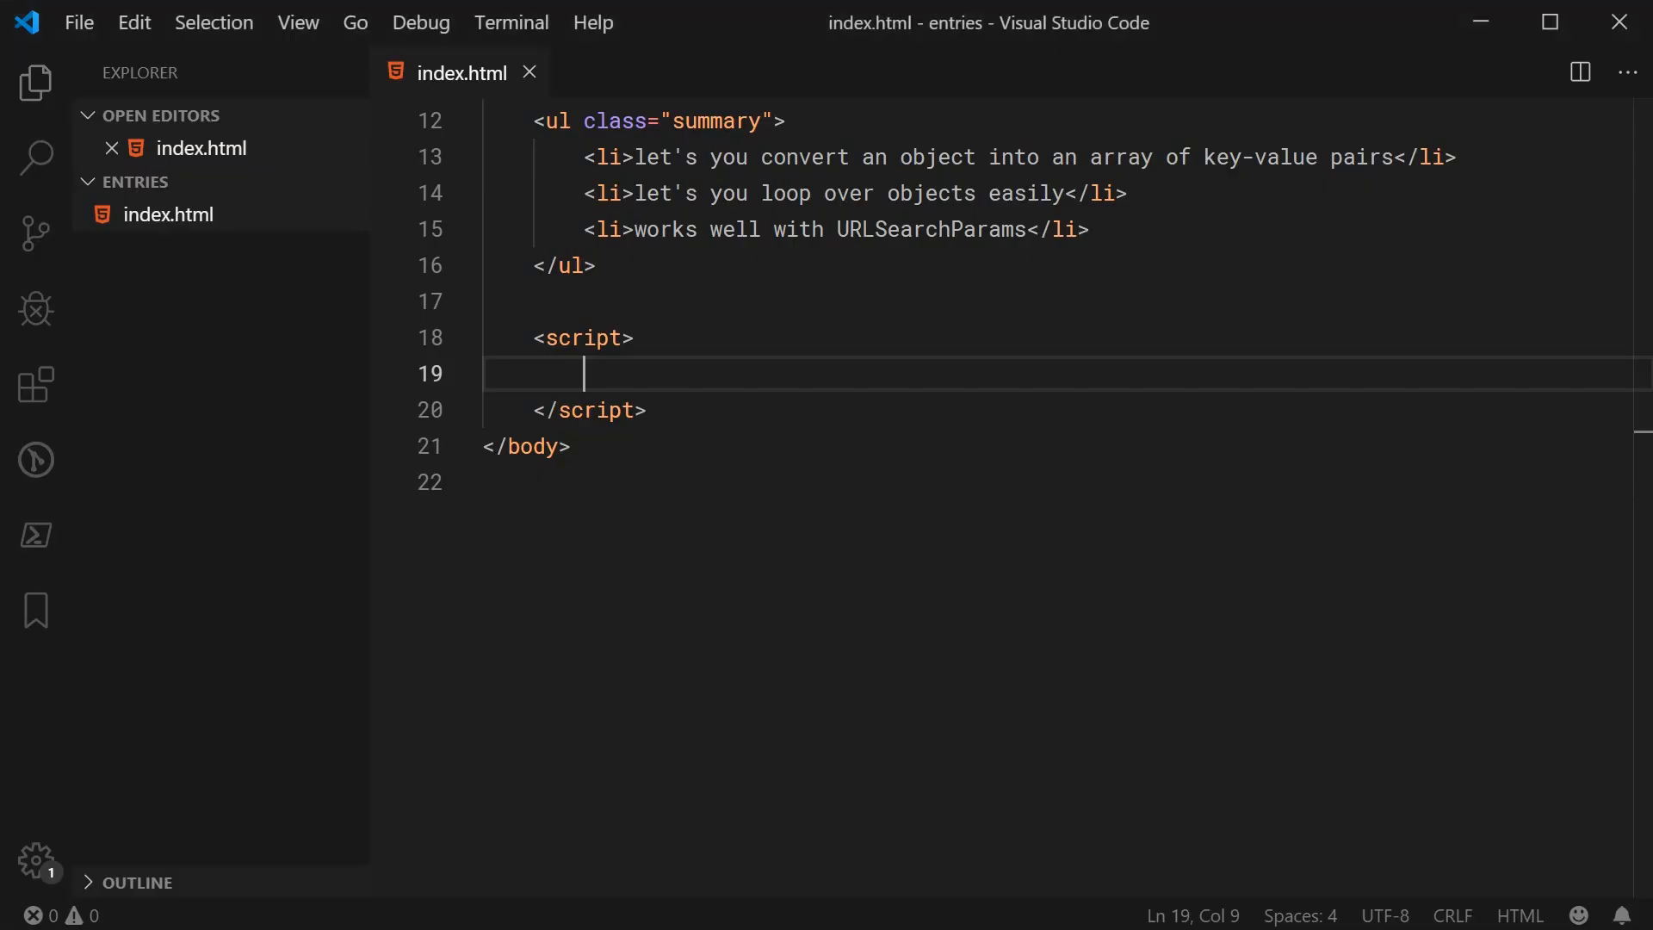
pyautogui.moveTo(651, 436)
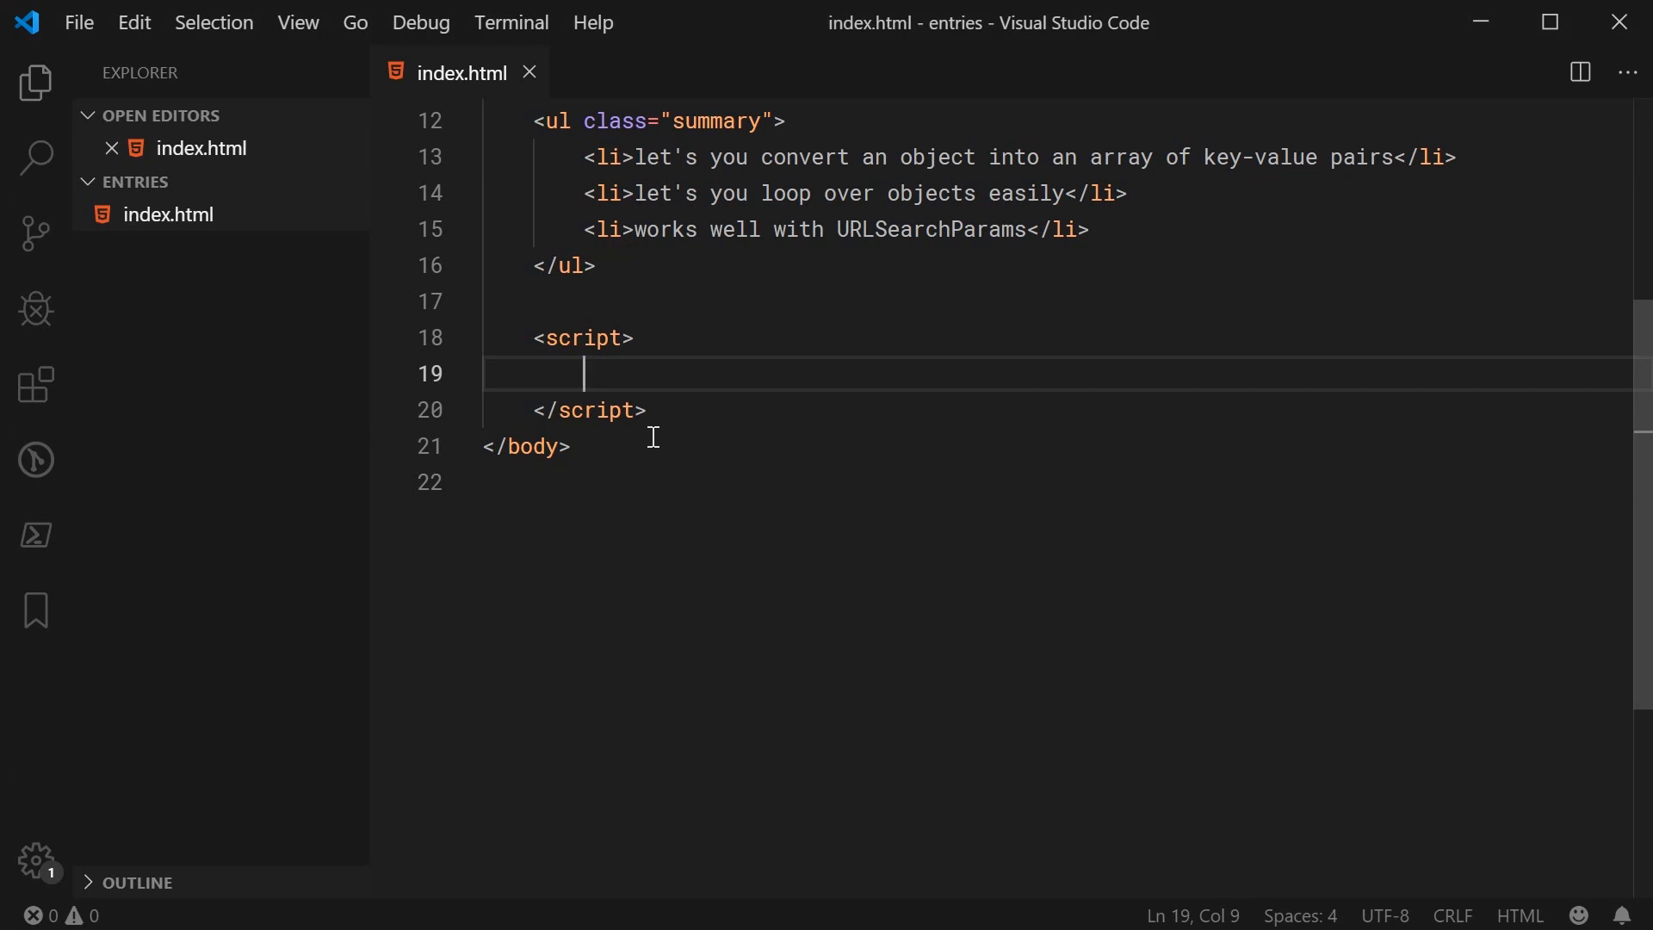
# Write const person = { name: "Dom", age: 29 }; in the script and save
pyautogui.write('con')
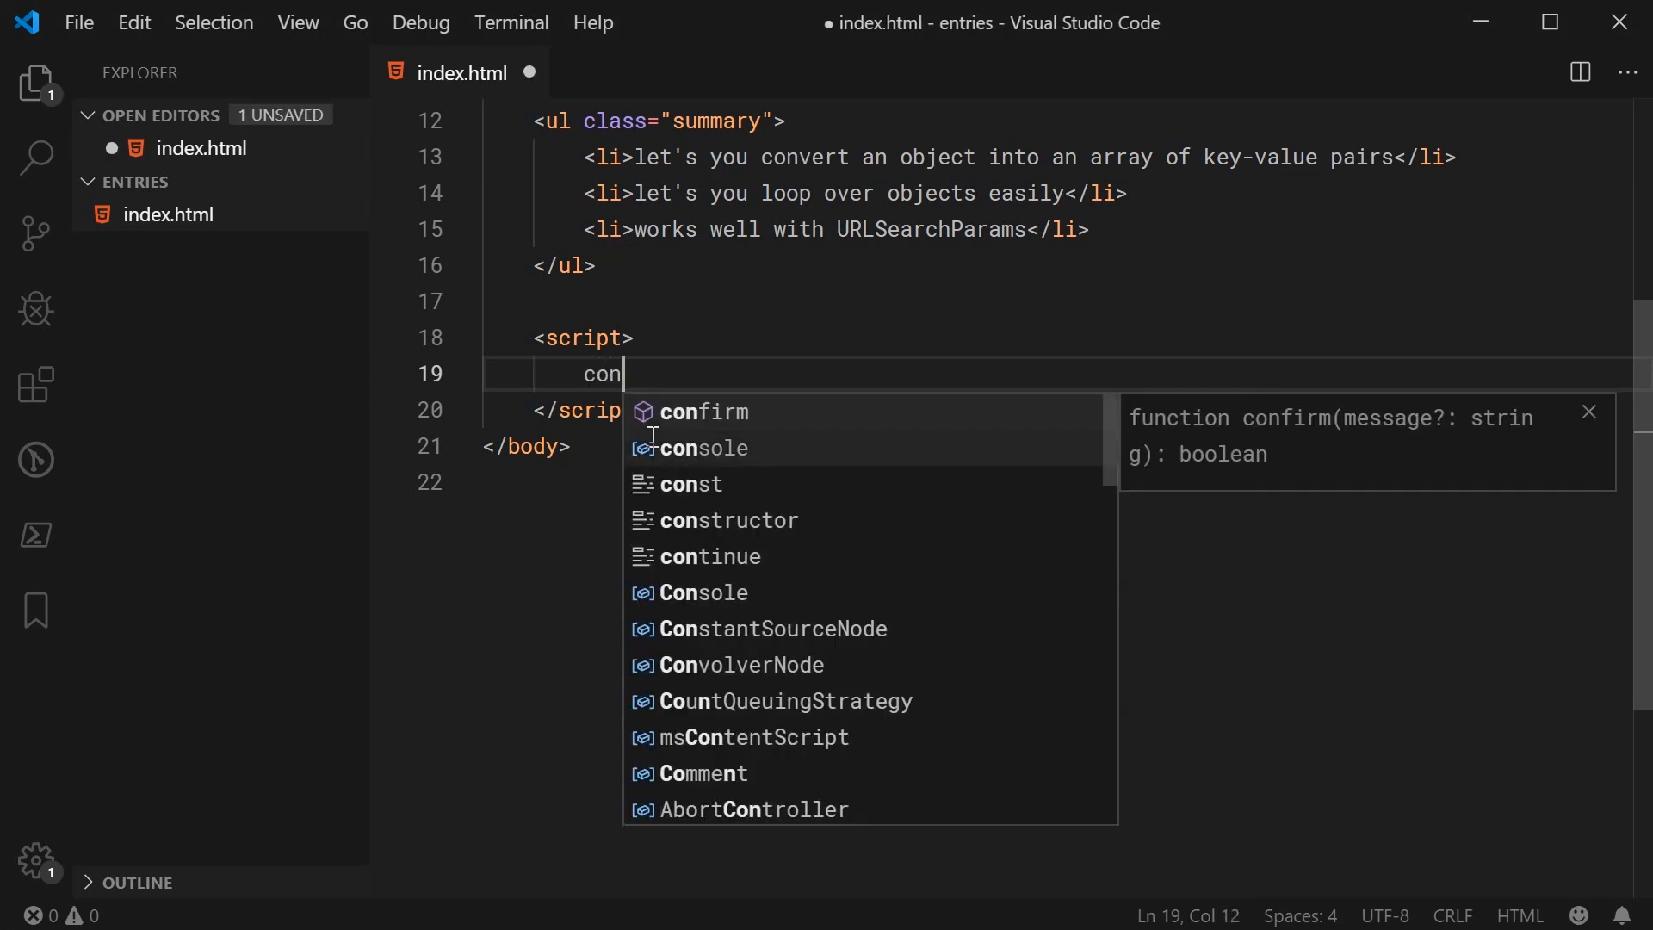
pyautogui.write('st person = {')
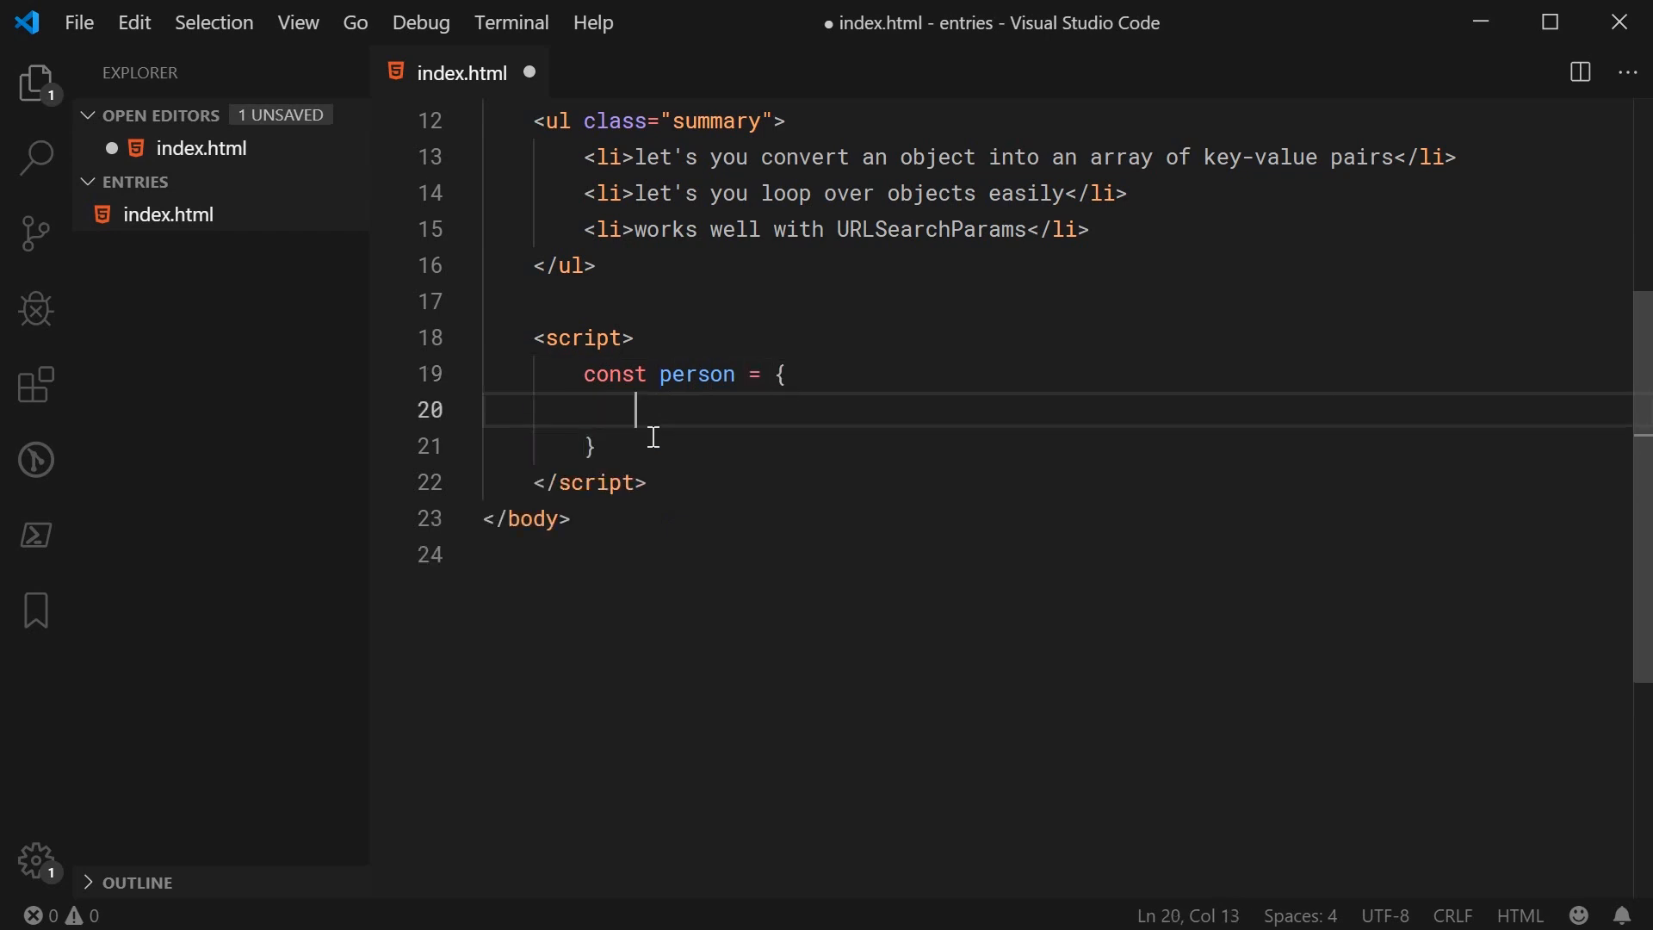
pyautogui.write(';')
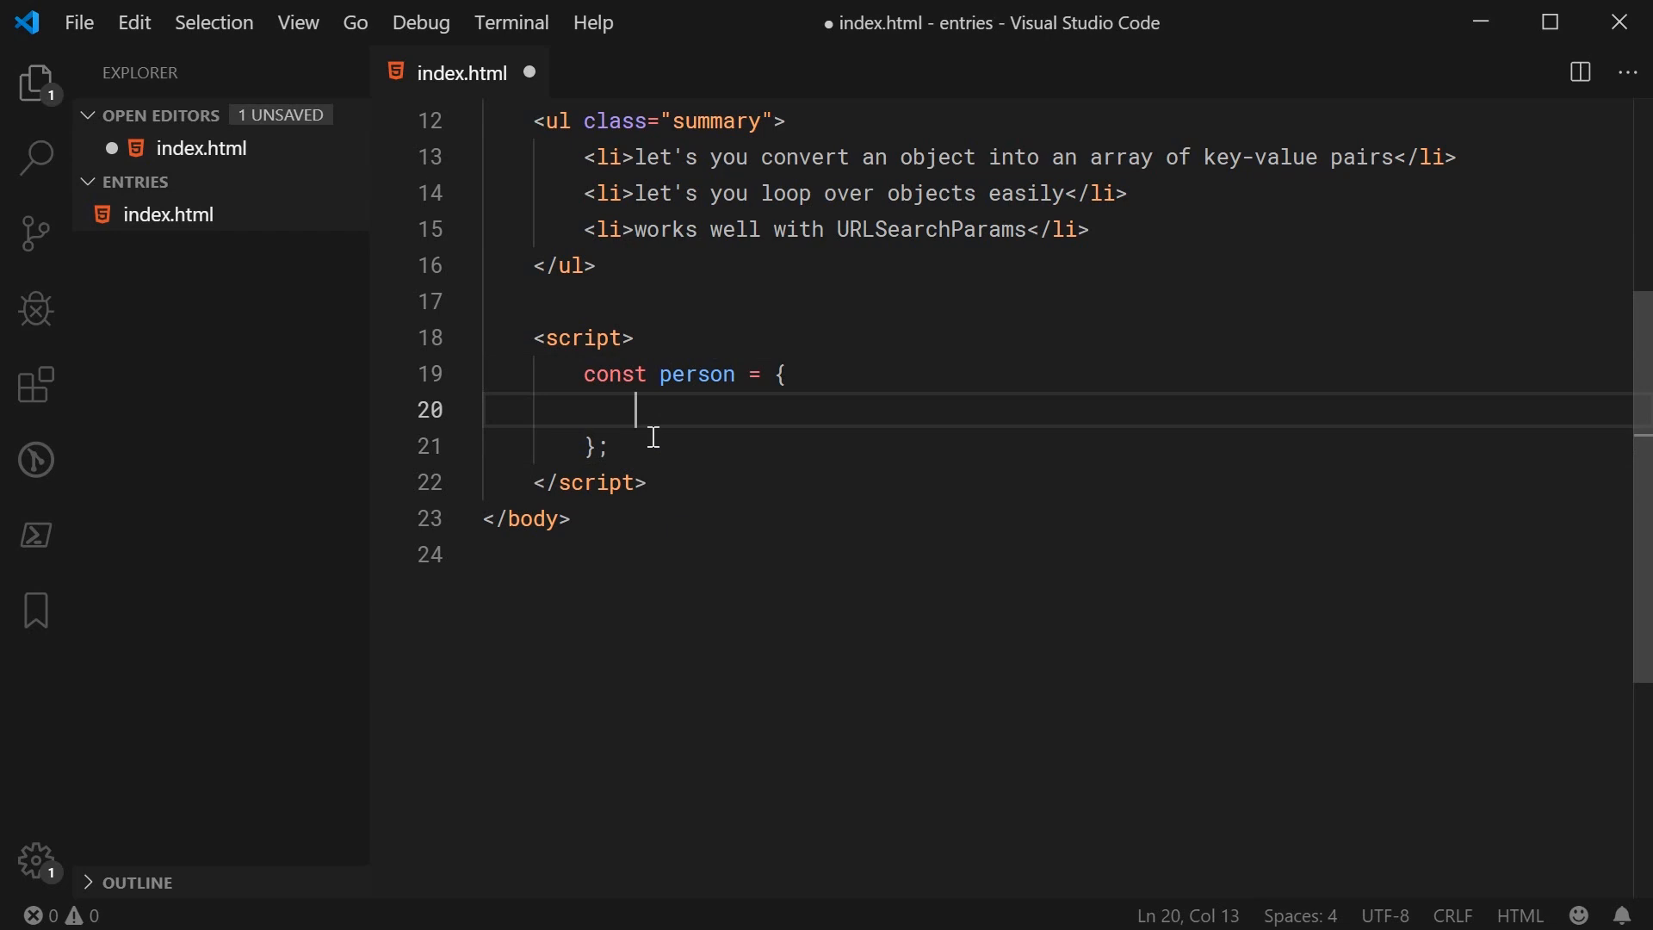
pyautogui.write('name: "DO"')
pyautogui.write('age')
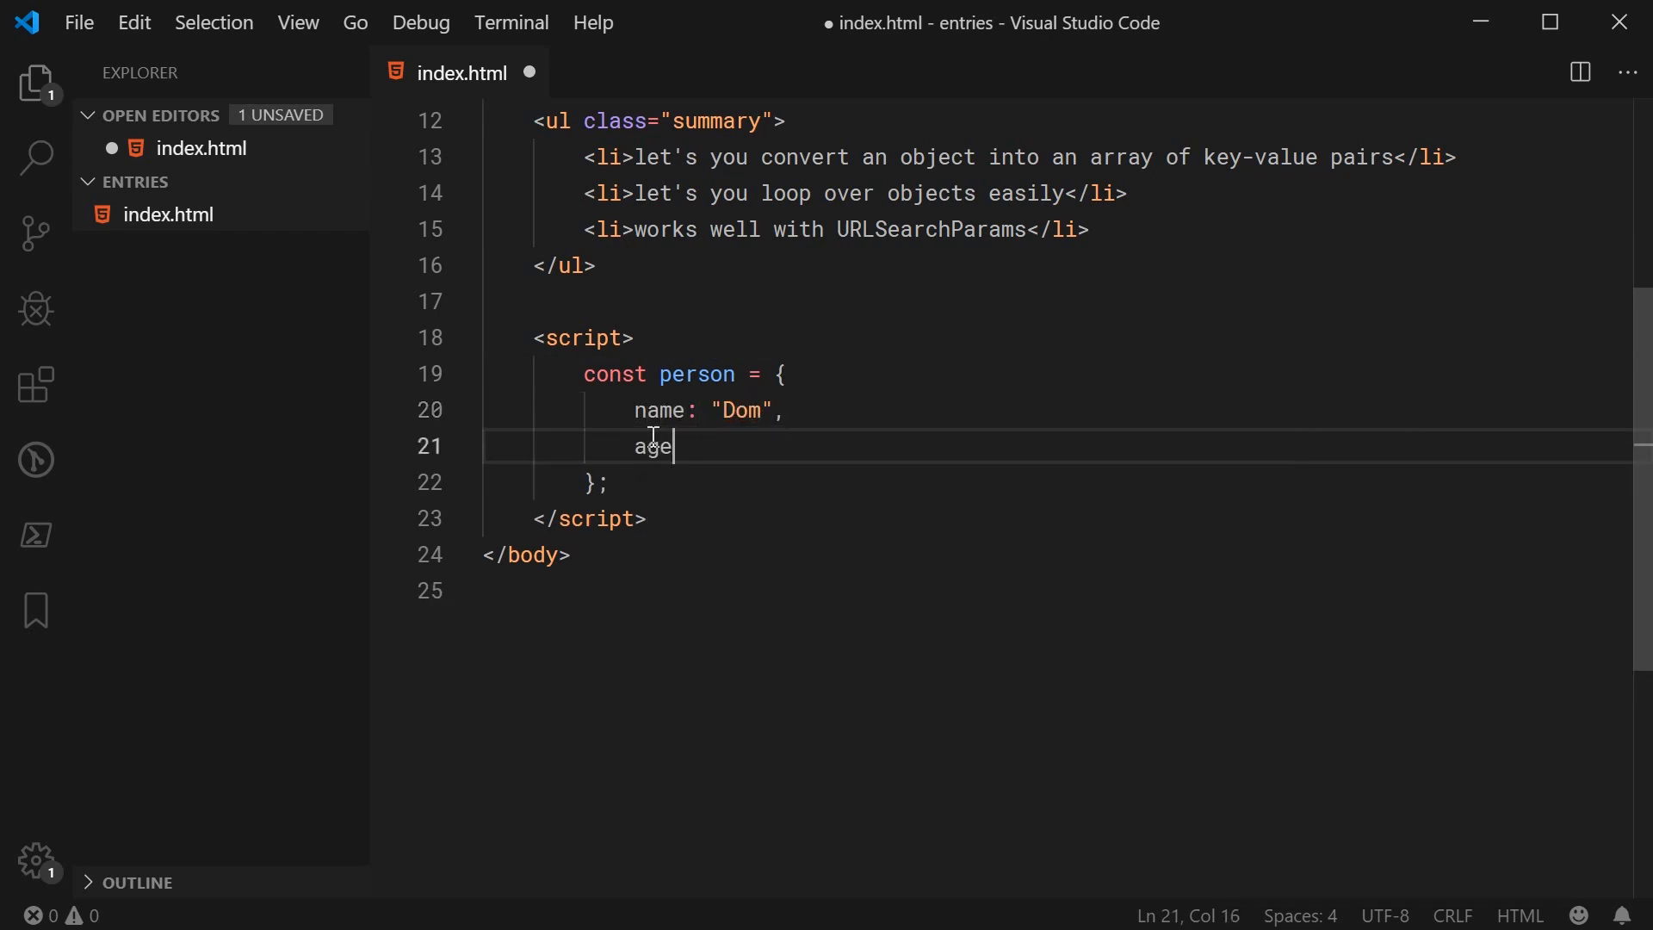
pyautogui.write(': 29')
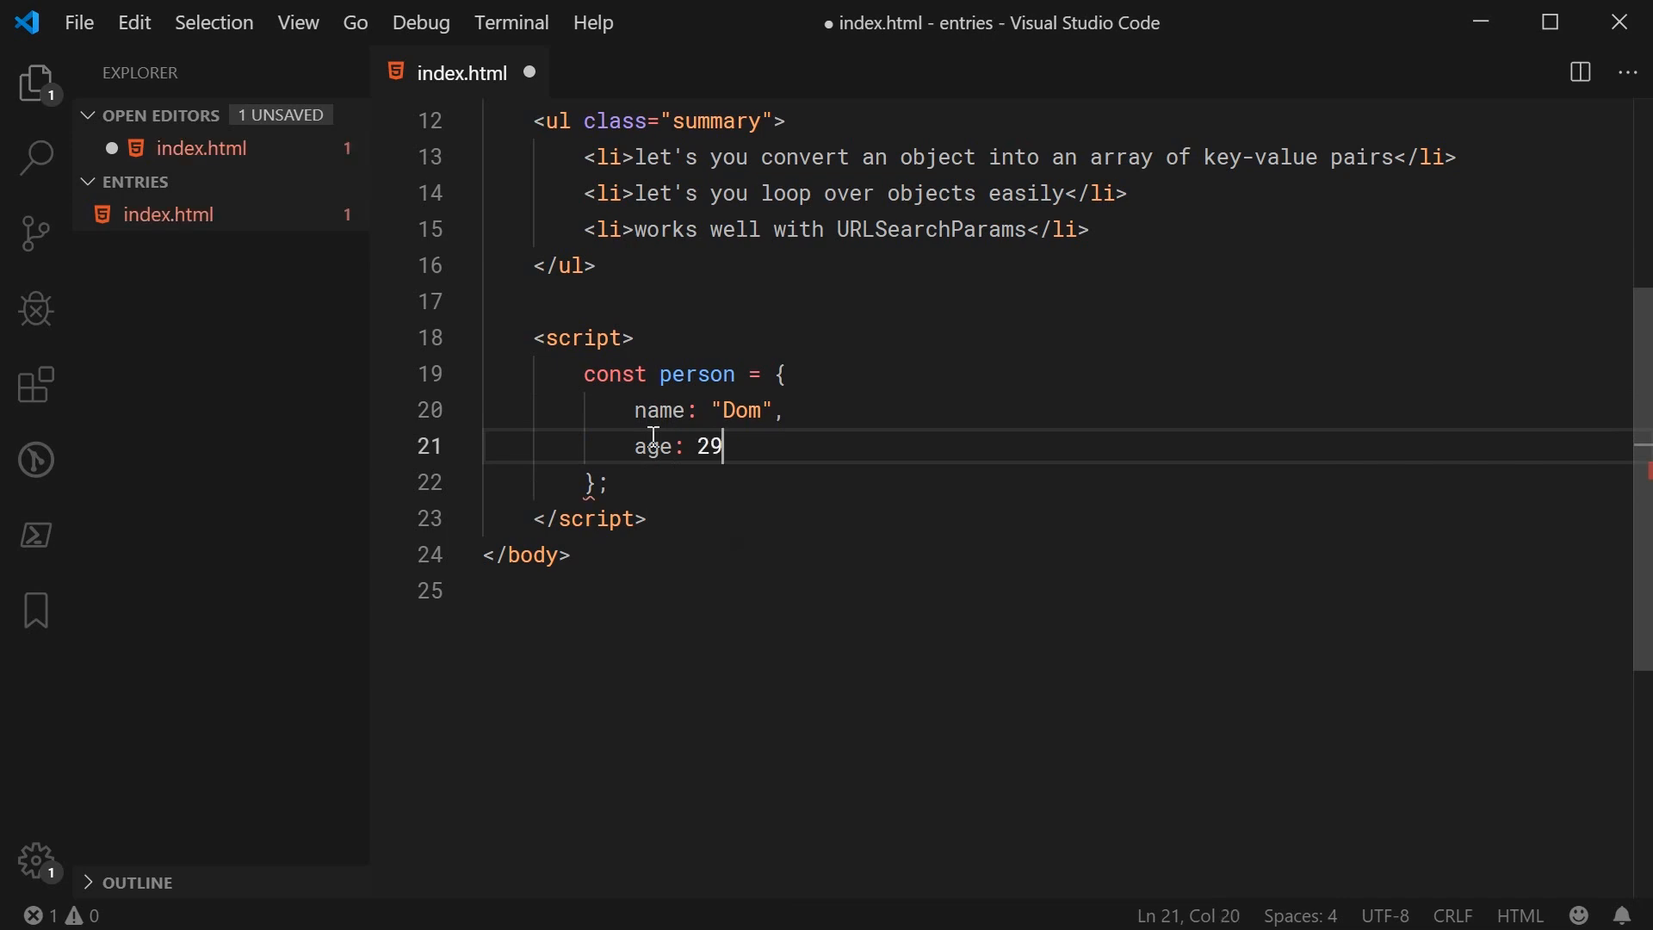
pyautogui.press('ctrl+s')
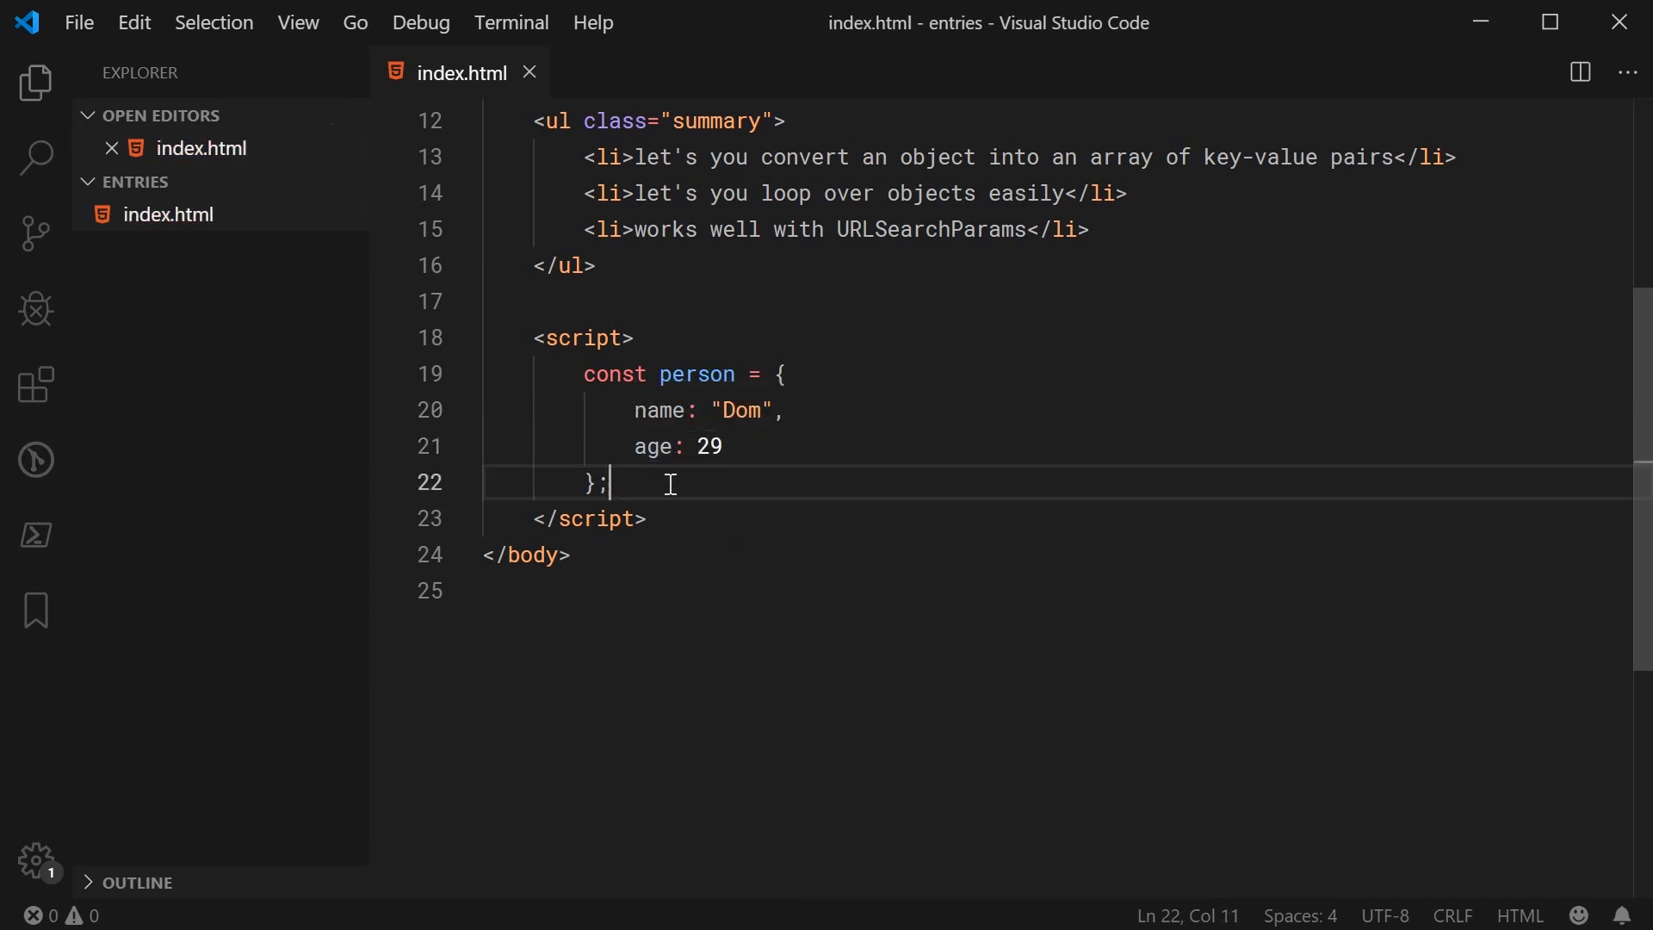
pyautogui.moveTo(725, 541)
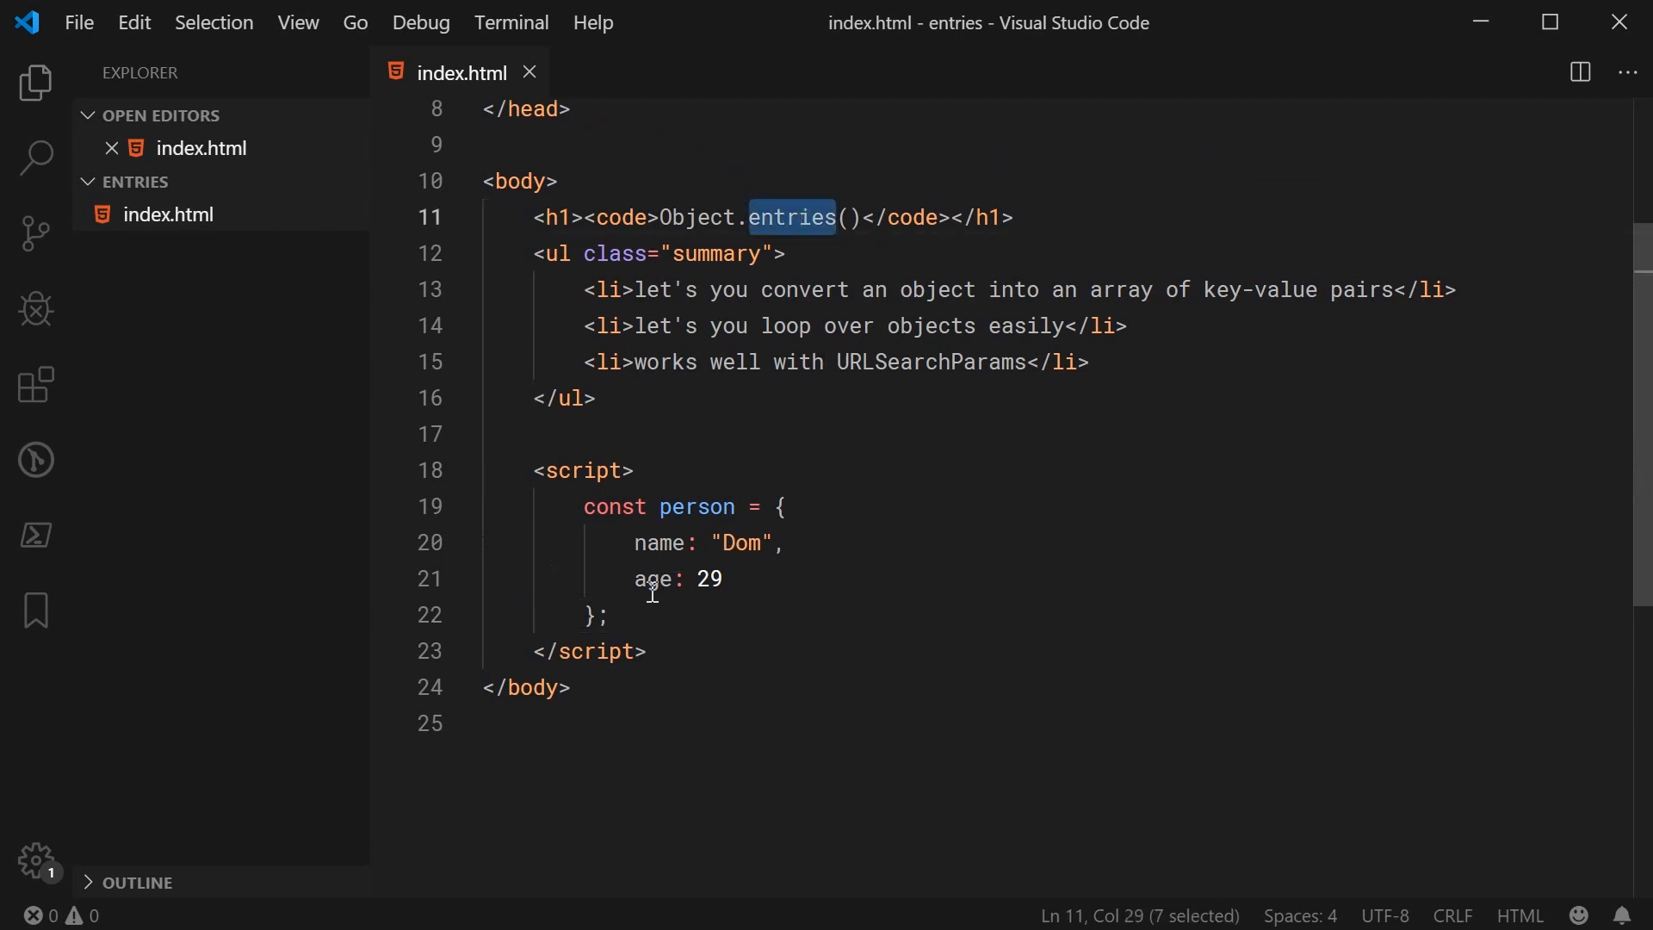
# Add console.log(Object.entries(person)); below the object and save
pyautogui.click(648, 615)
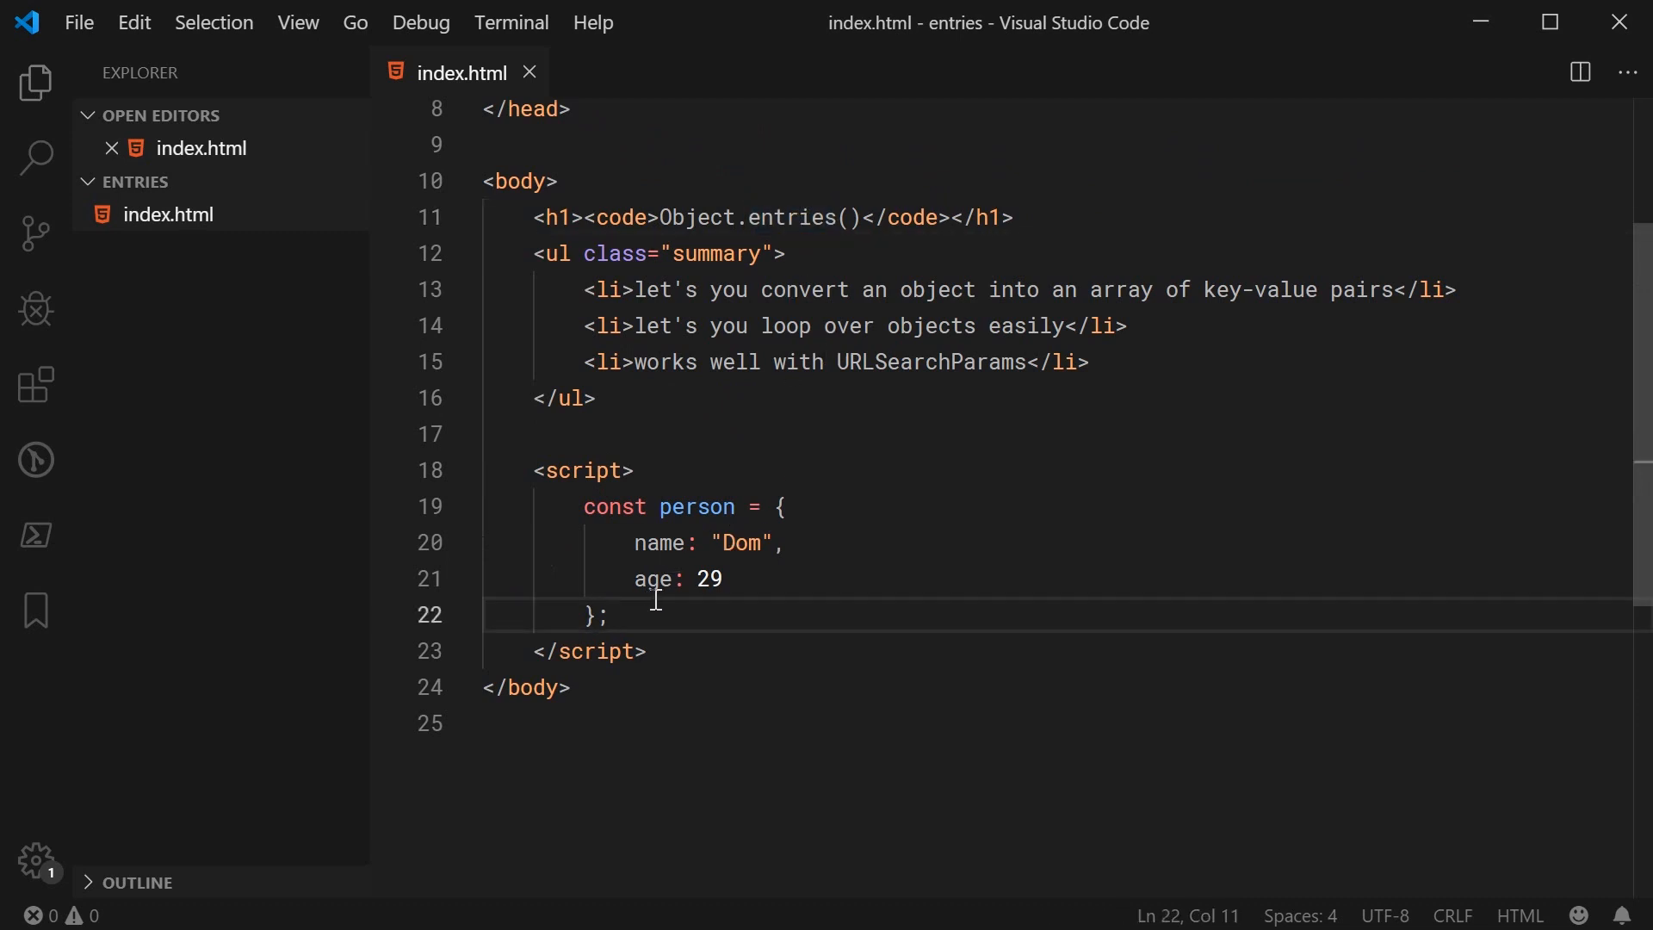
pyautogui.write('console.log(O')
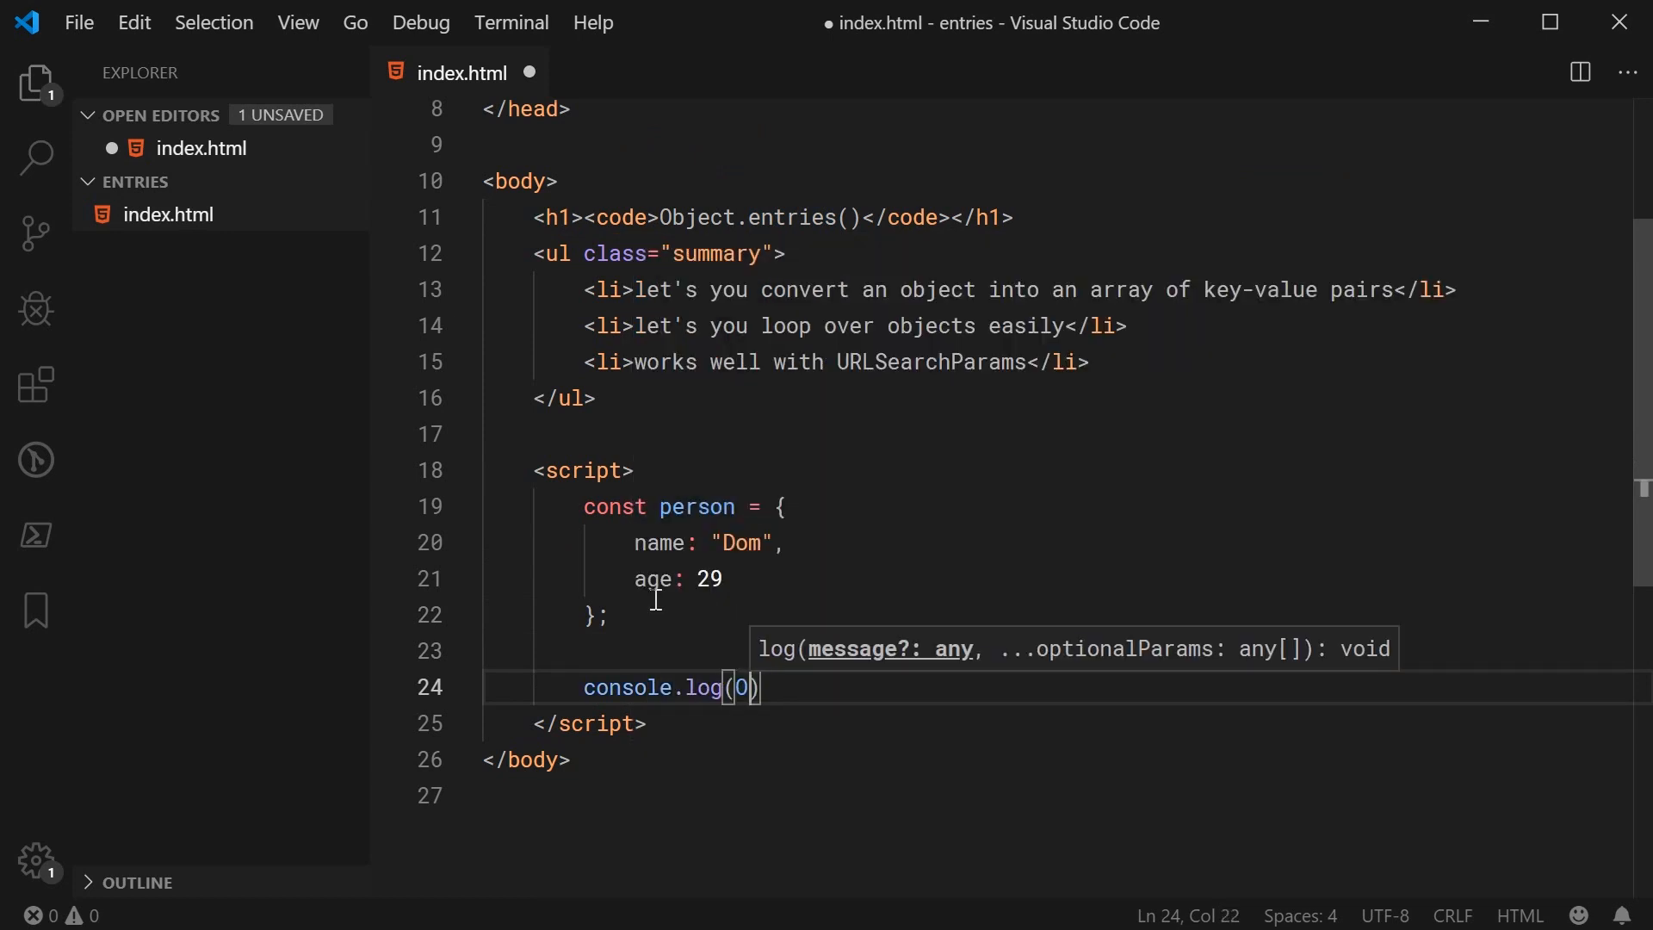
pyautogui.write('Object.entries(')
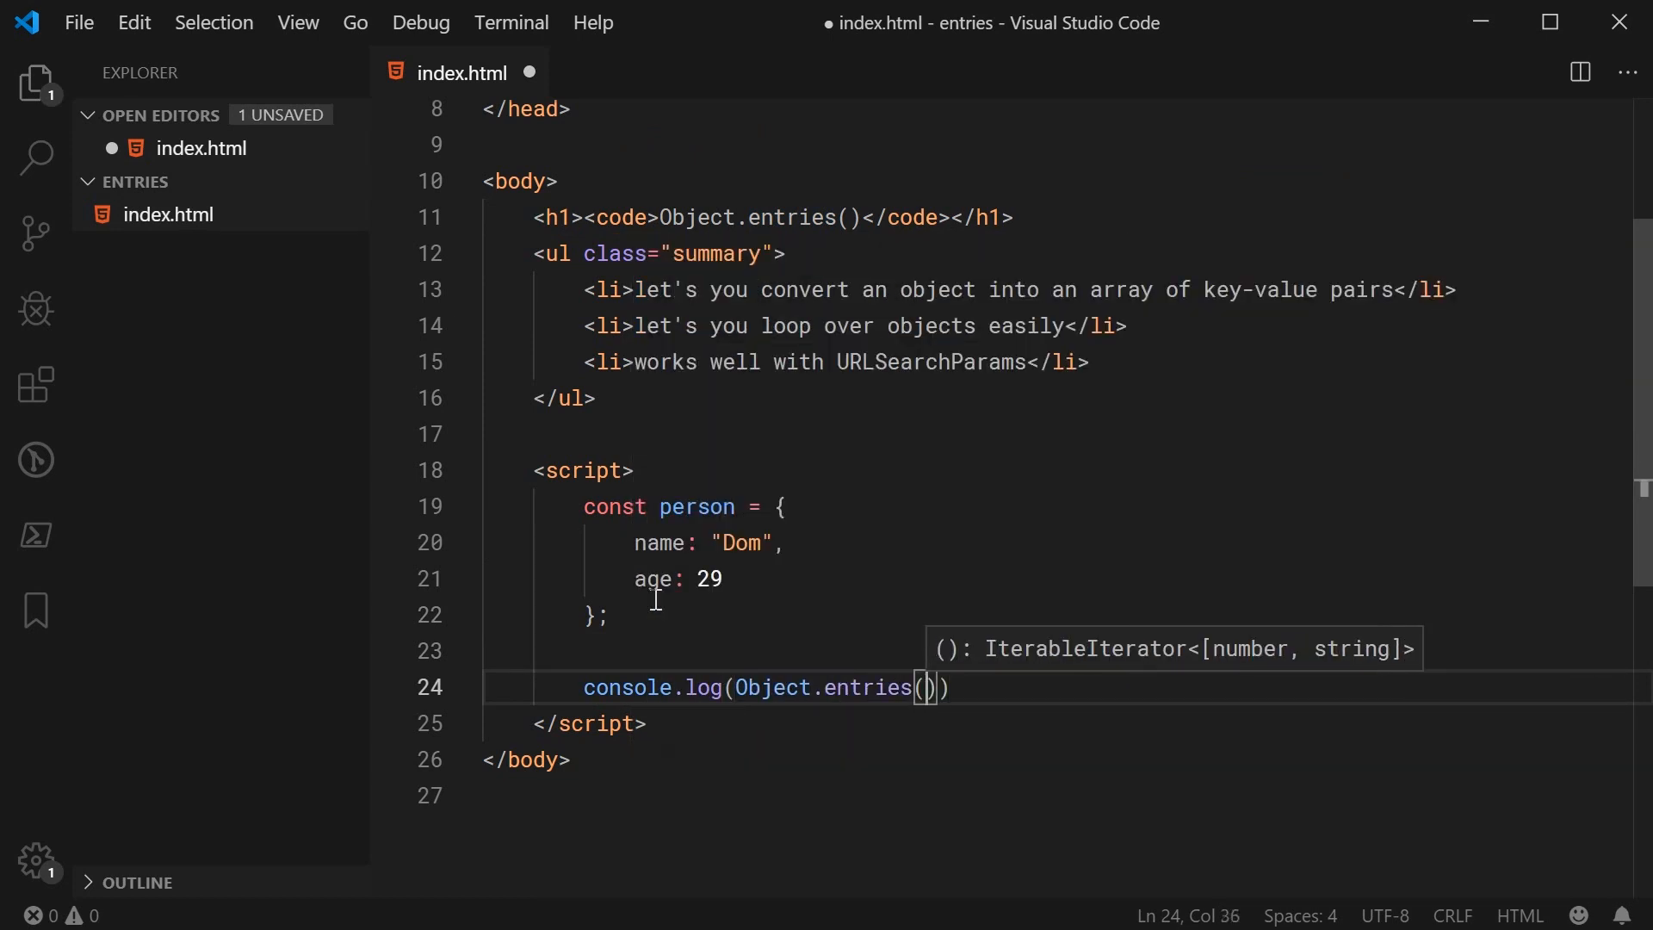
pyautogui.write('person);')
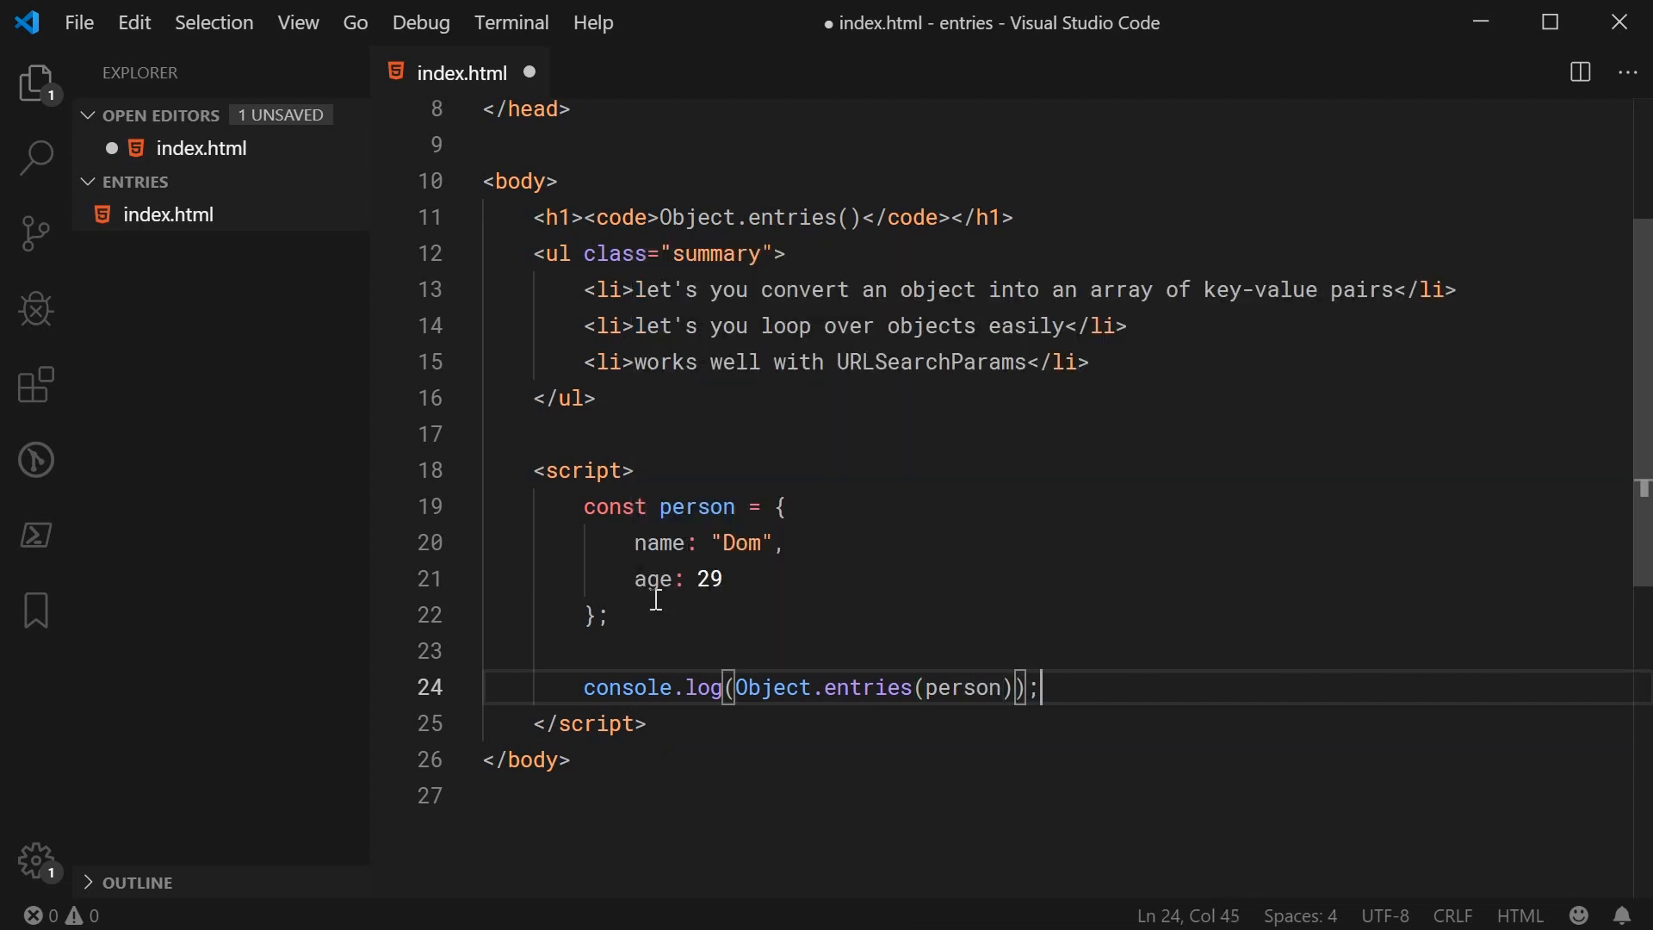
pyautogui.press('ctrl+s')
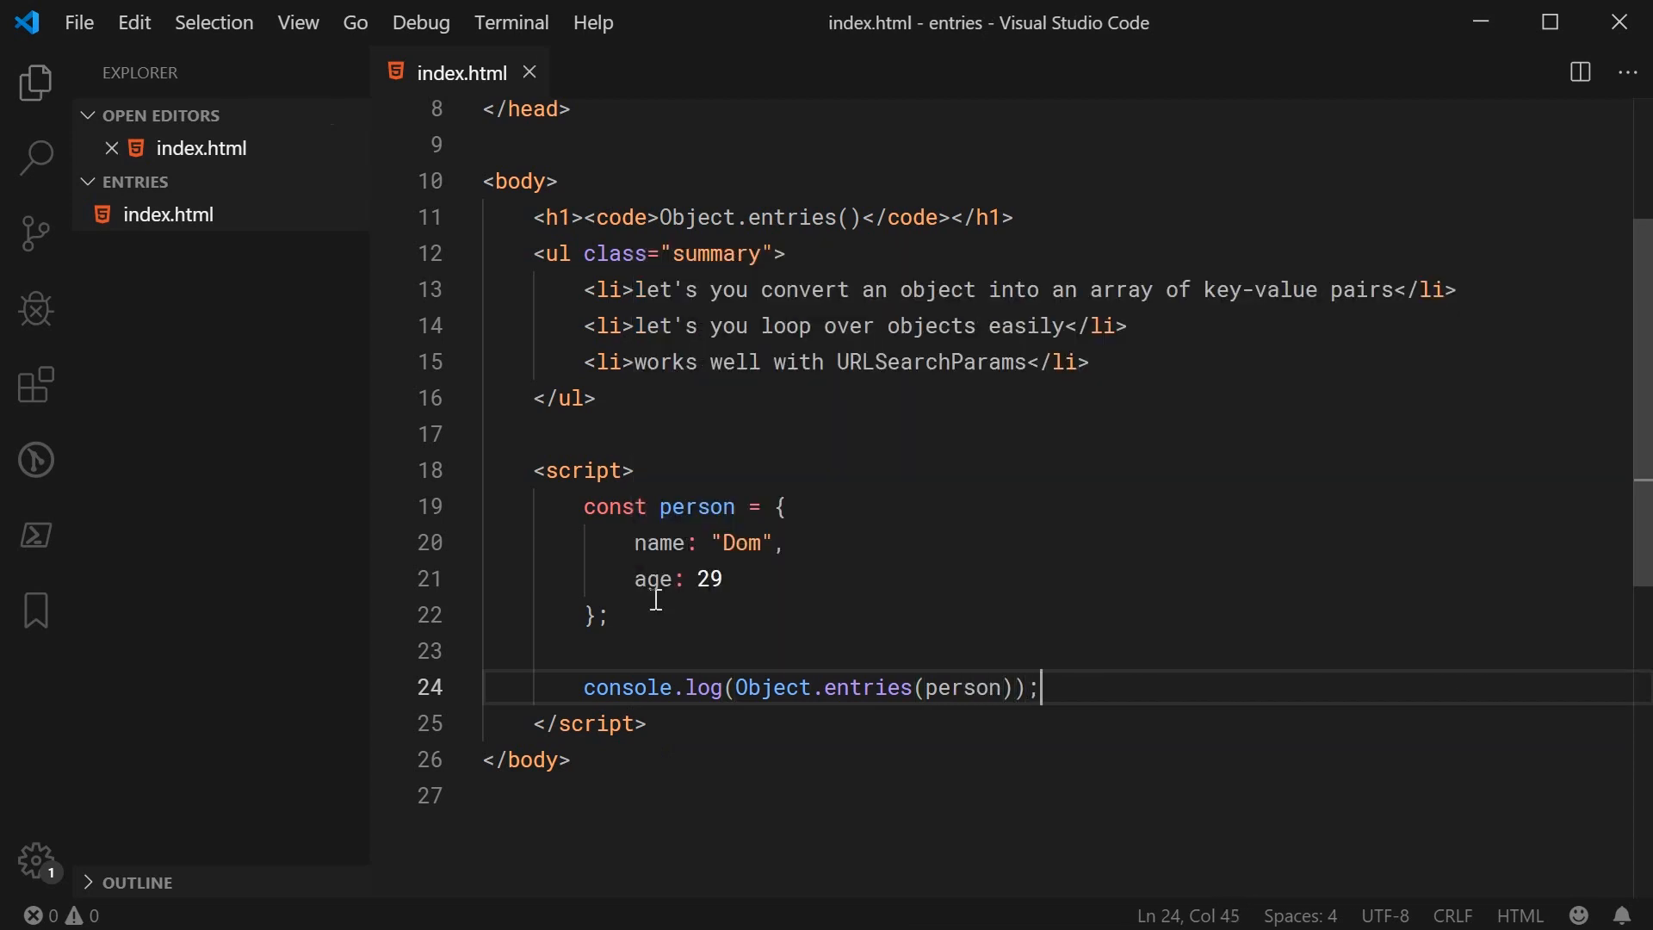
# Highlight person, Object and entries in the editor to point them out
pyautogui.doubleClick(695, 506)
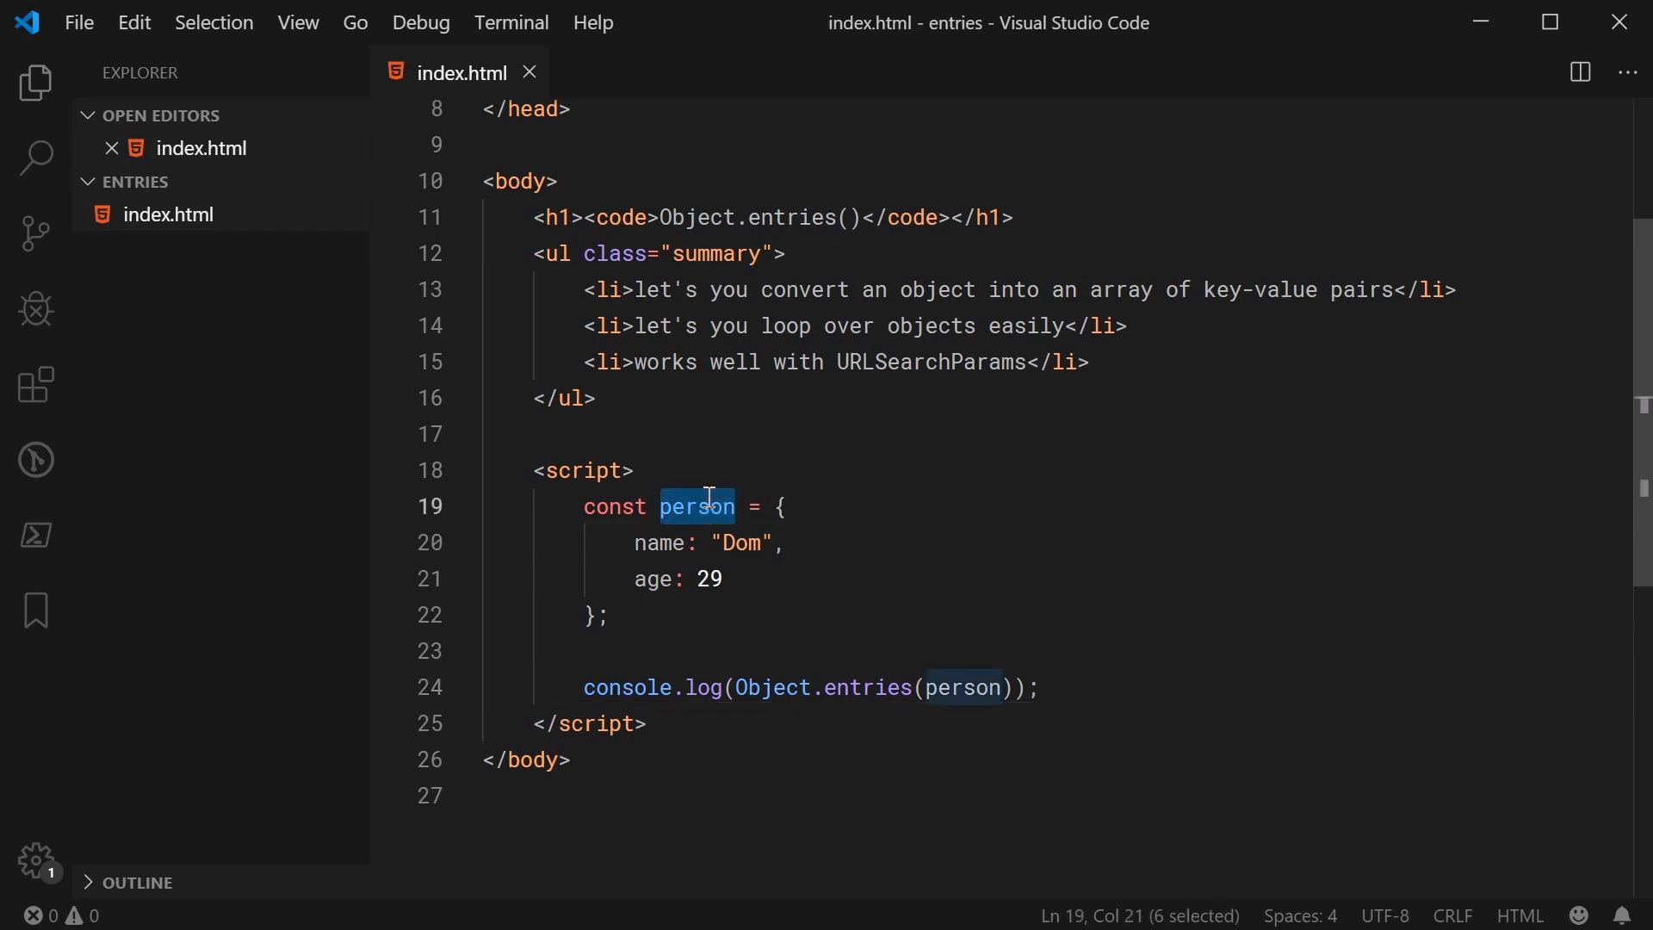
pyautogui.click(781, 506)
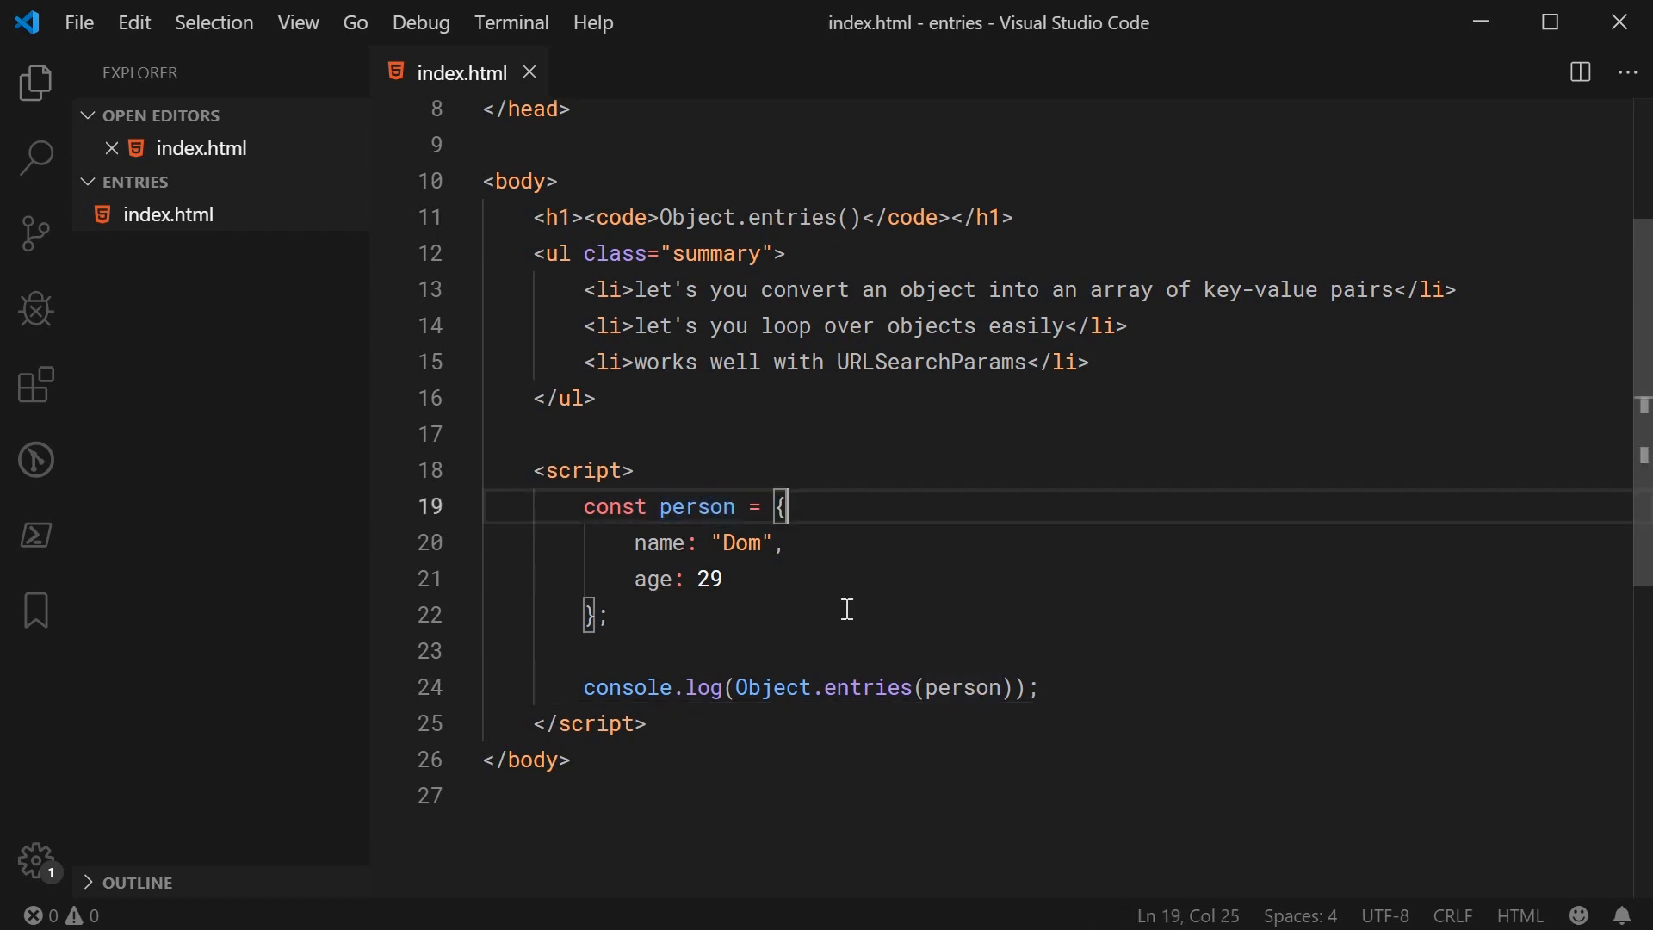
pyautogui.doubleClick(774, 687)
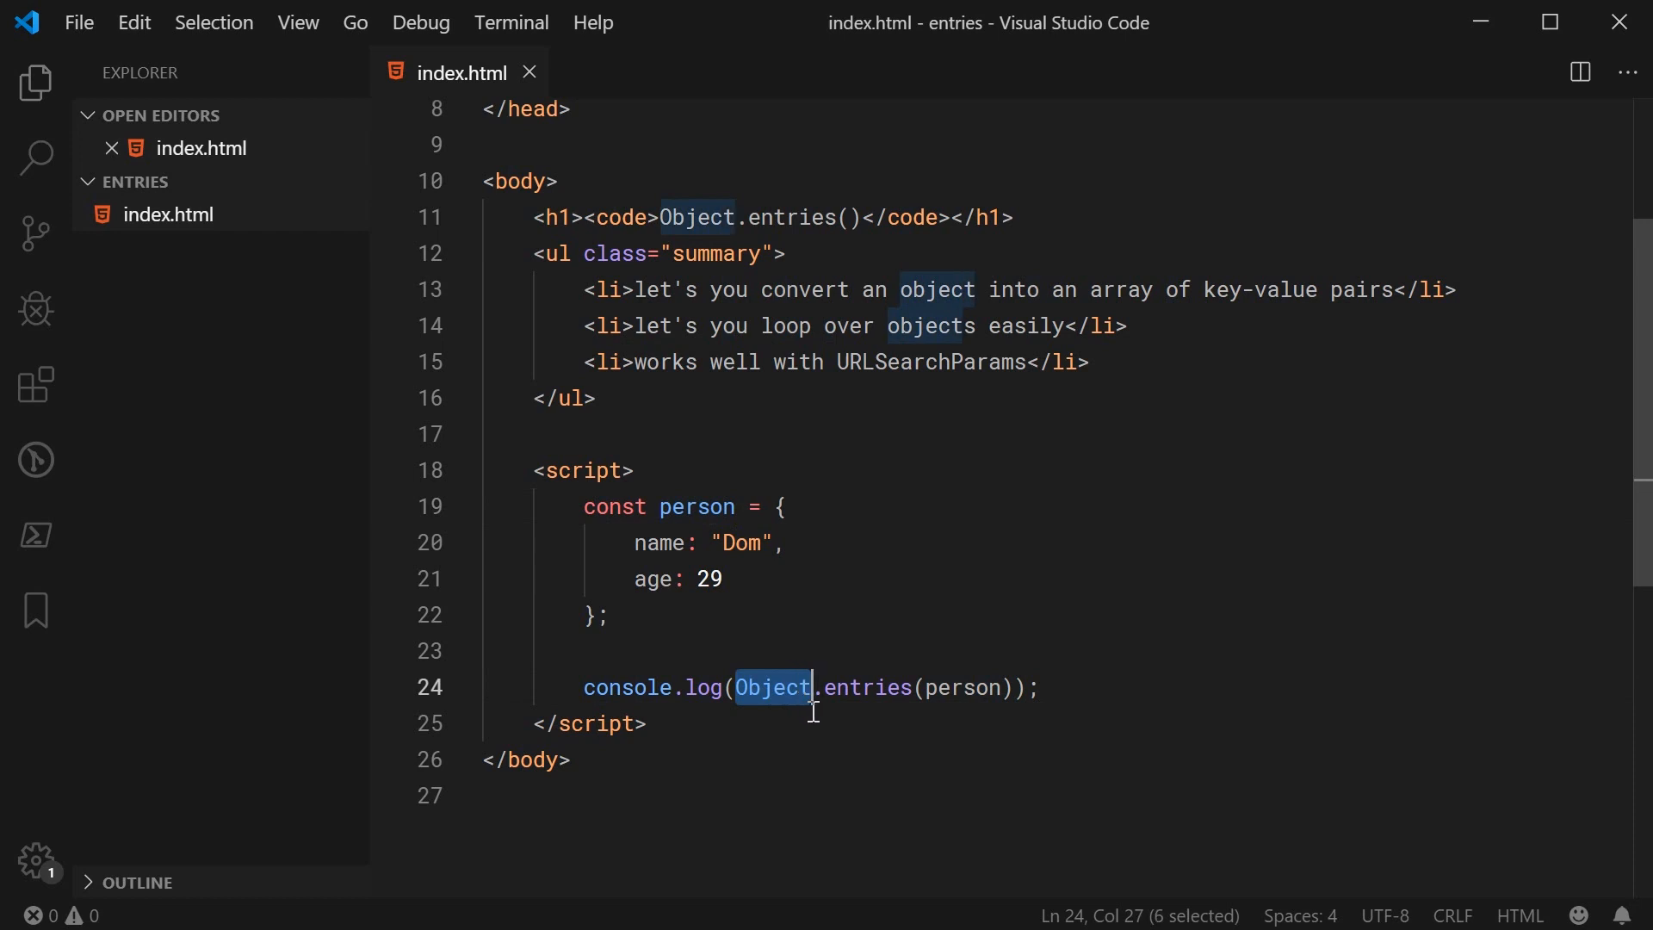
pyautogui.moveTo(833, 758)
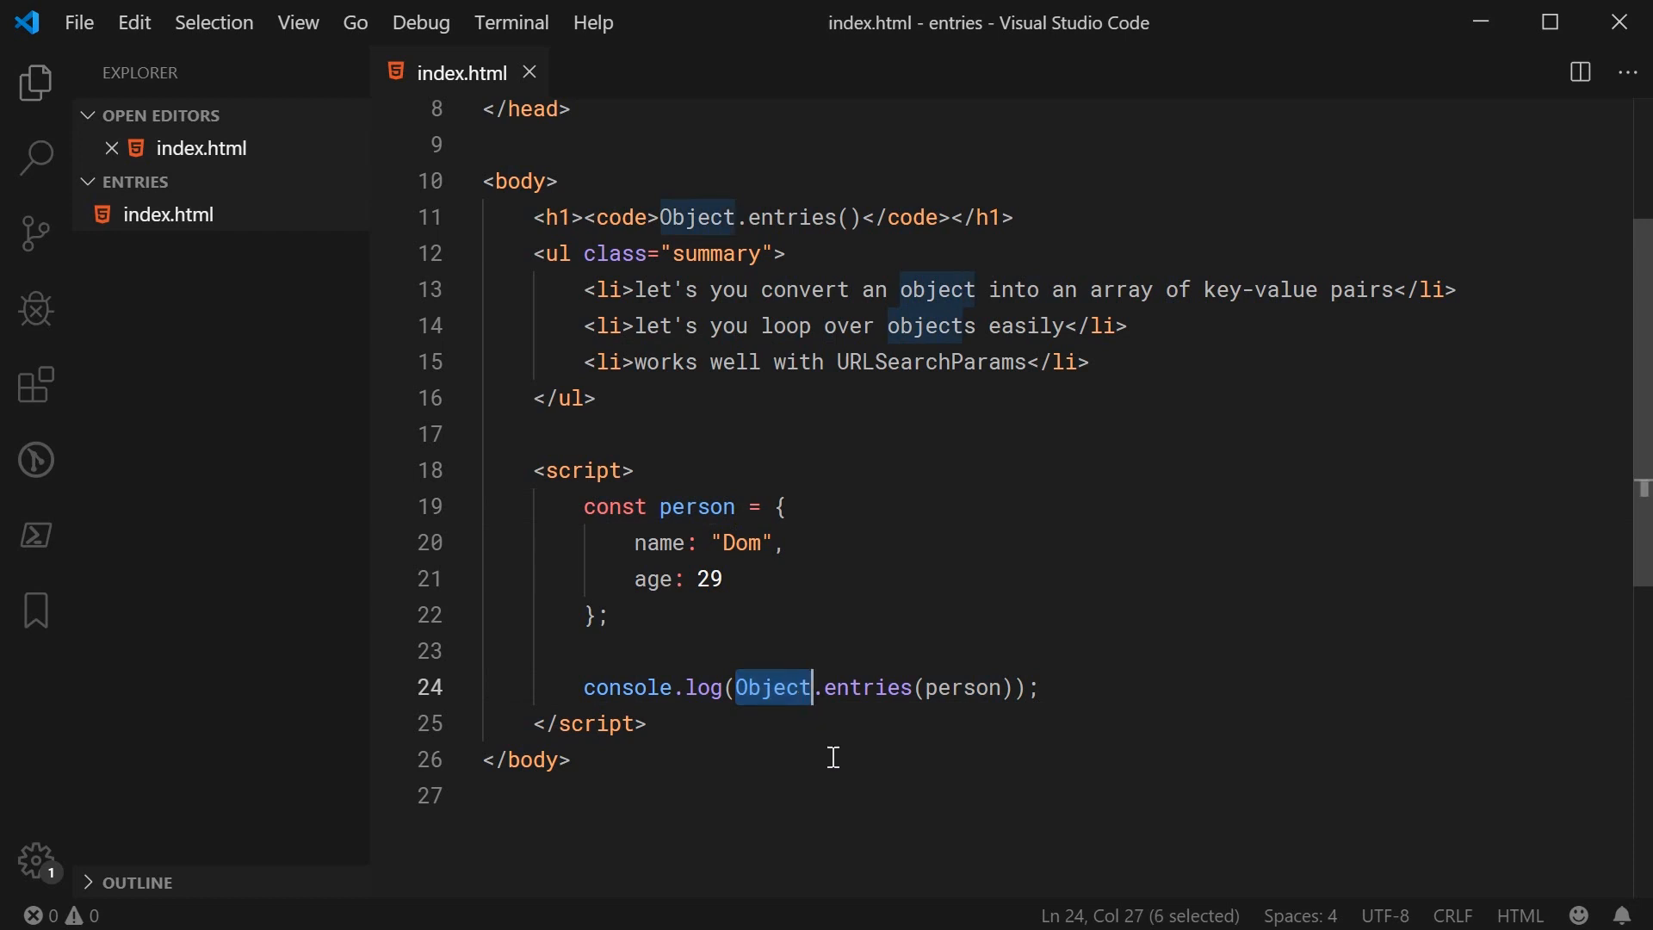
pyautogui.click(837, 687)
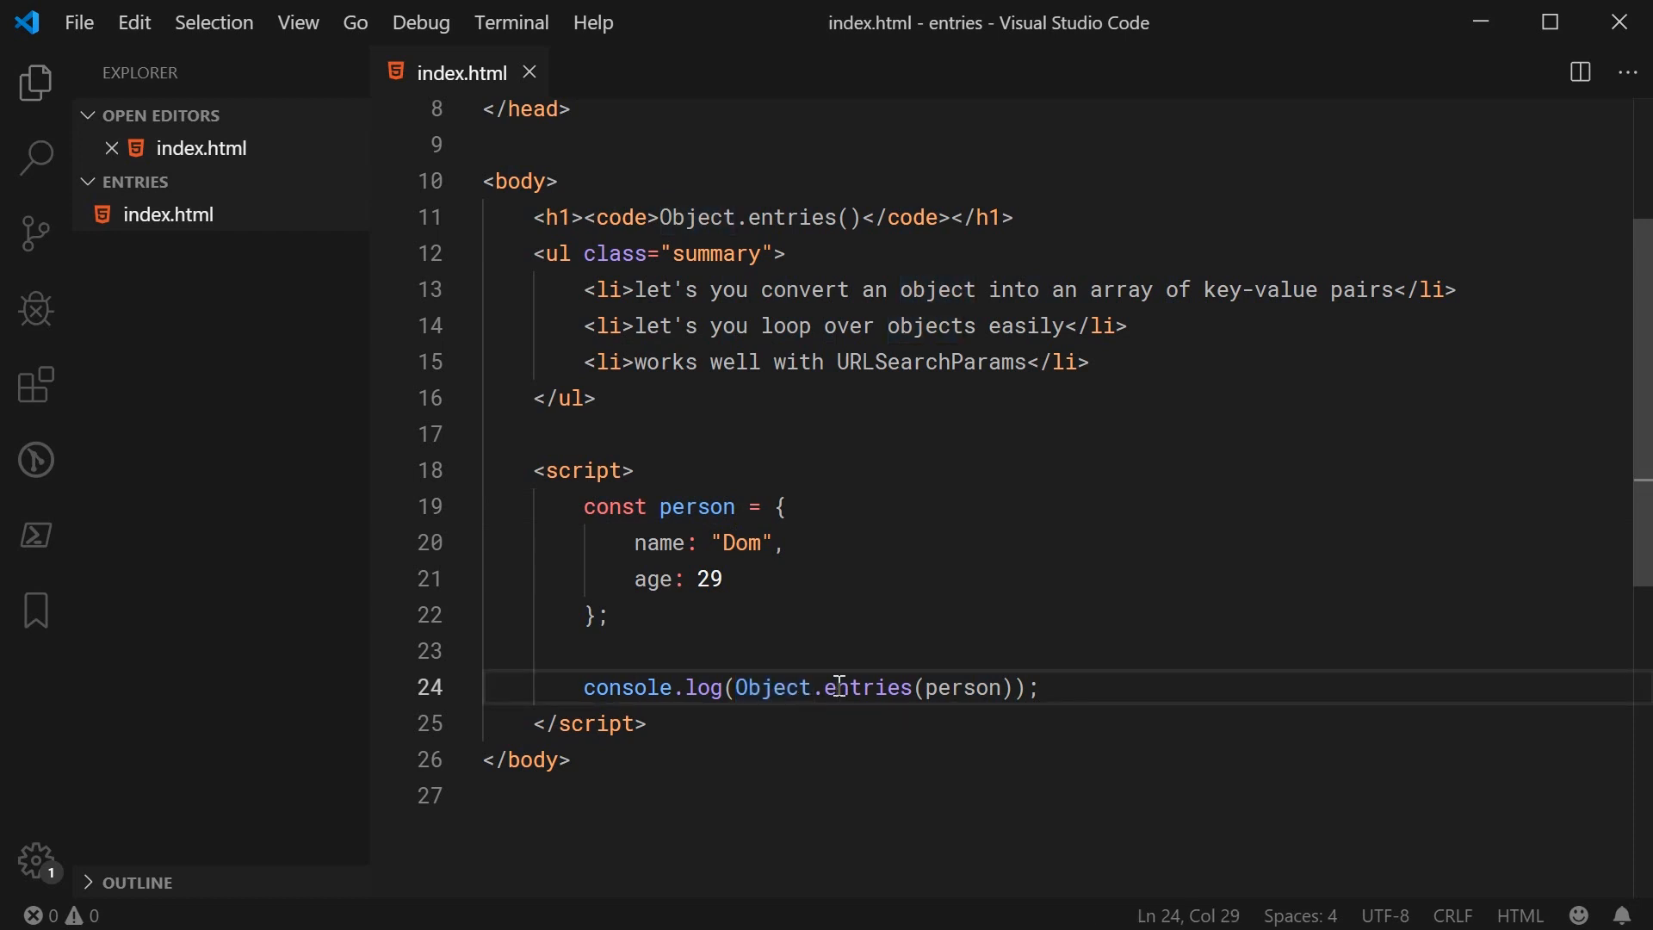
pyautogui.doubleClick(696, 506)
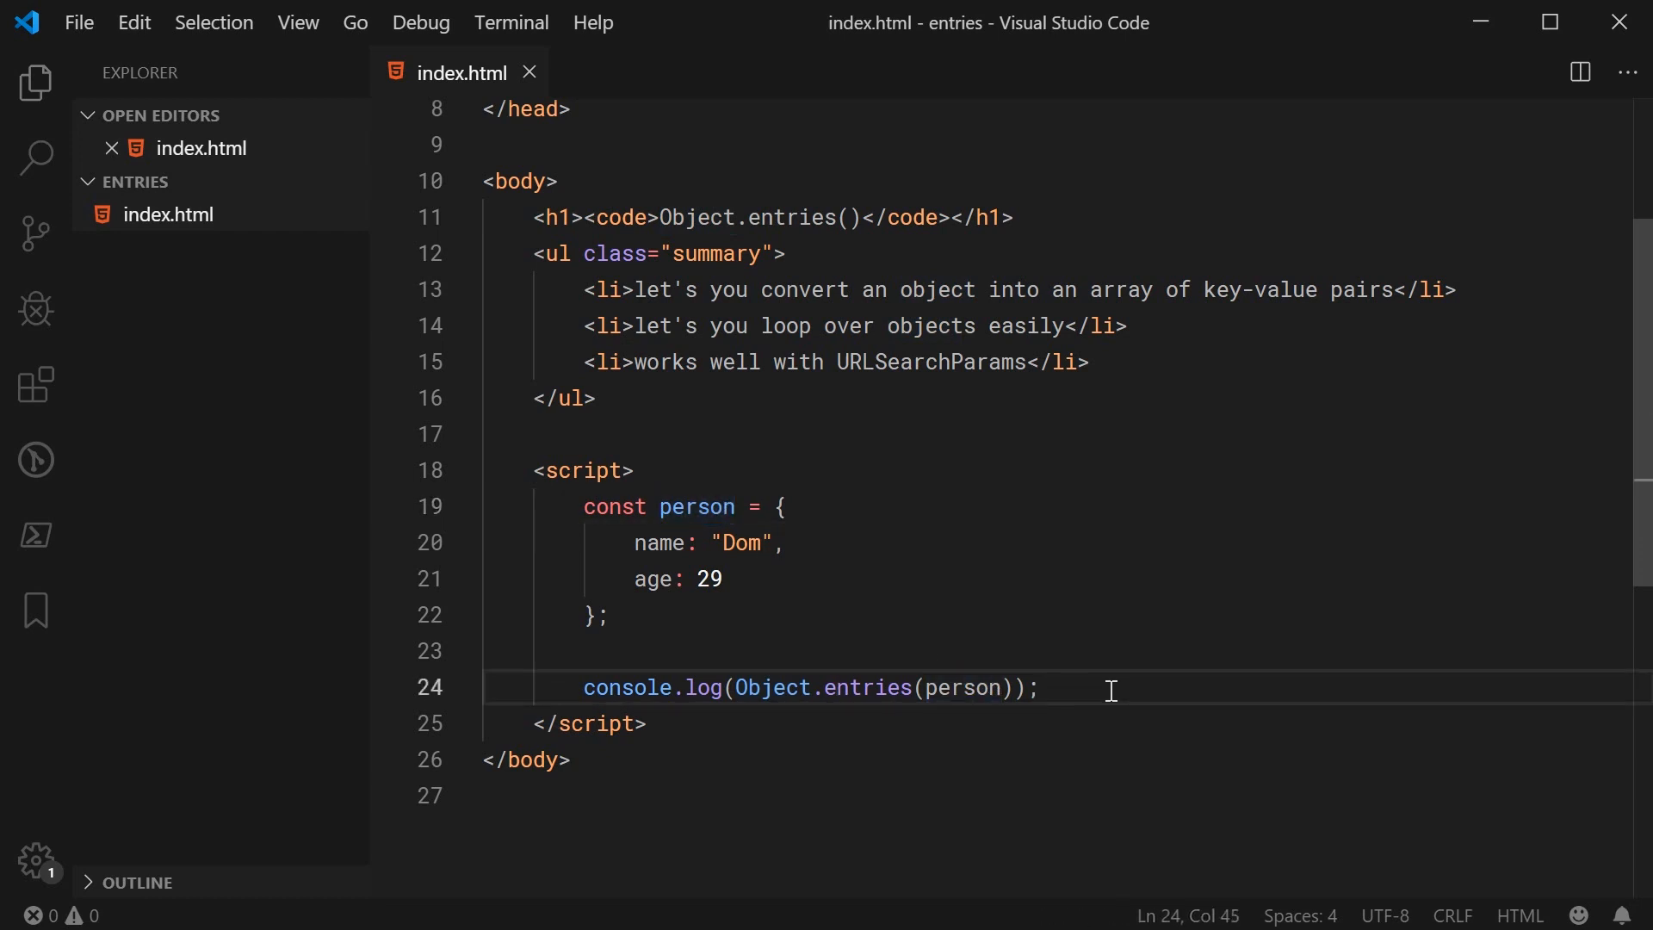
pyautogui.press('Enter')
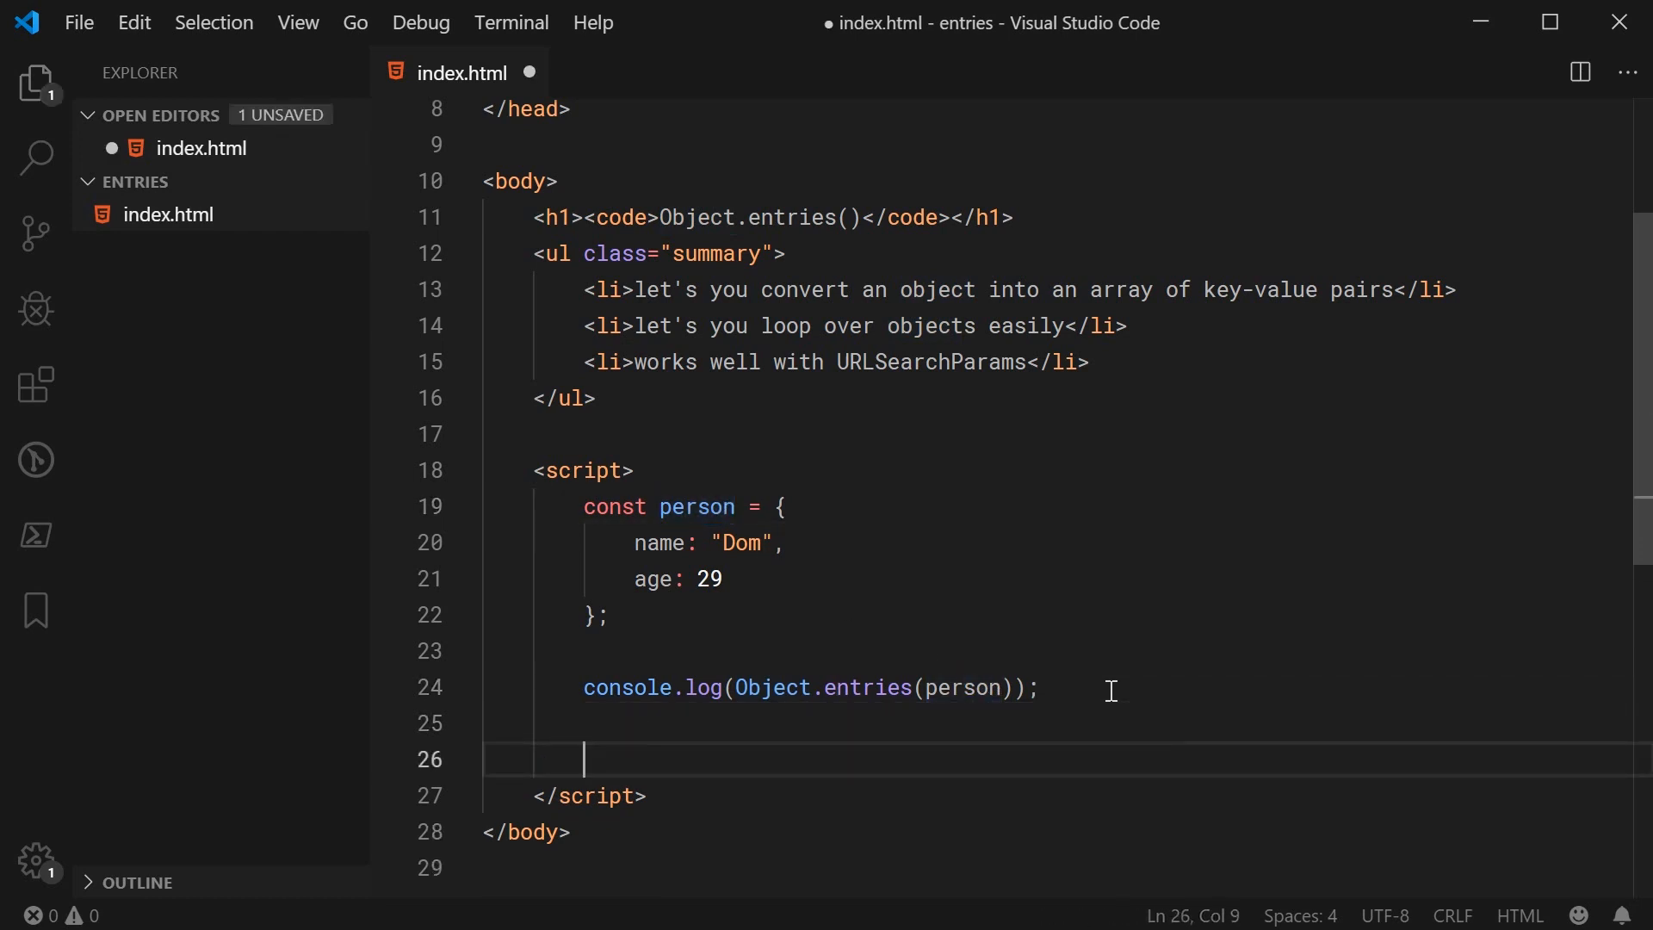
pyautogui.write('person.entries();')
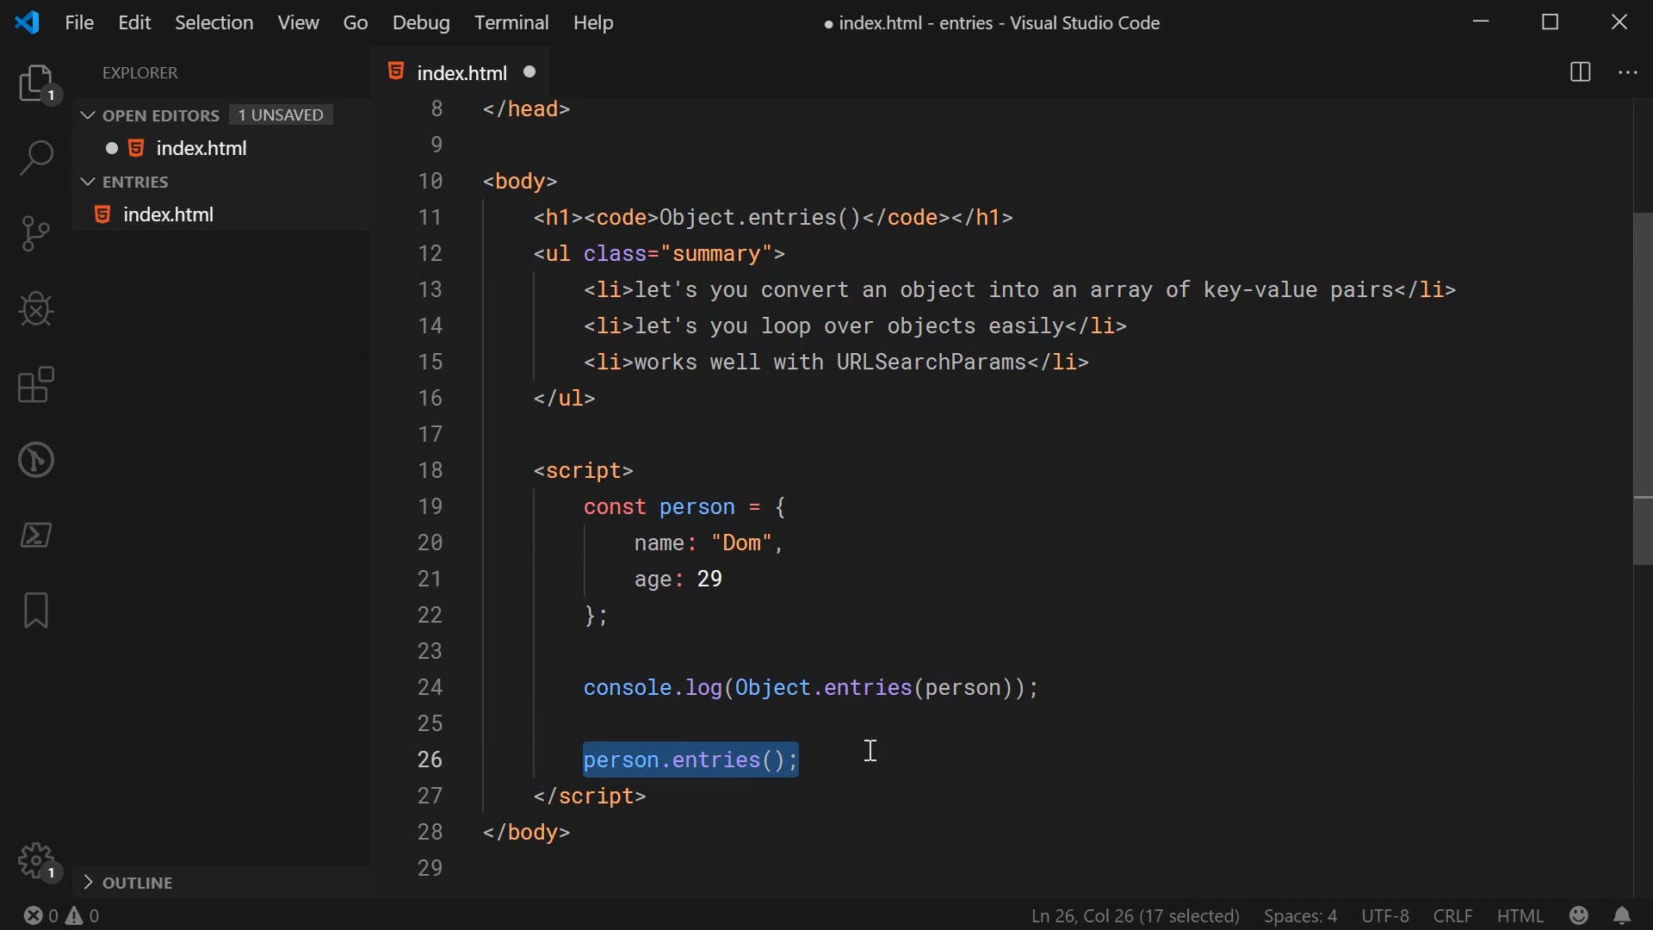
pyautogui.press('Delete')
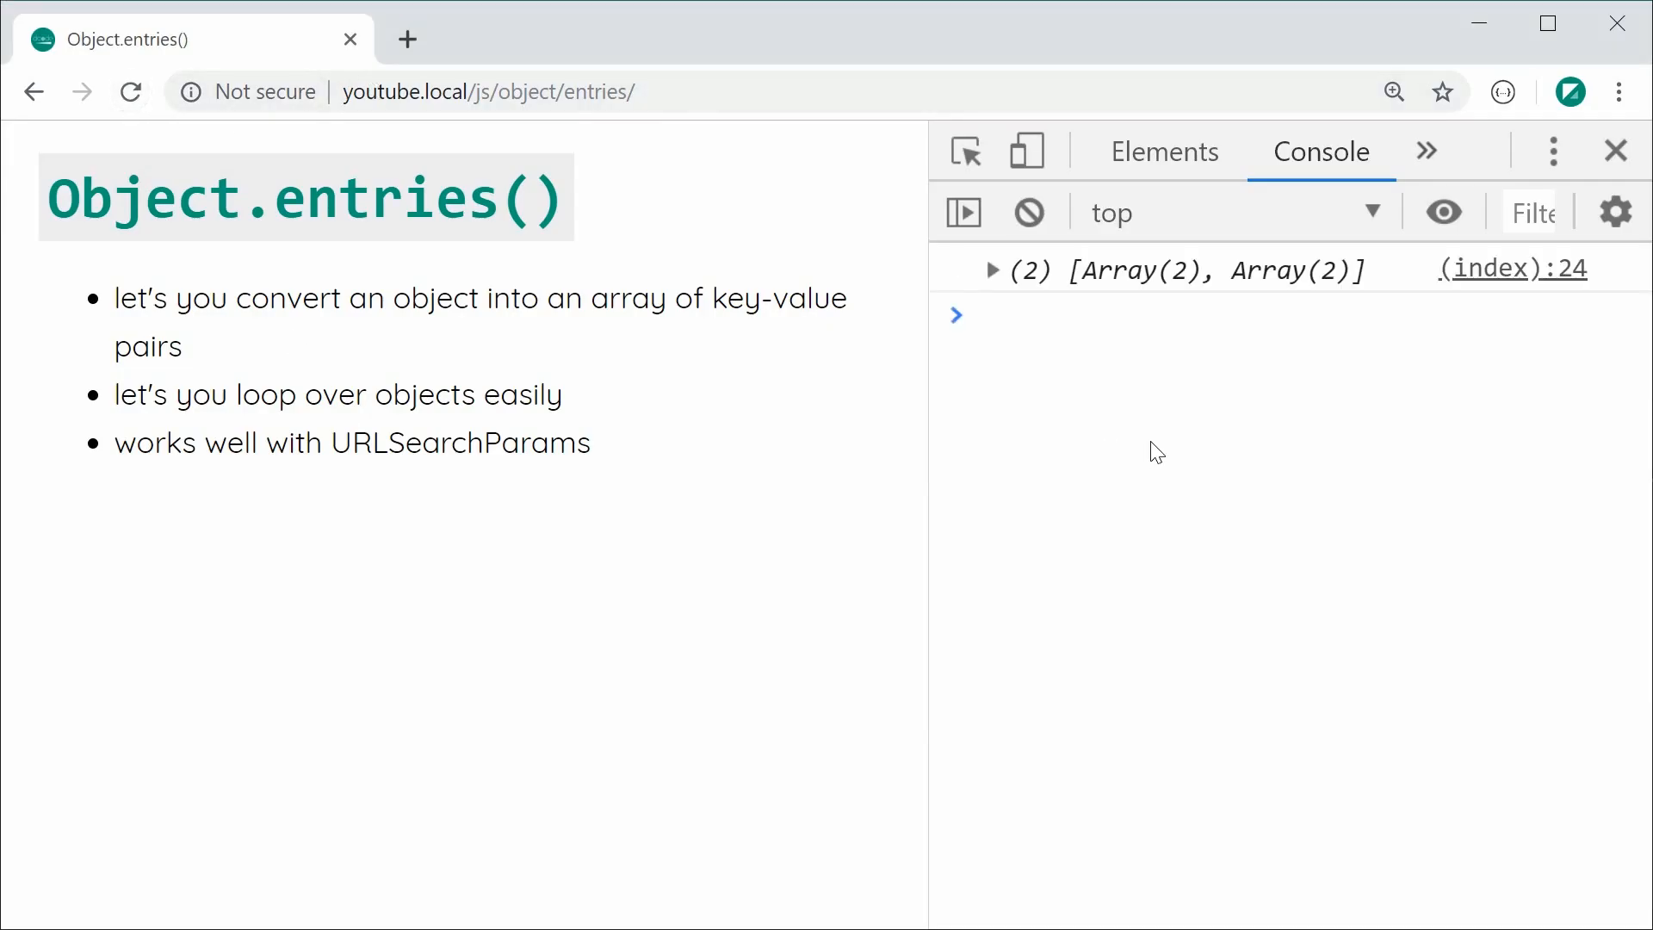
pyautogui.moveTo(1027, 303)
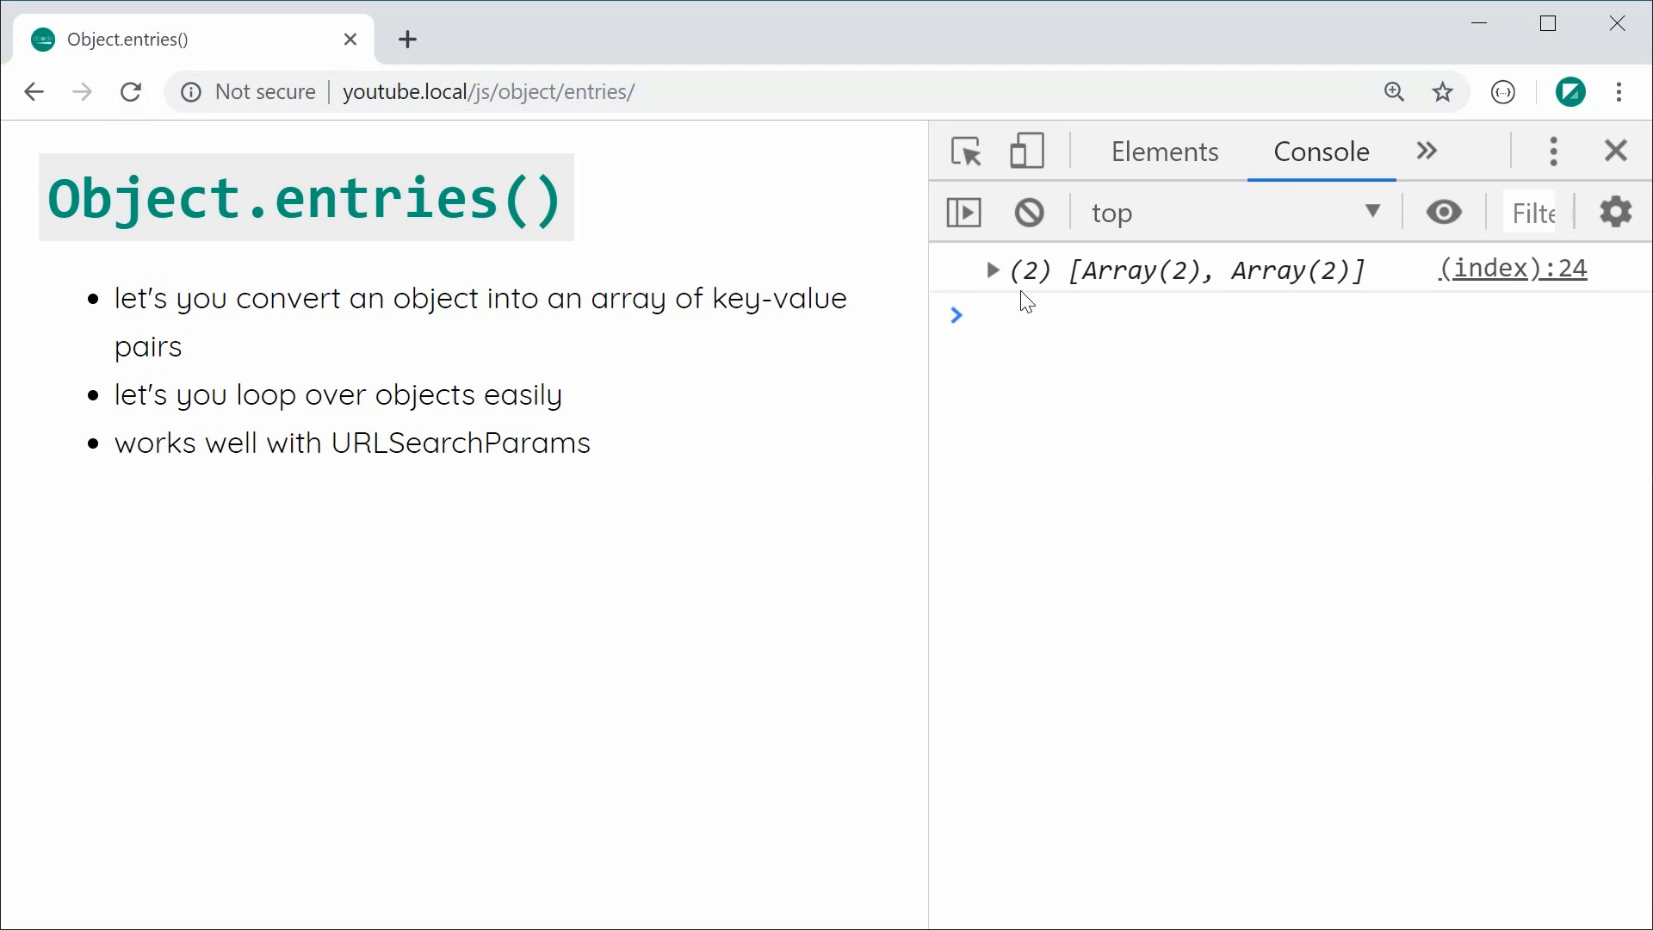
# Expand the logged Array(2) to reveal ["name","Dom"] and ["age",29]
pyautogui.click(992, 270)
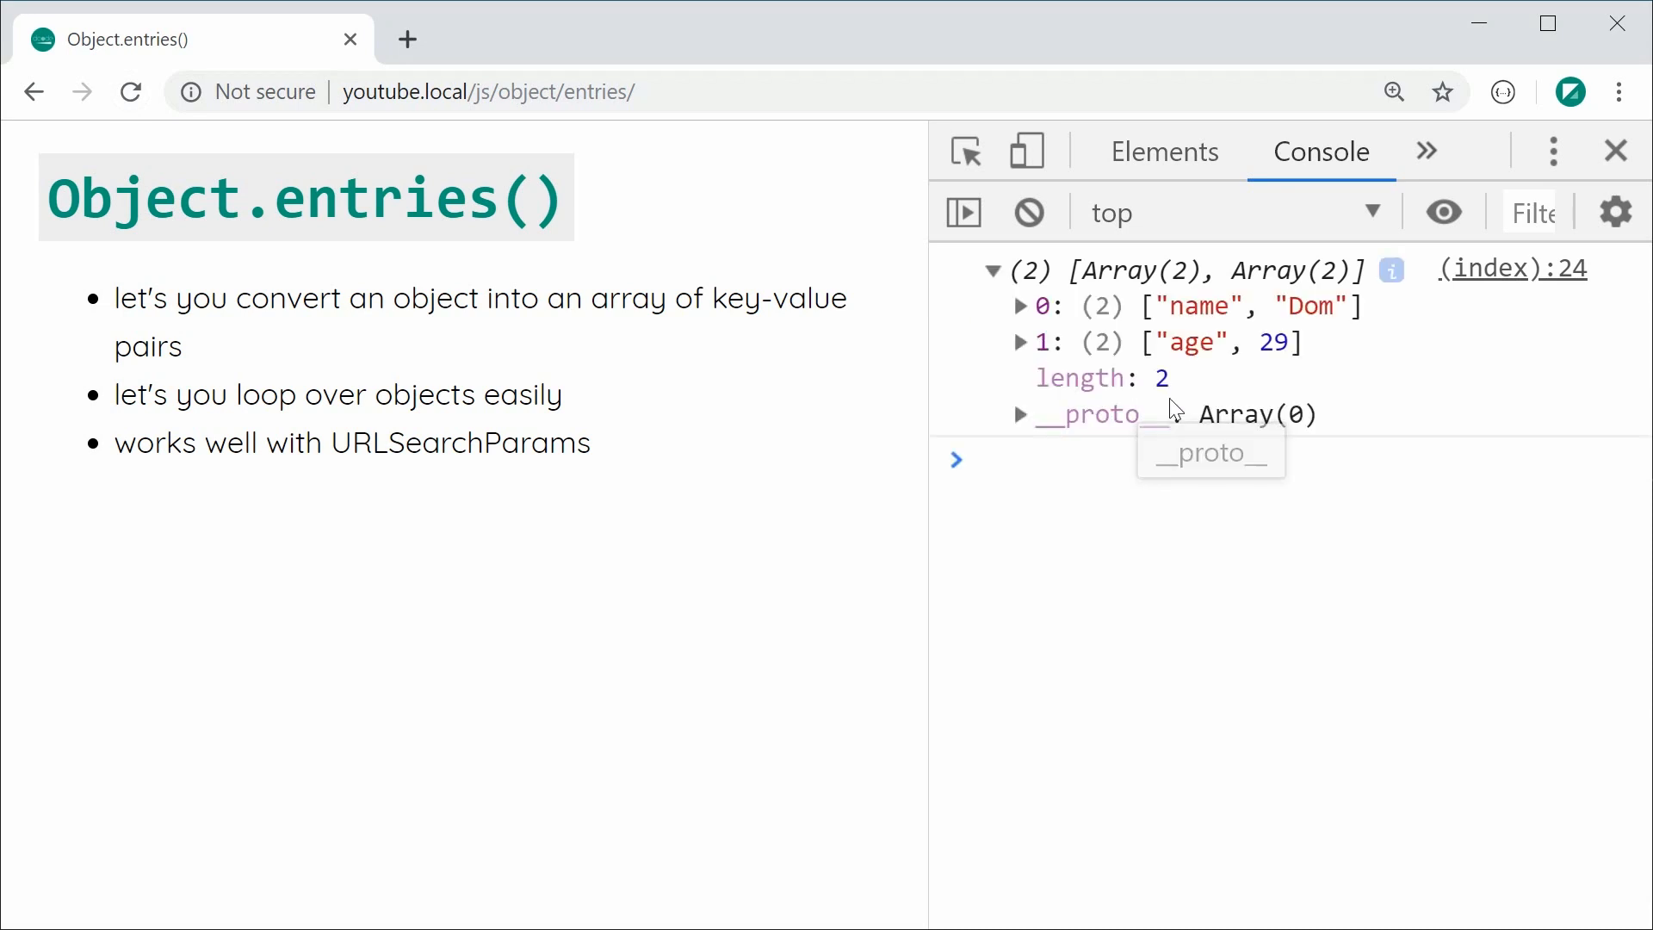
pyautogui.moveTo(1389, 369)
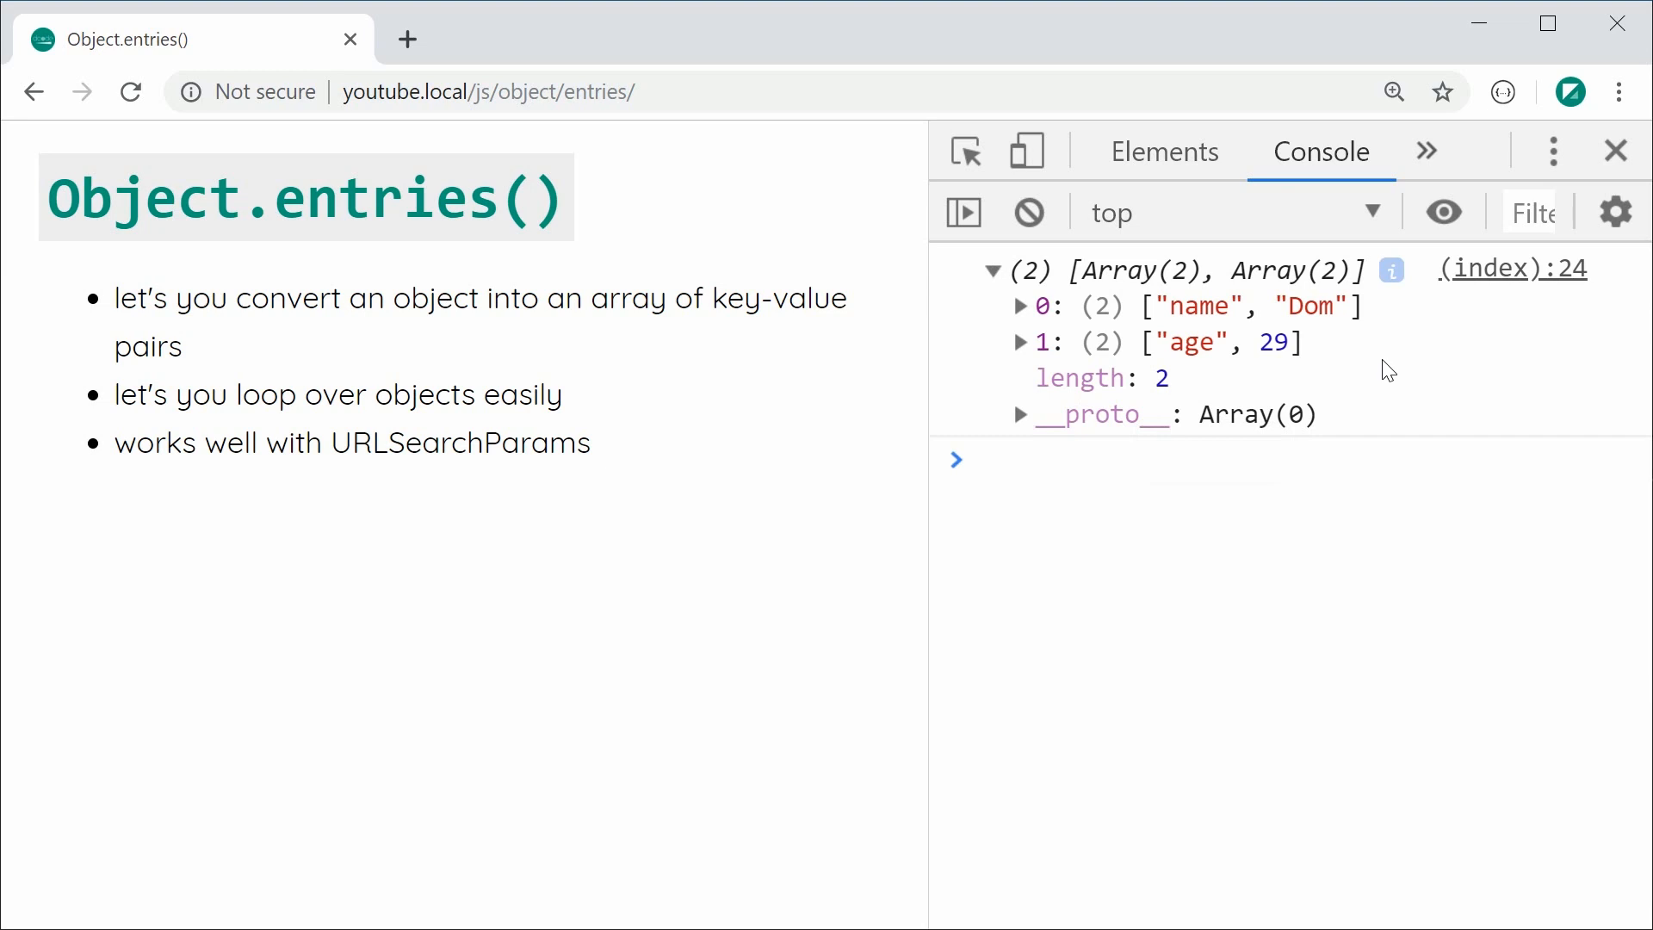
pyautogui.moveTo(1149, 316)
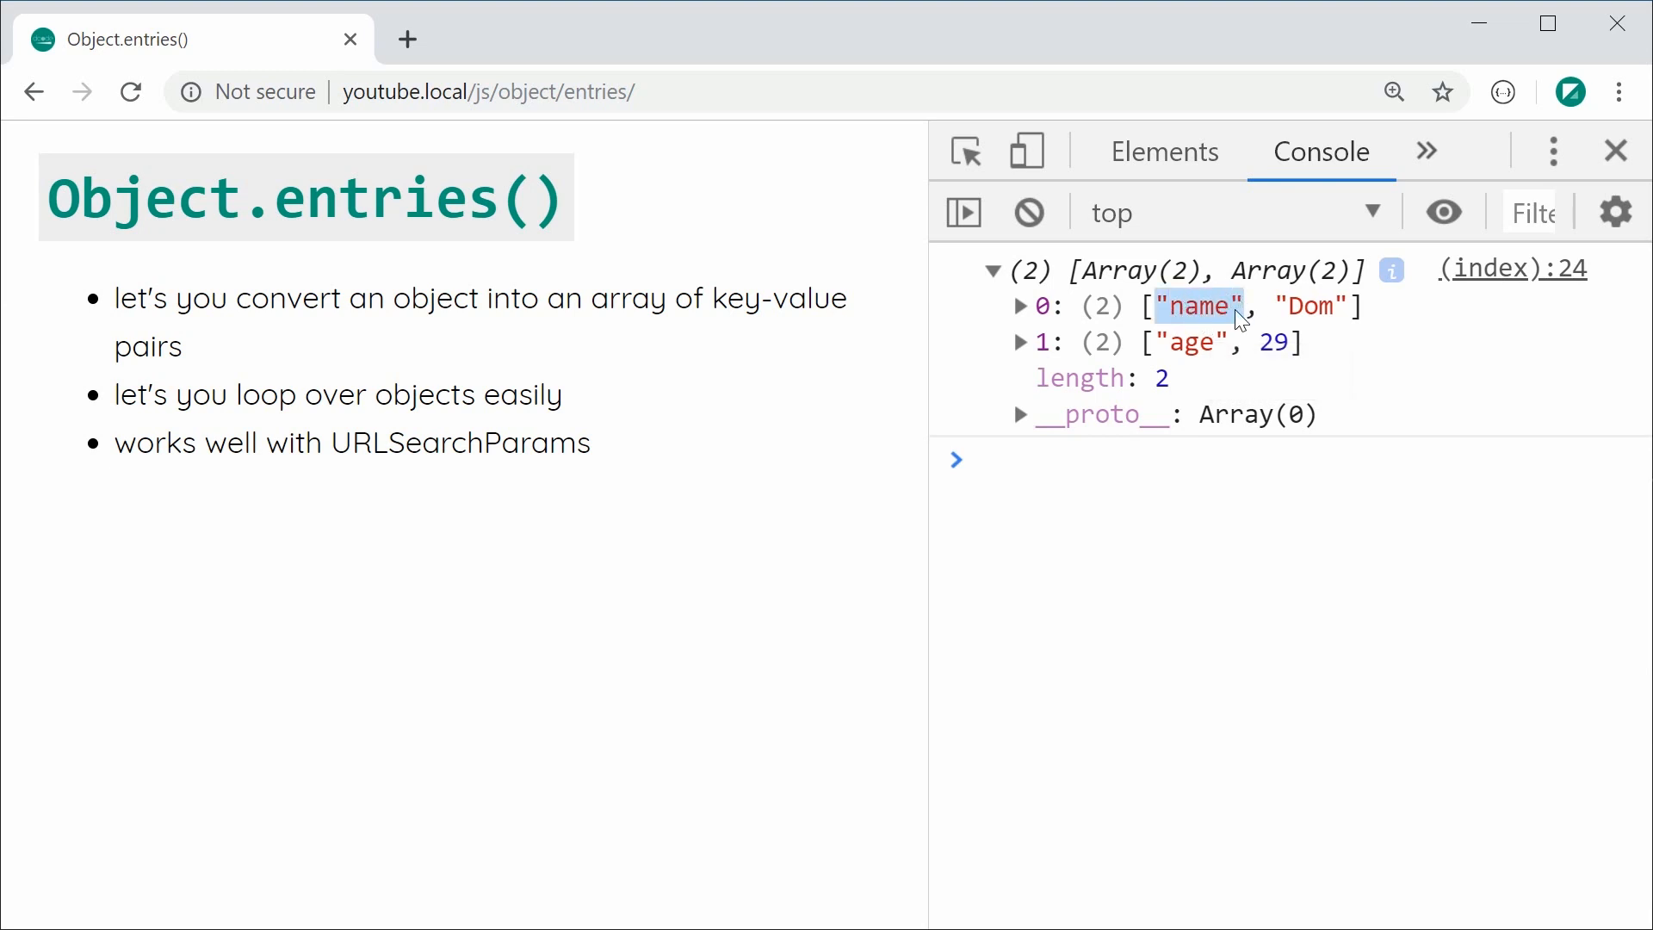
pyautogui.moveTo(1313, 322)
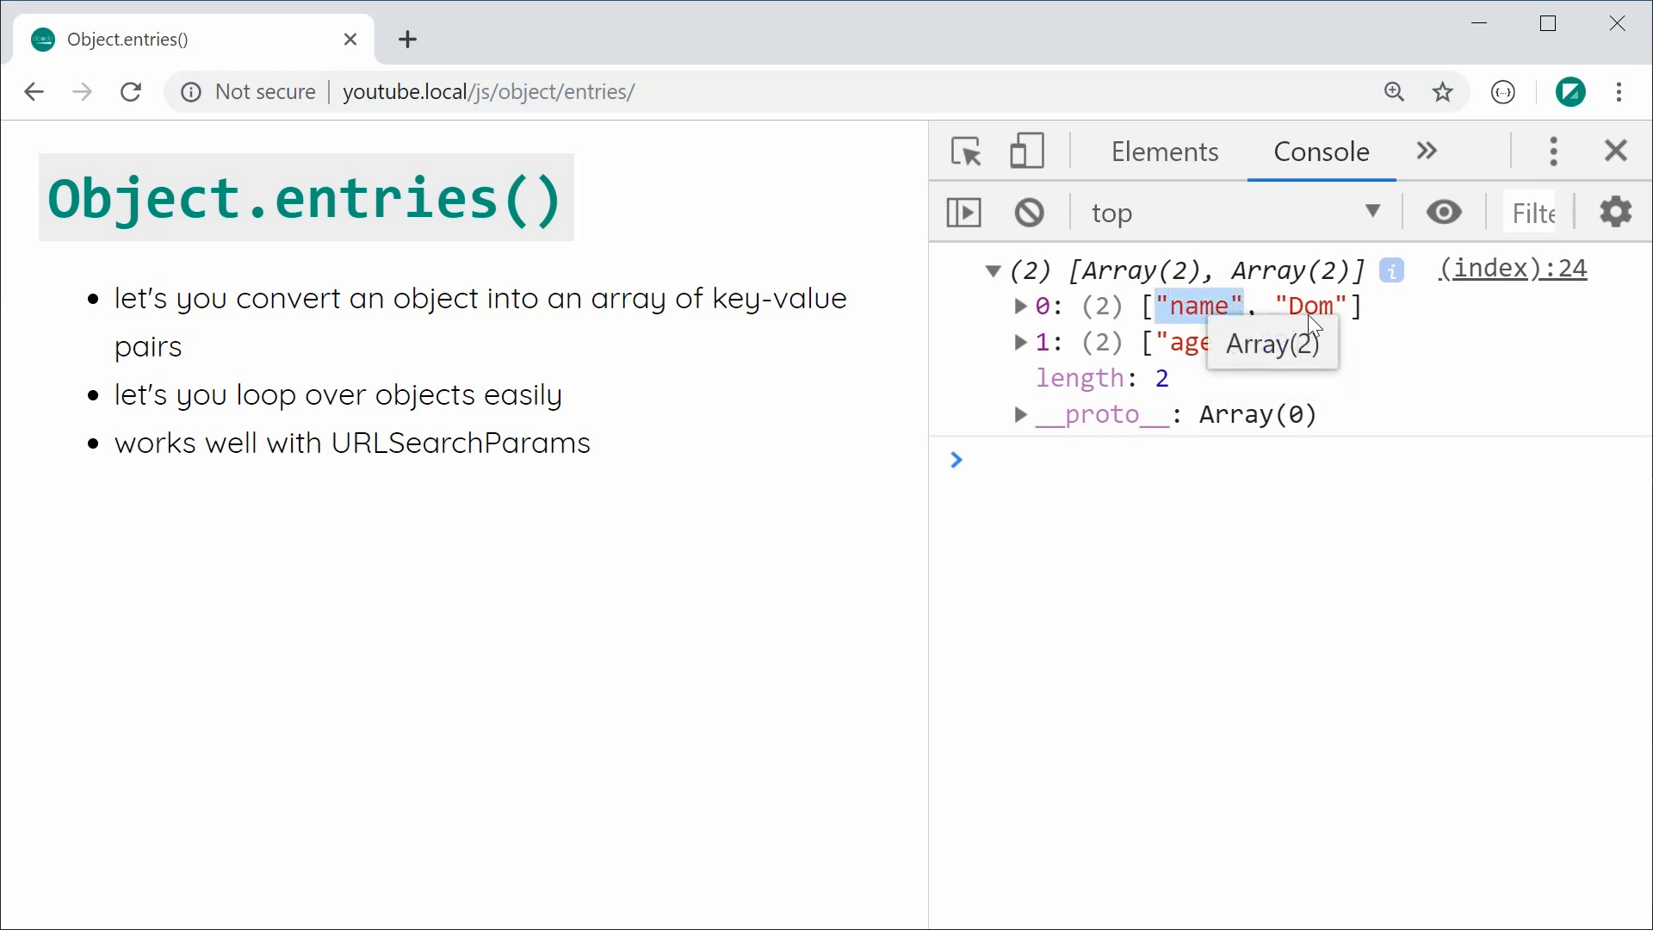
pyautogui.moveTo(1307, 307)
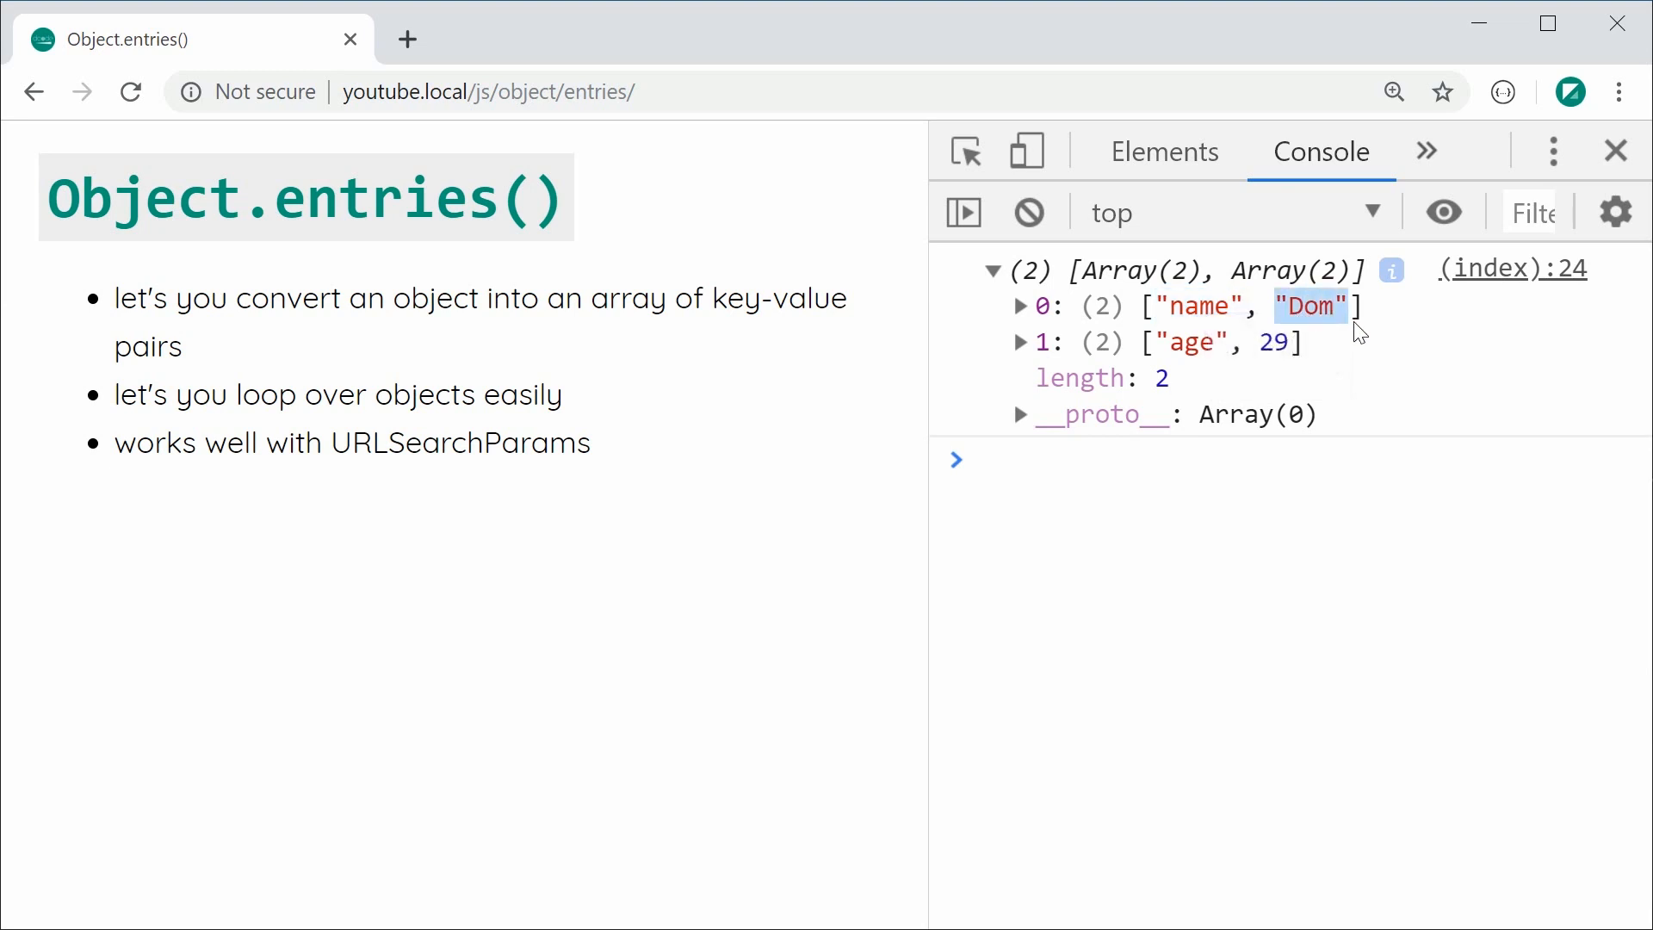
pyautogui.moveTo(1340, 295)
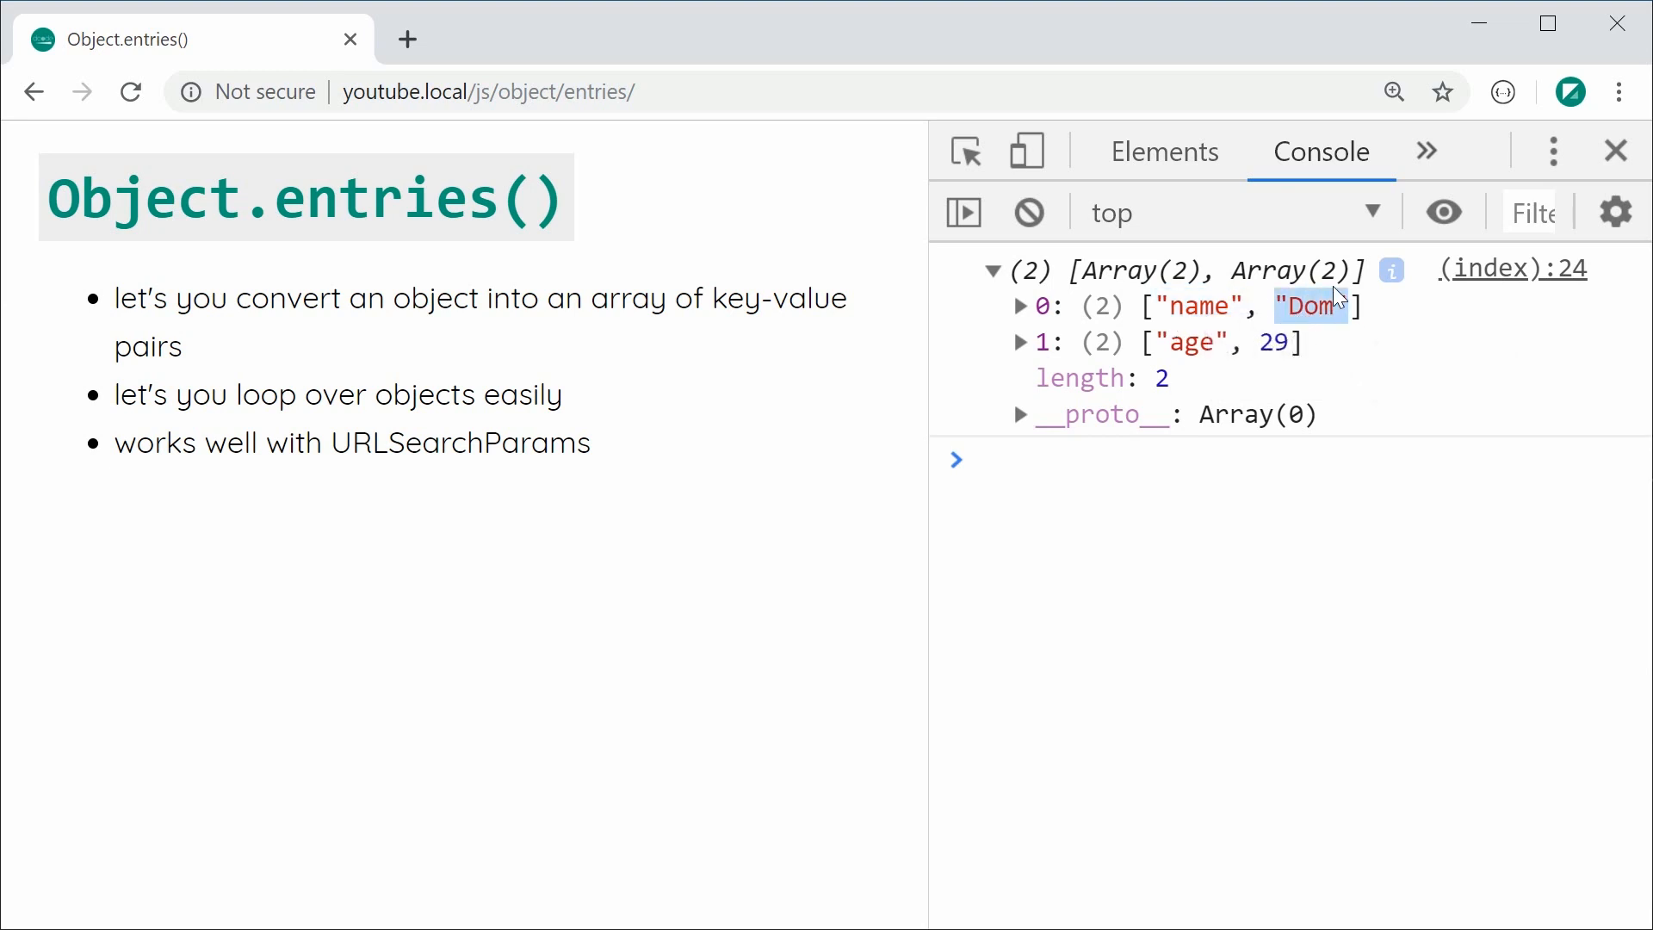
pyautogui.moveTo(1322, 362)
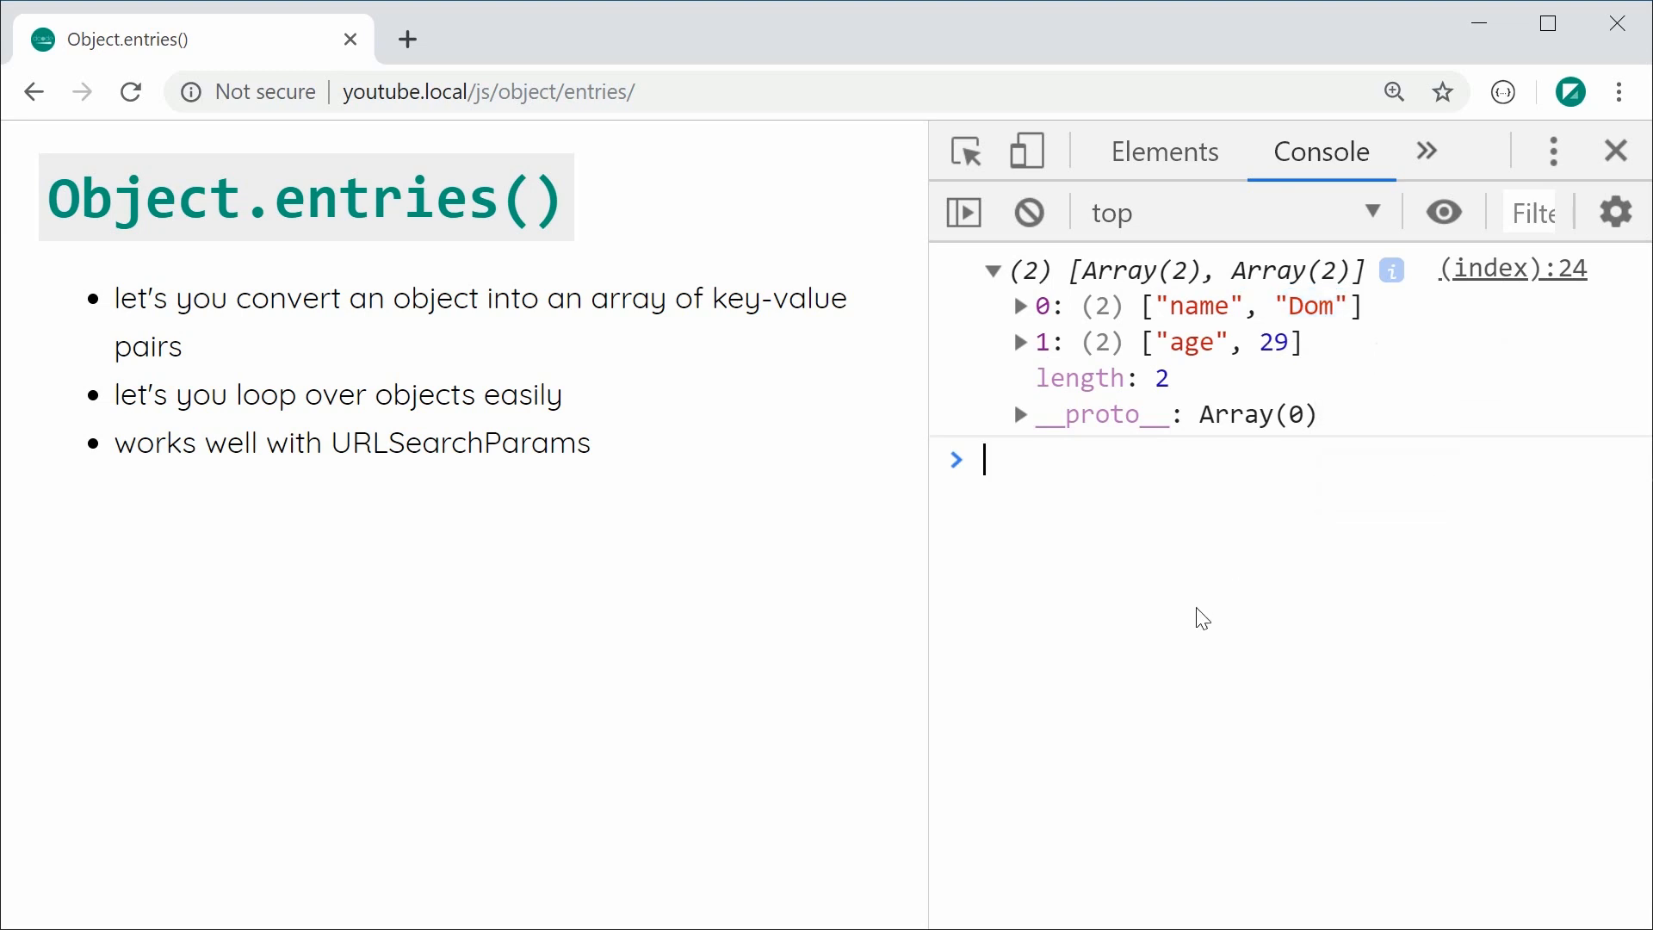
pyautogui.moveTo(1178, 374)
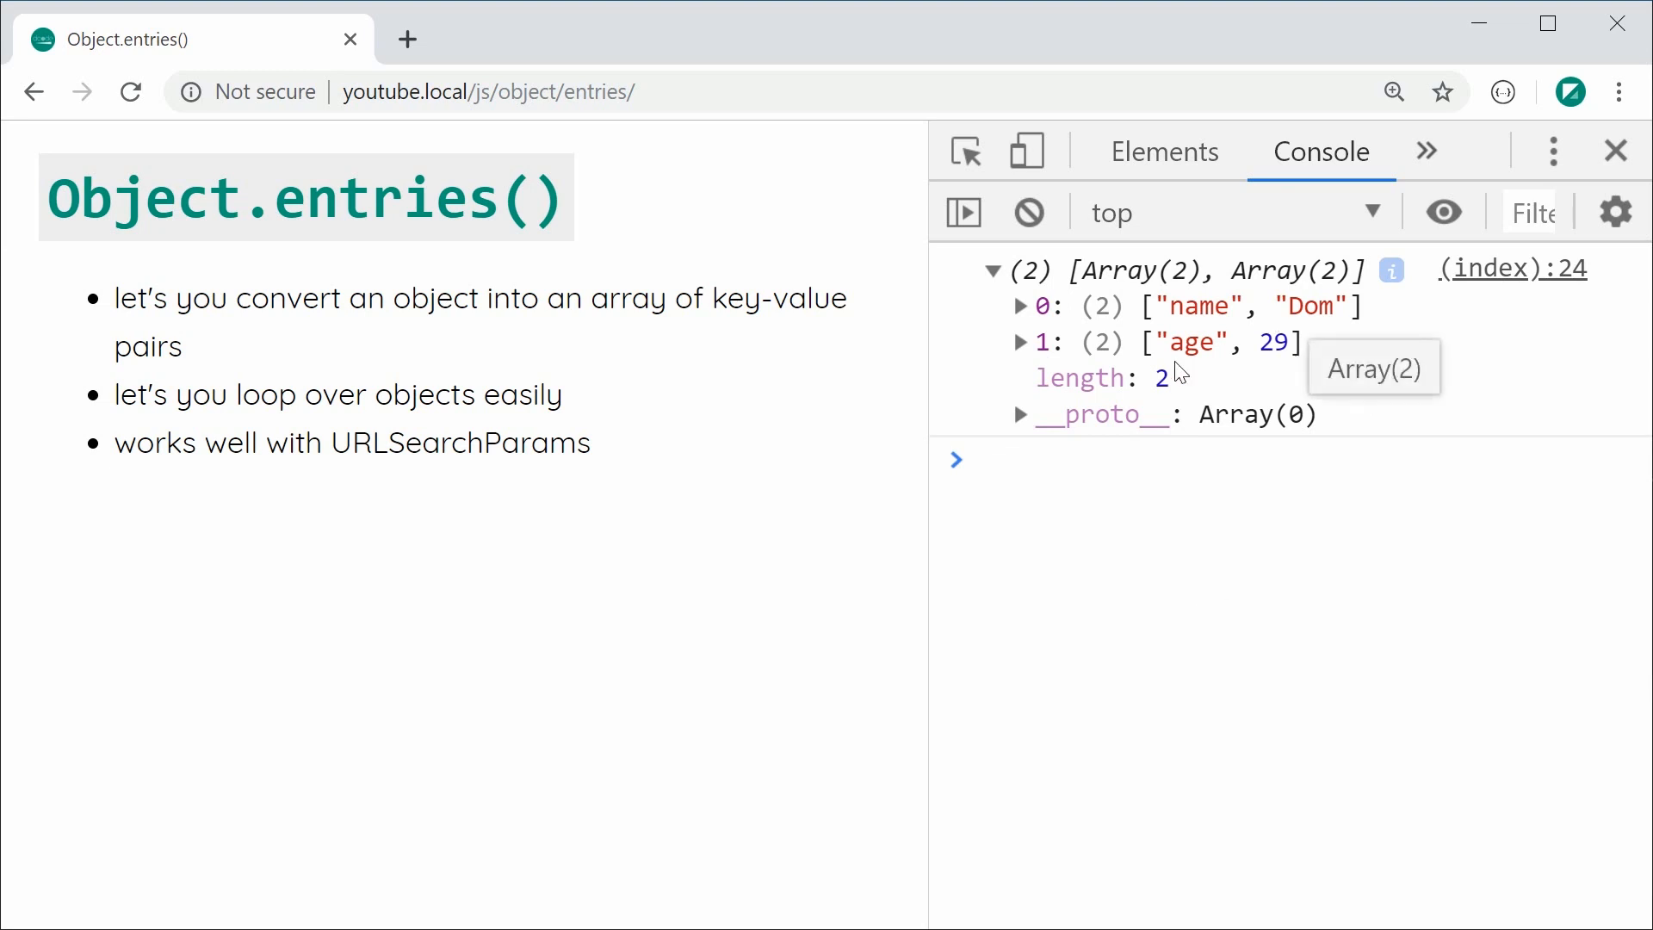
pyautogui.moveTo(1178, 505)
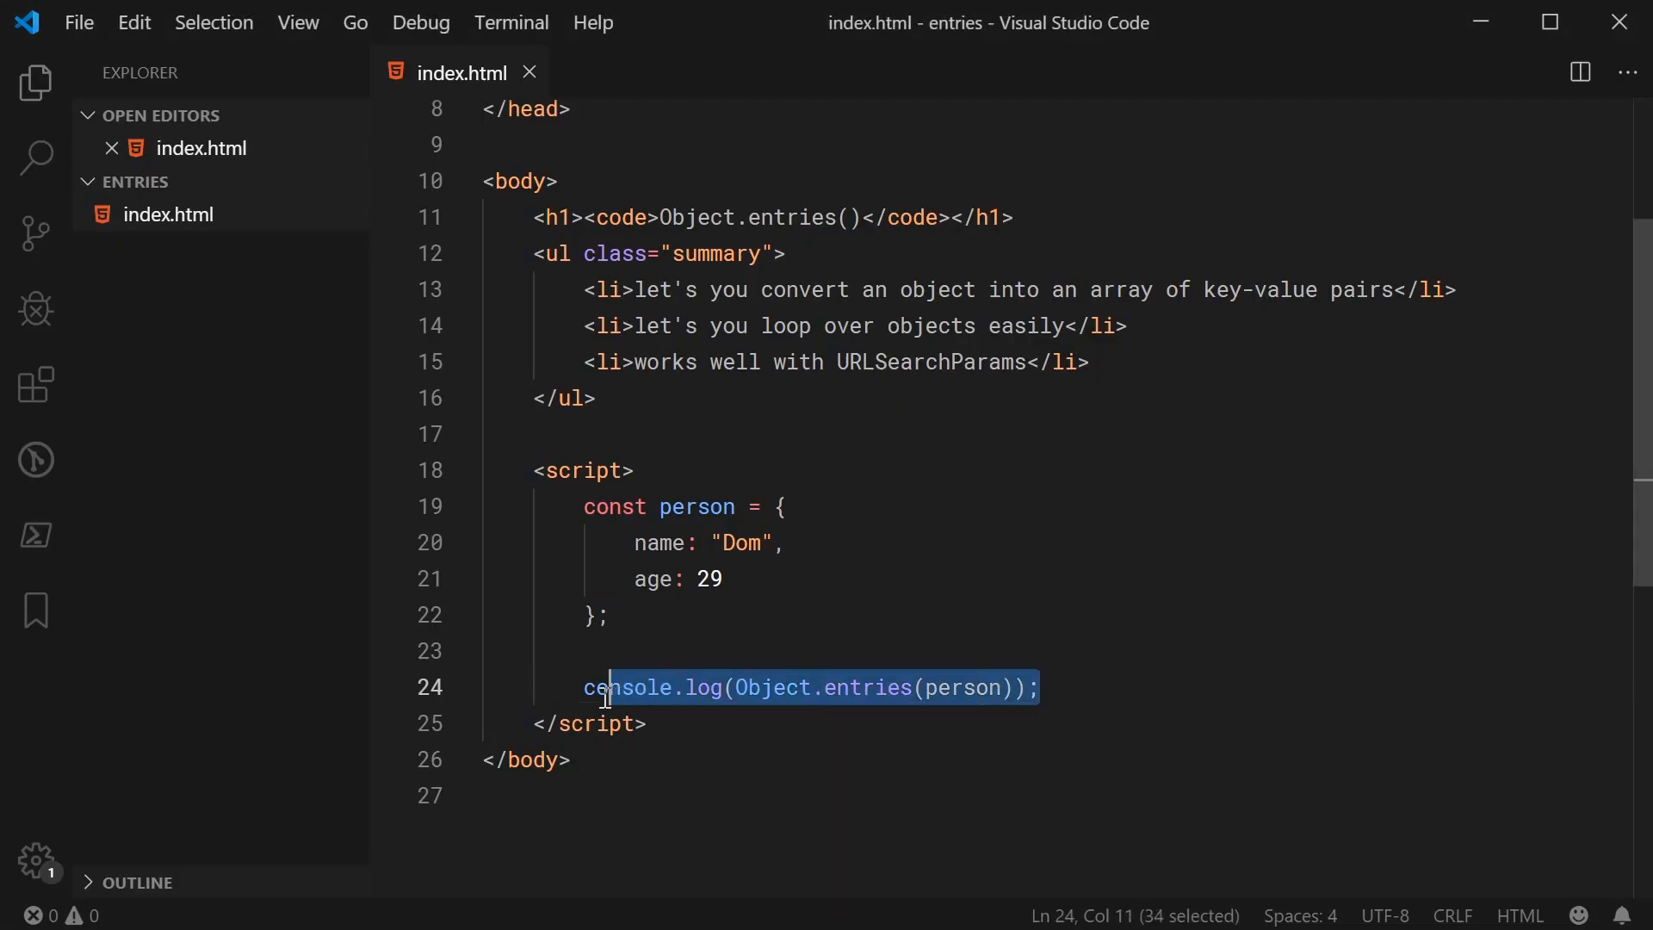
# Replace the log with for (const [key, value] of Object.entries(person)) { }
pyautogui.press('Delete')
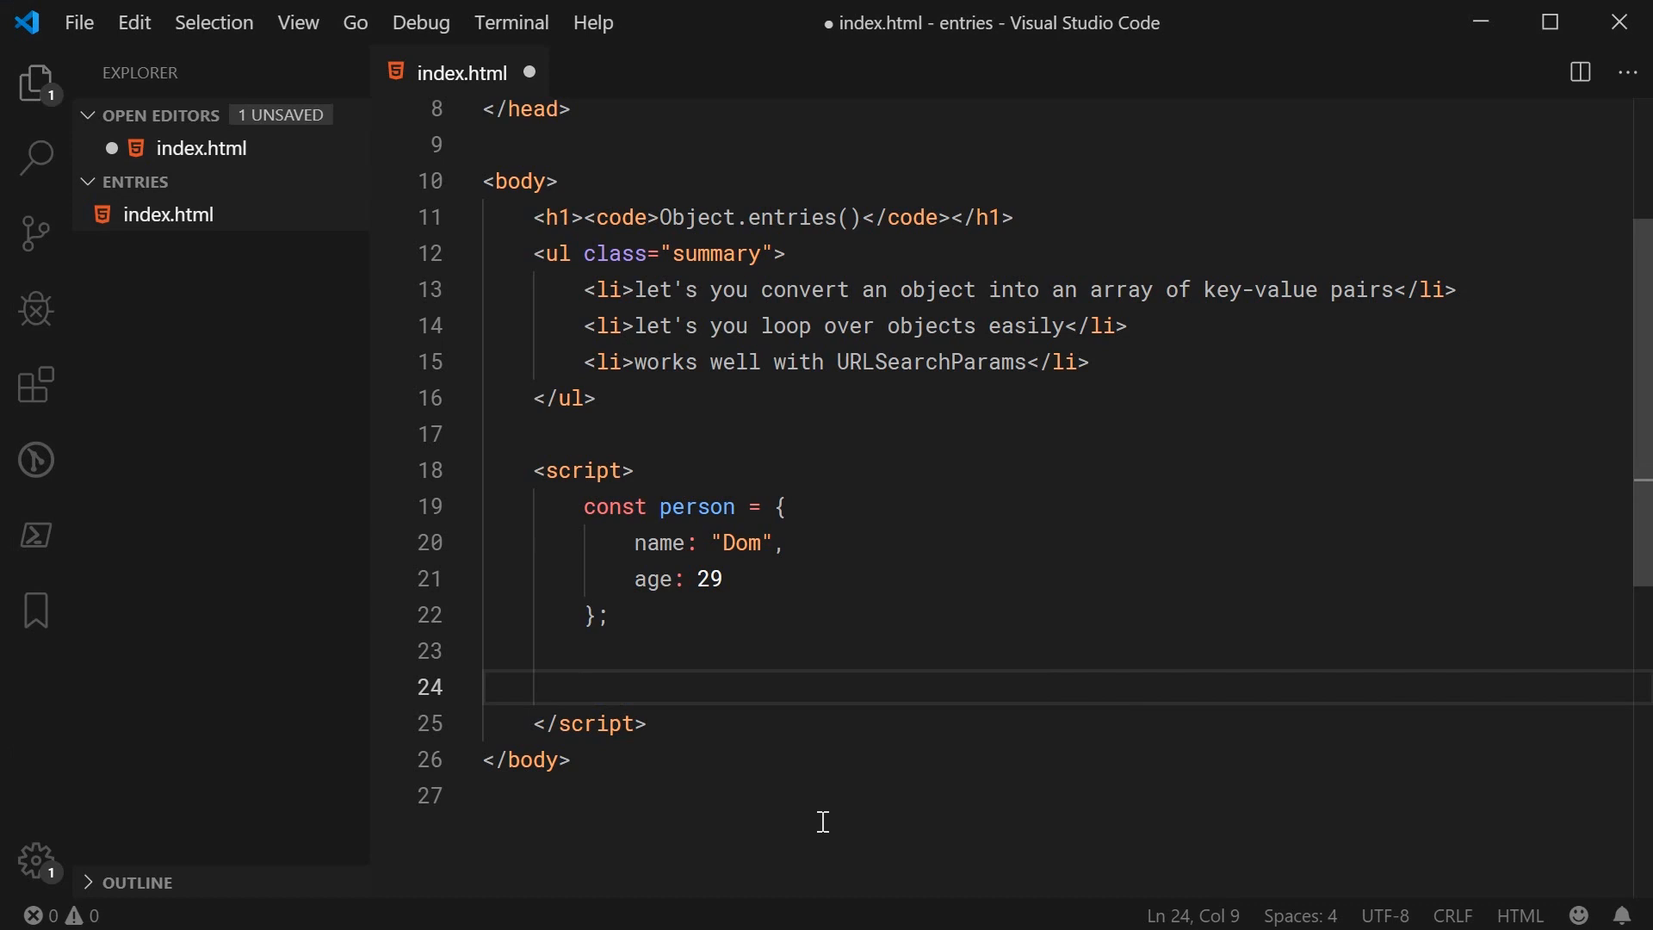
pyautogui.write('for (')
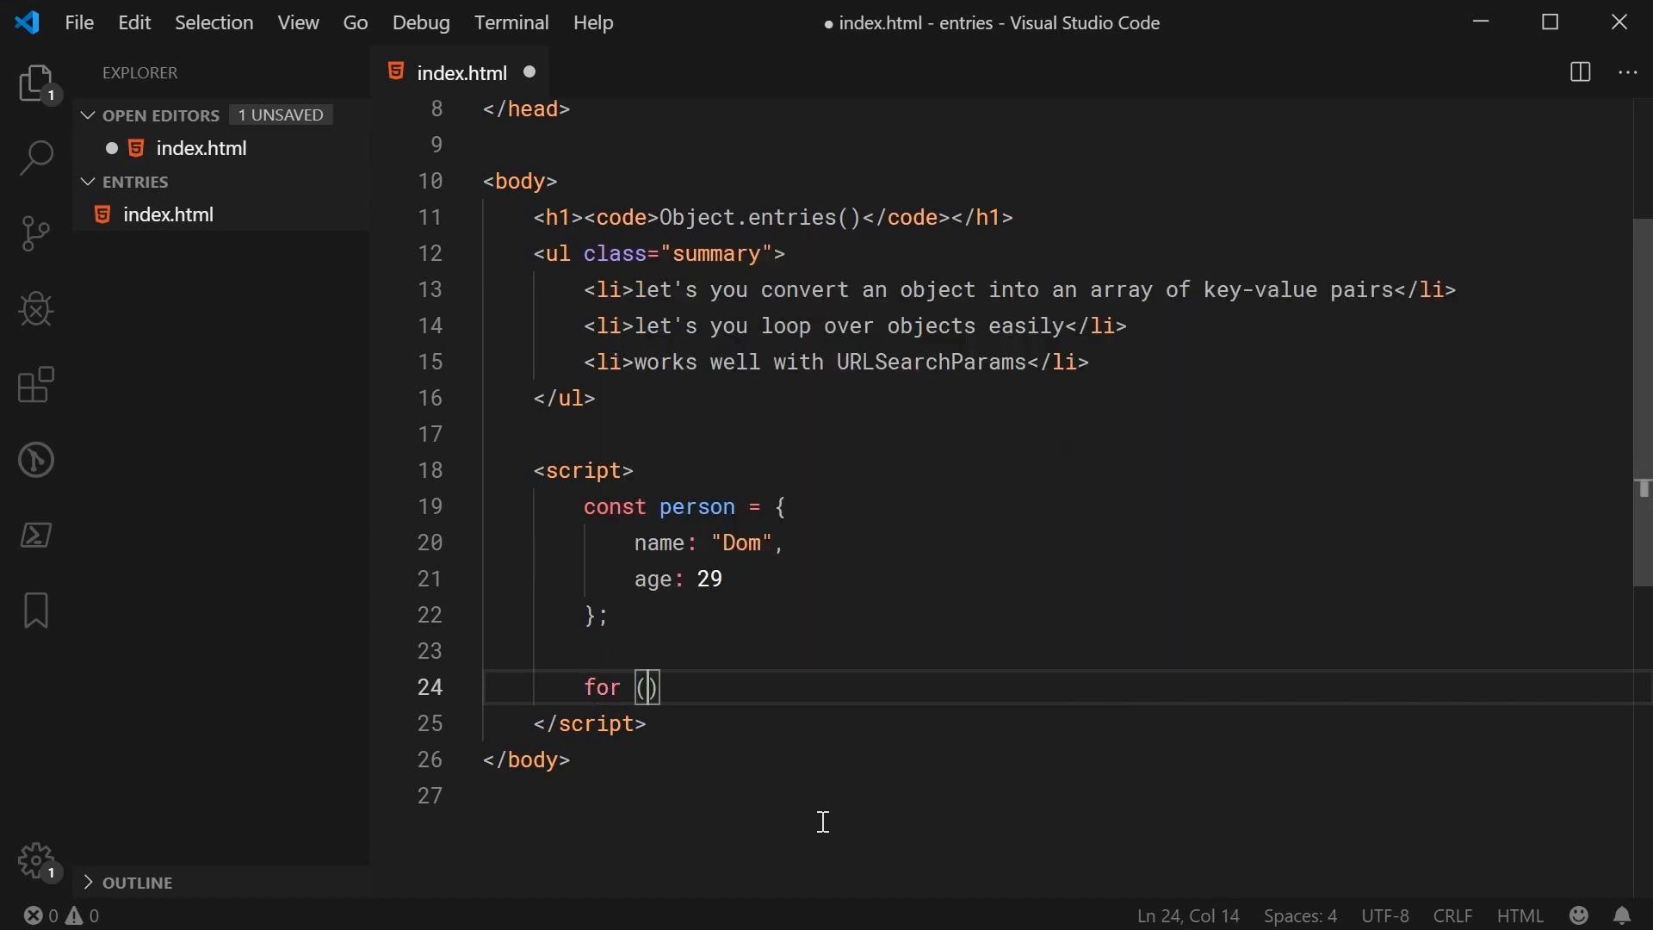
pyautogui.write('const')
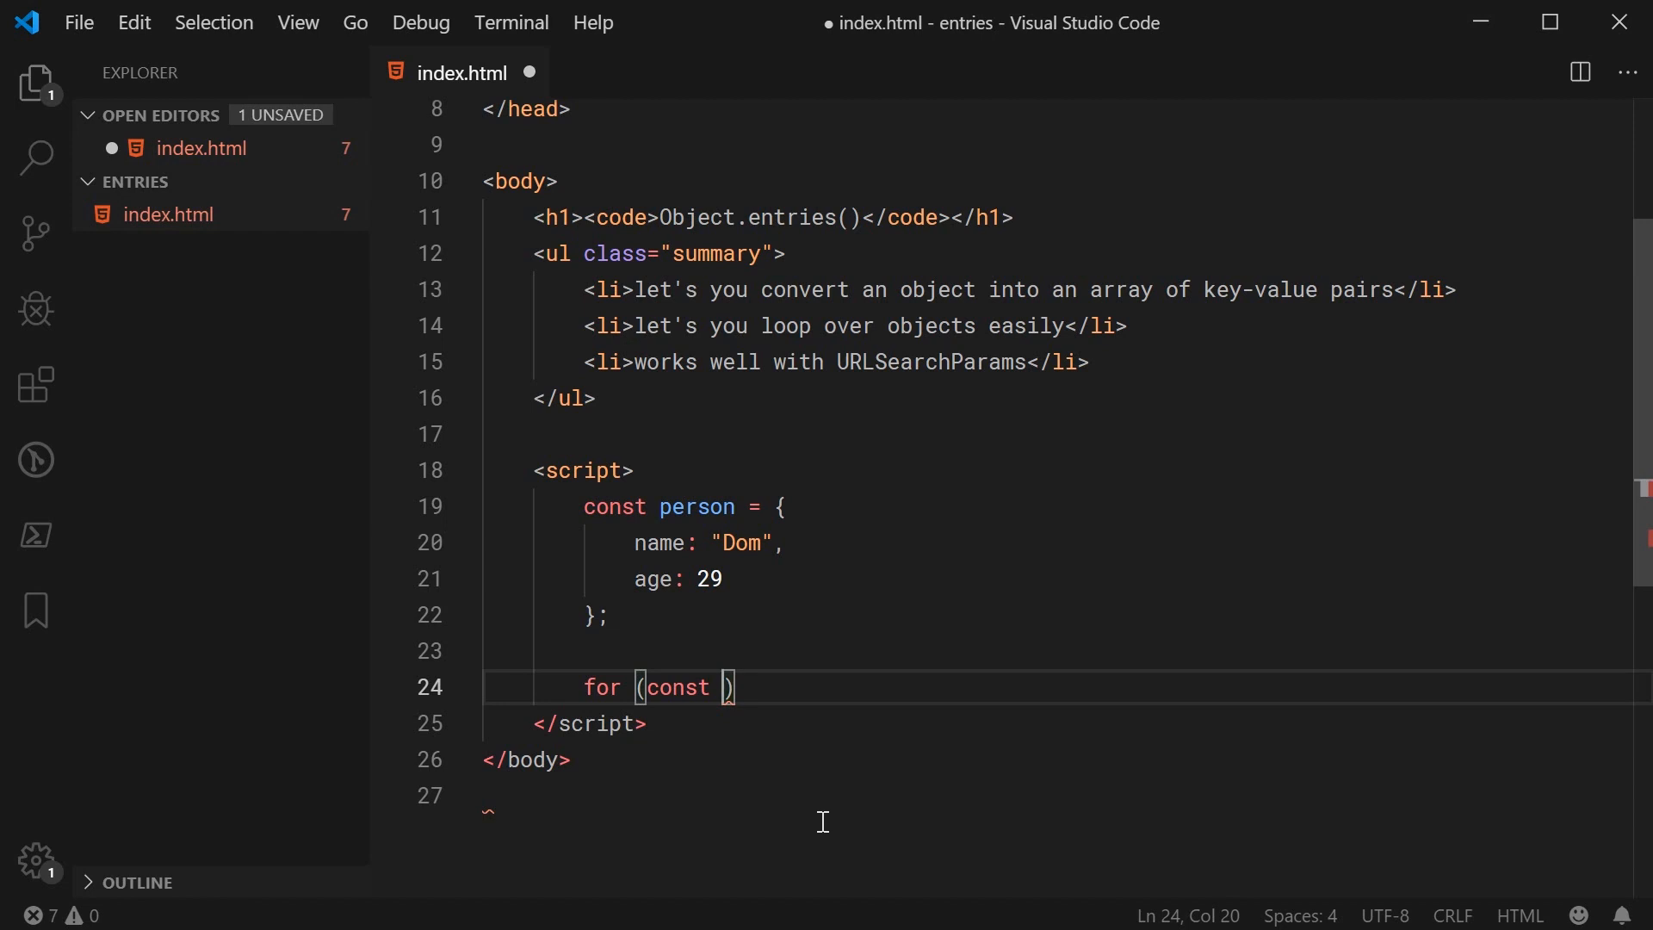
pyautogui.write('[')
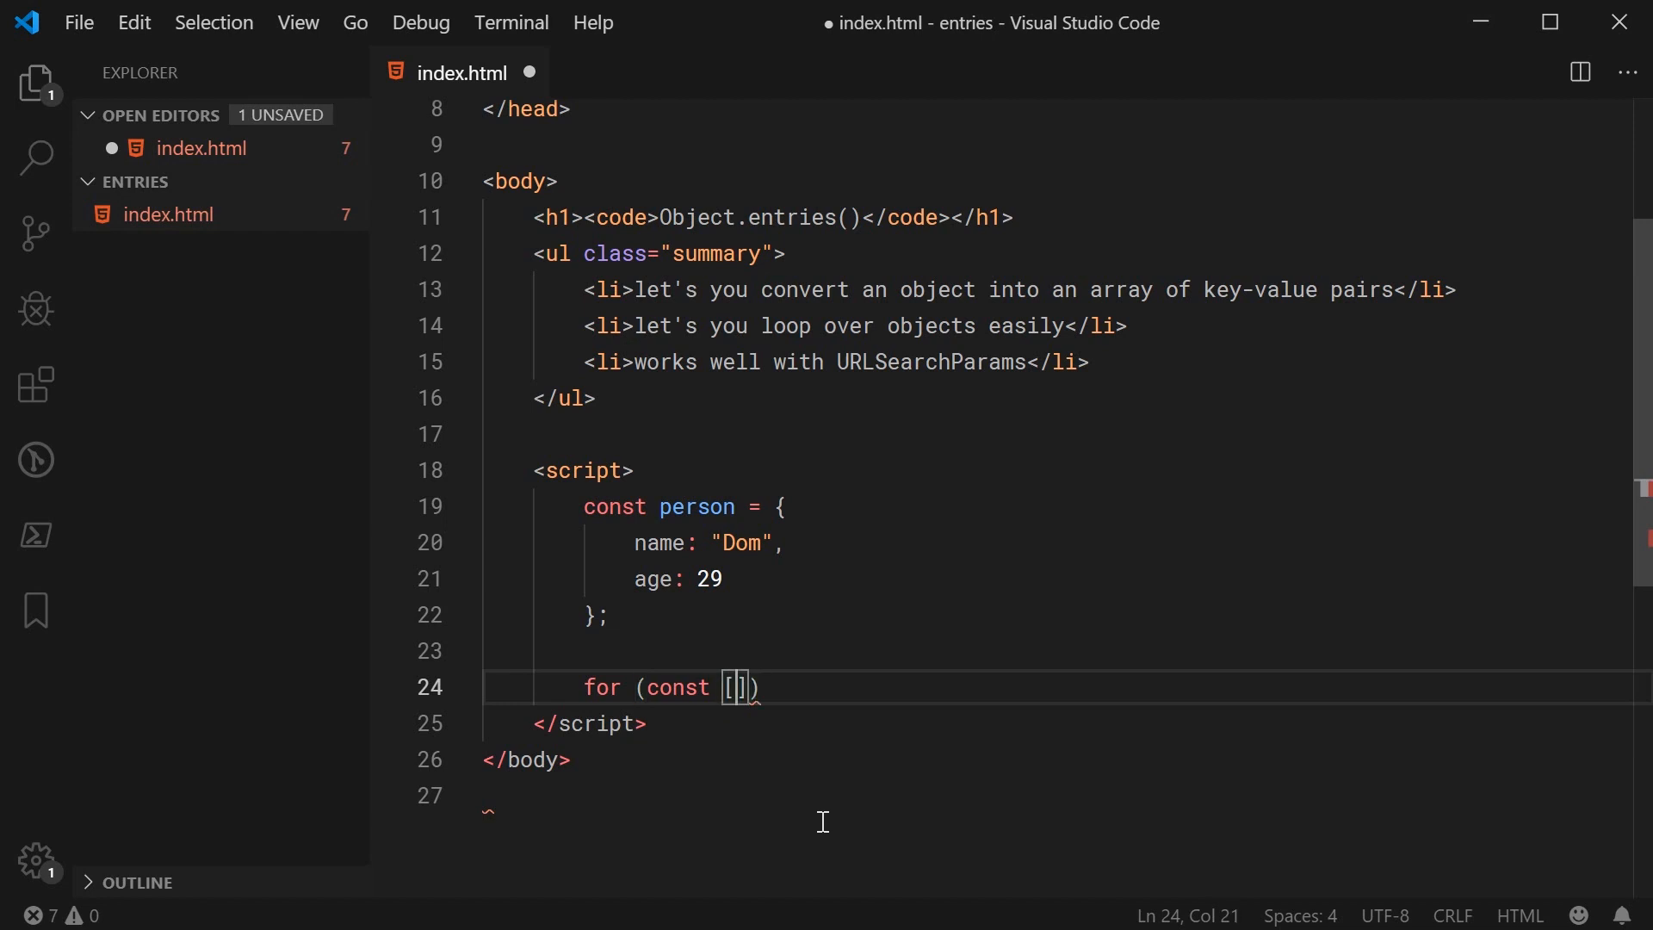
pyautogui.write('key, value')
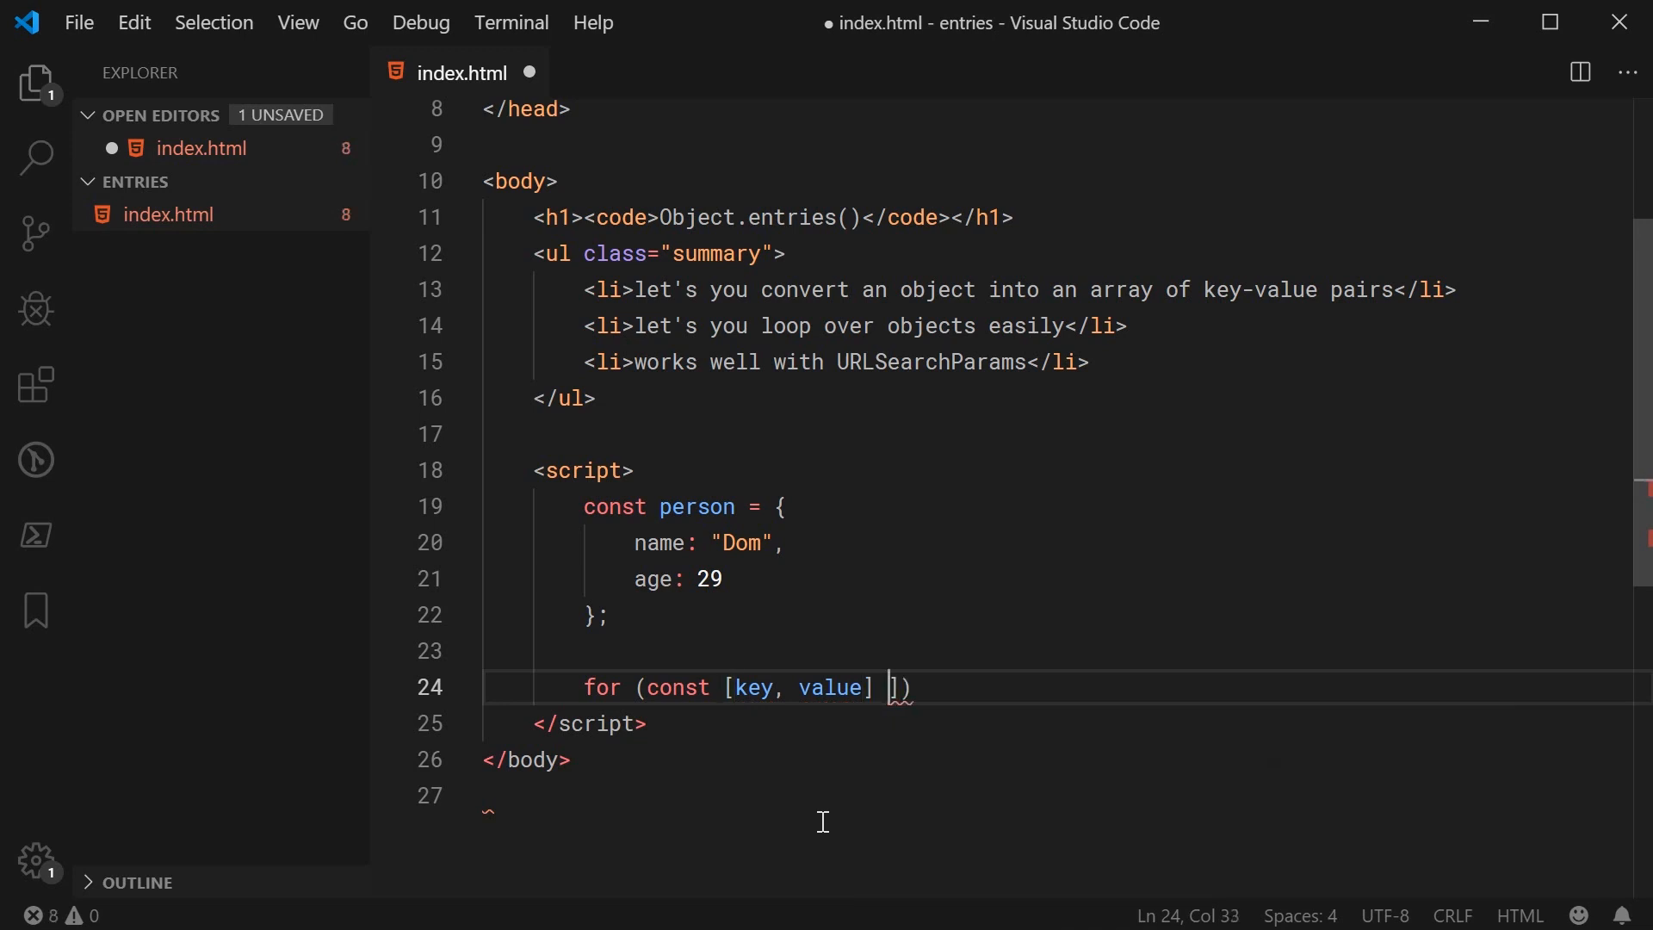
pyautogui.write('of')
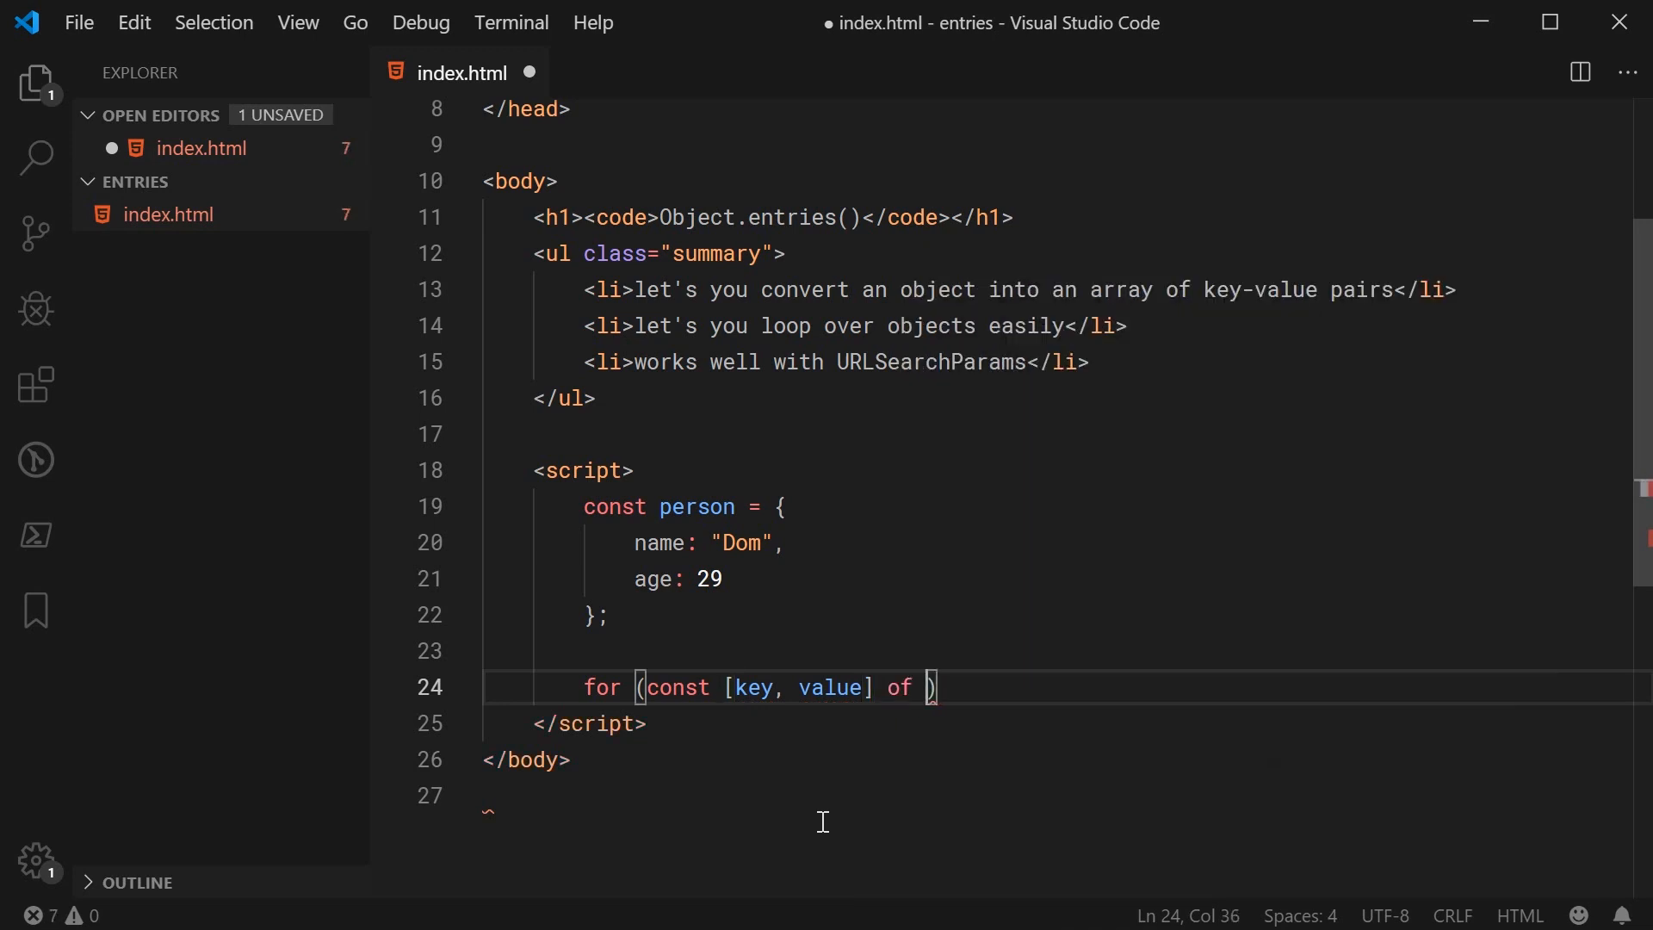
pyautogui.write('Object.')
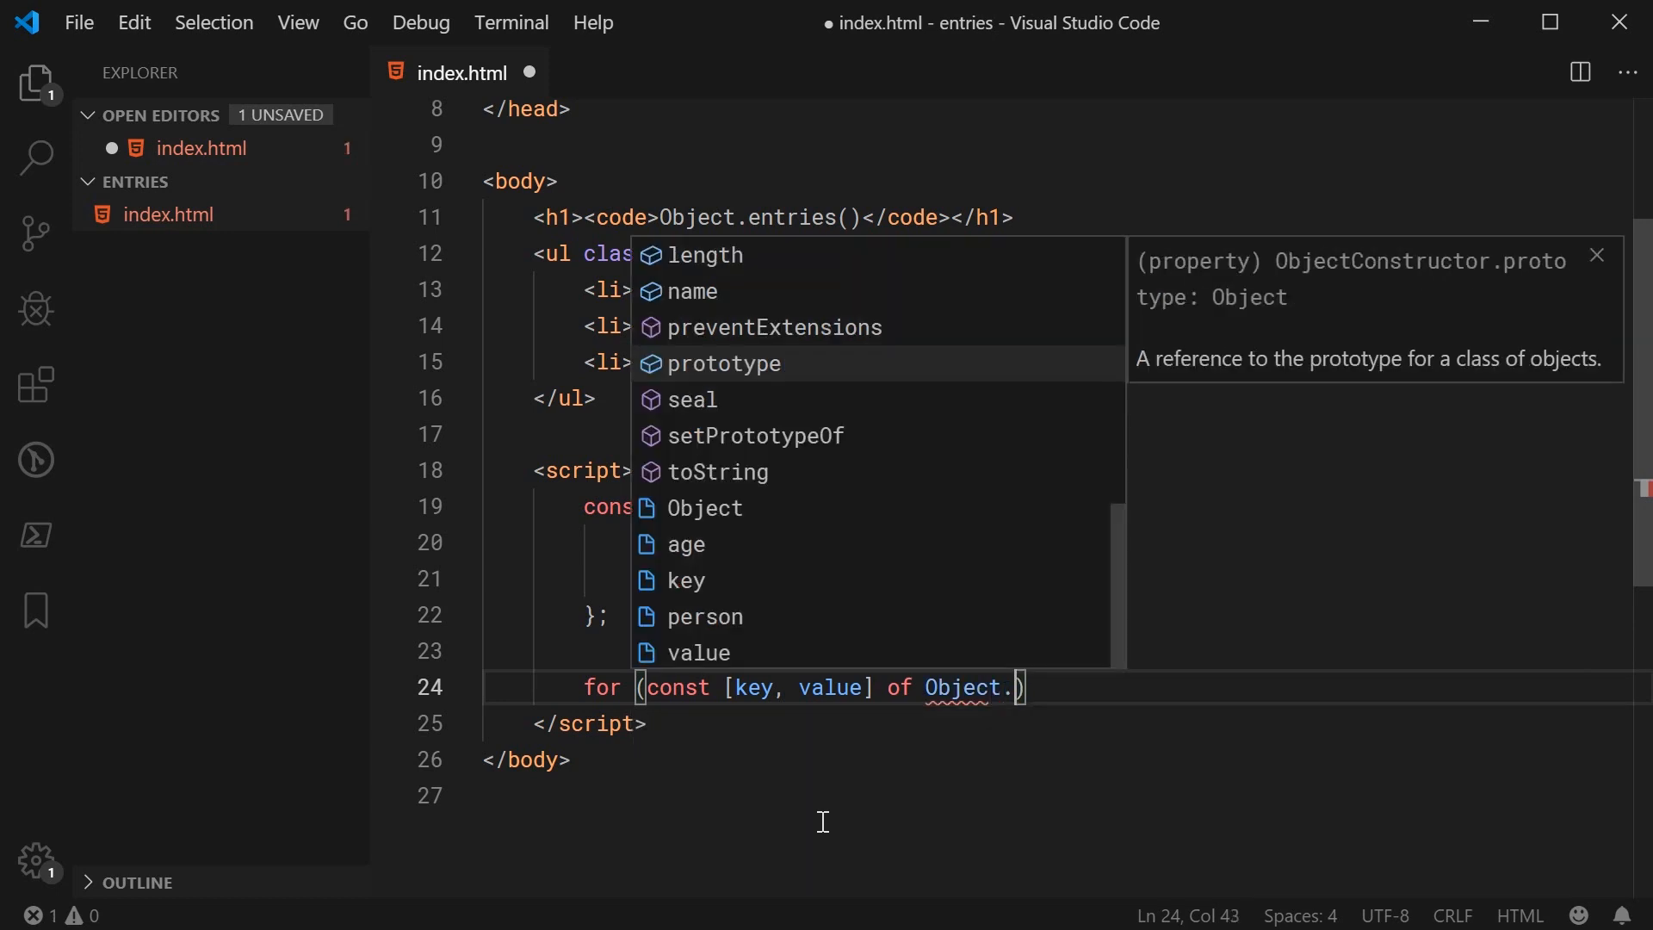
pyautogui.write('entries(')
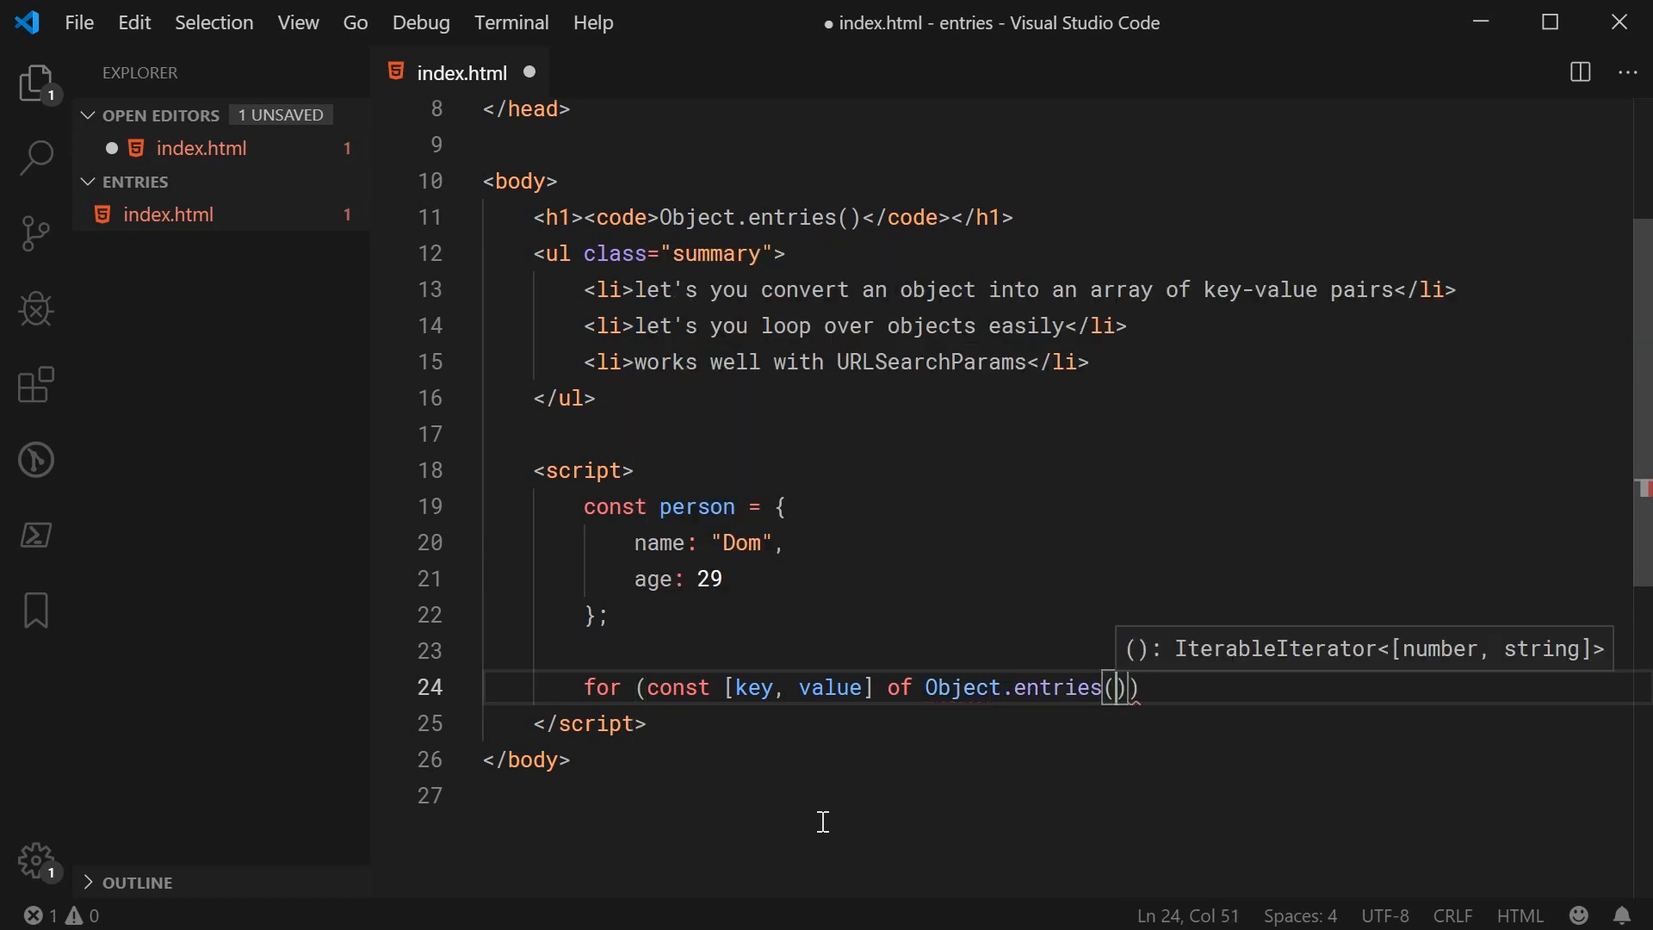
pyautogui.write('person')
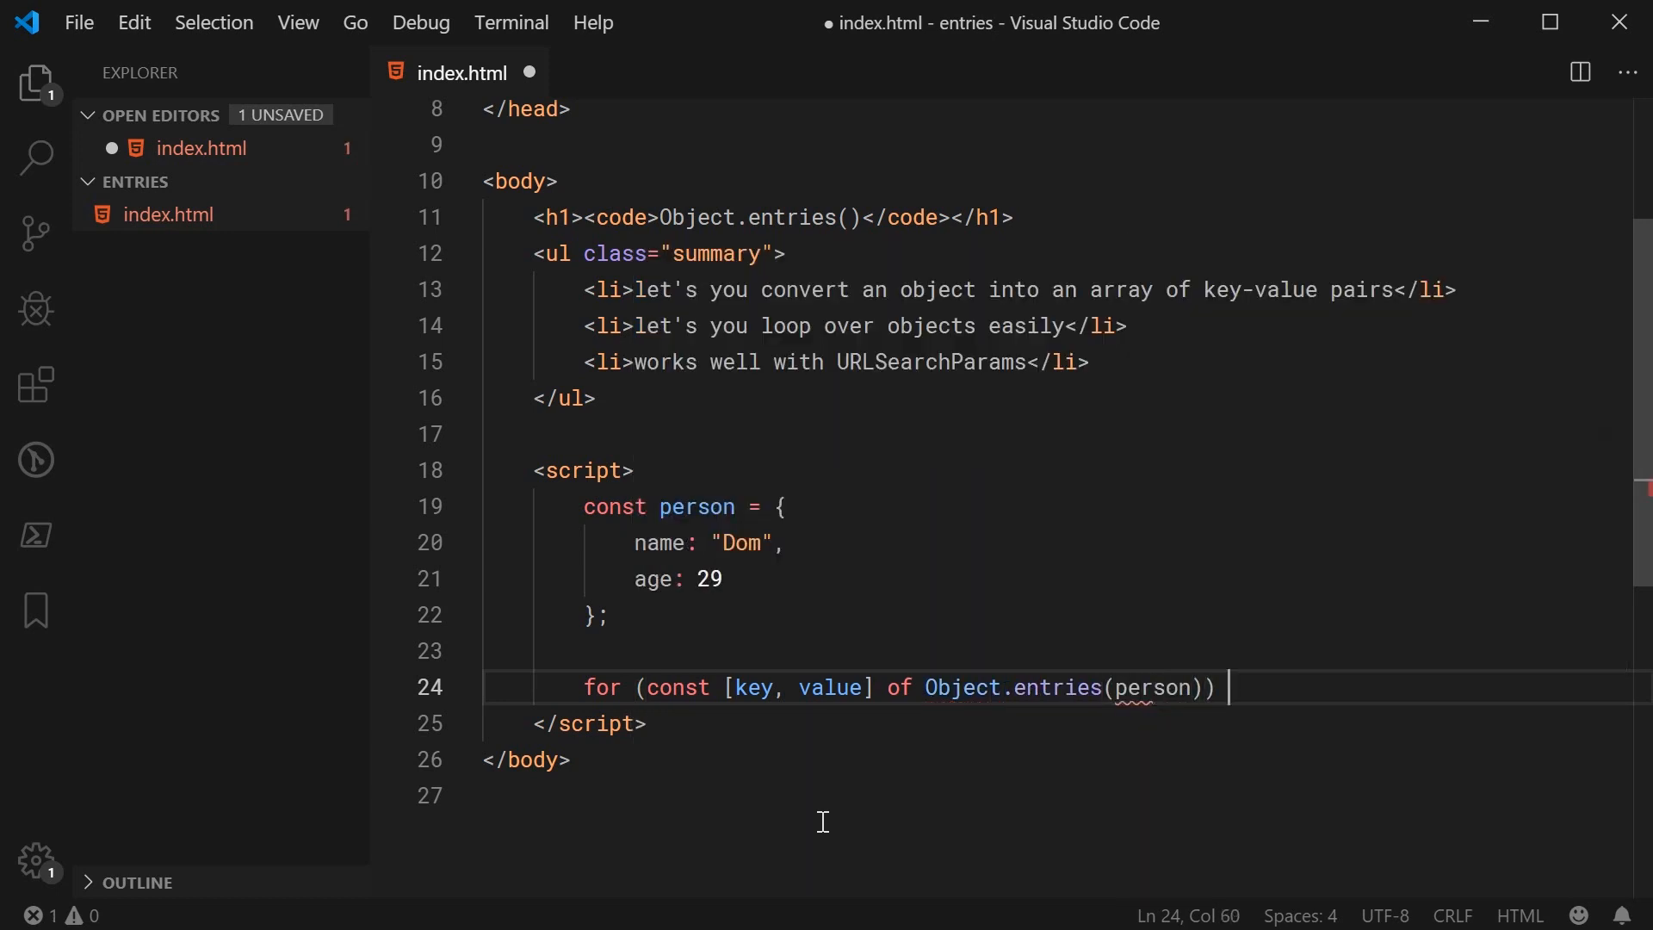
pyautogui.write('{')
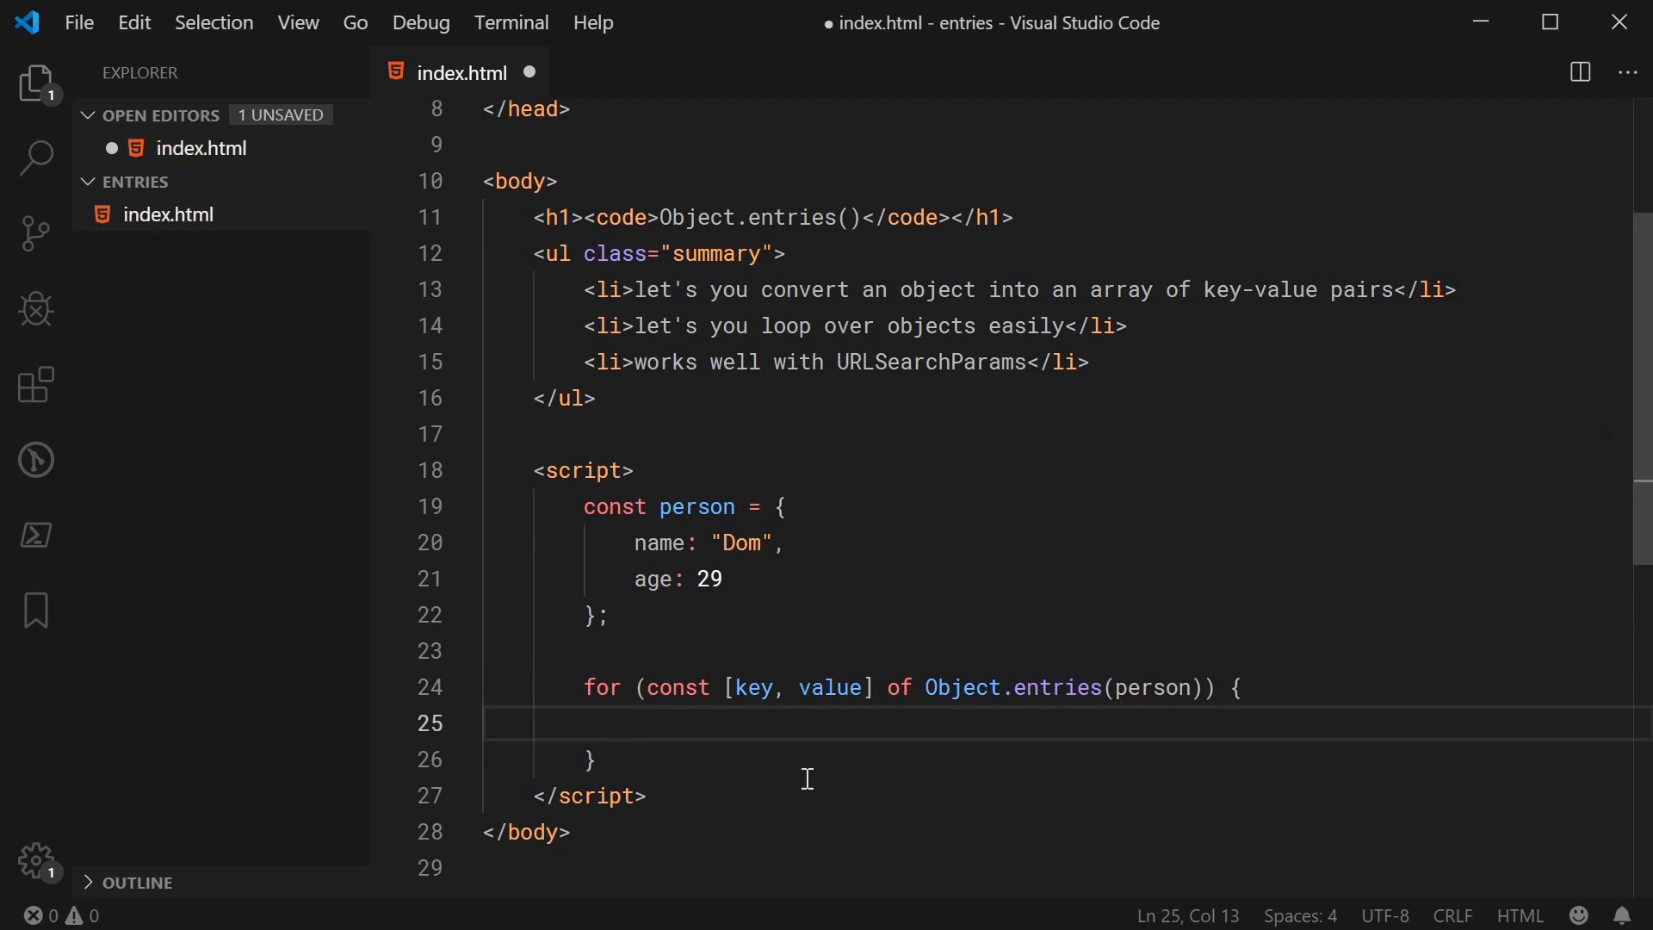
pyautogui.press('ctrl+s')
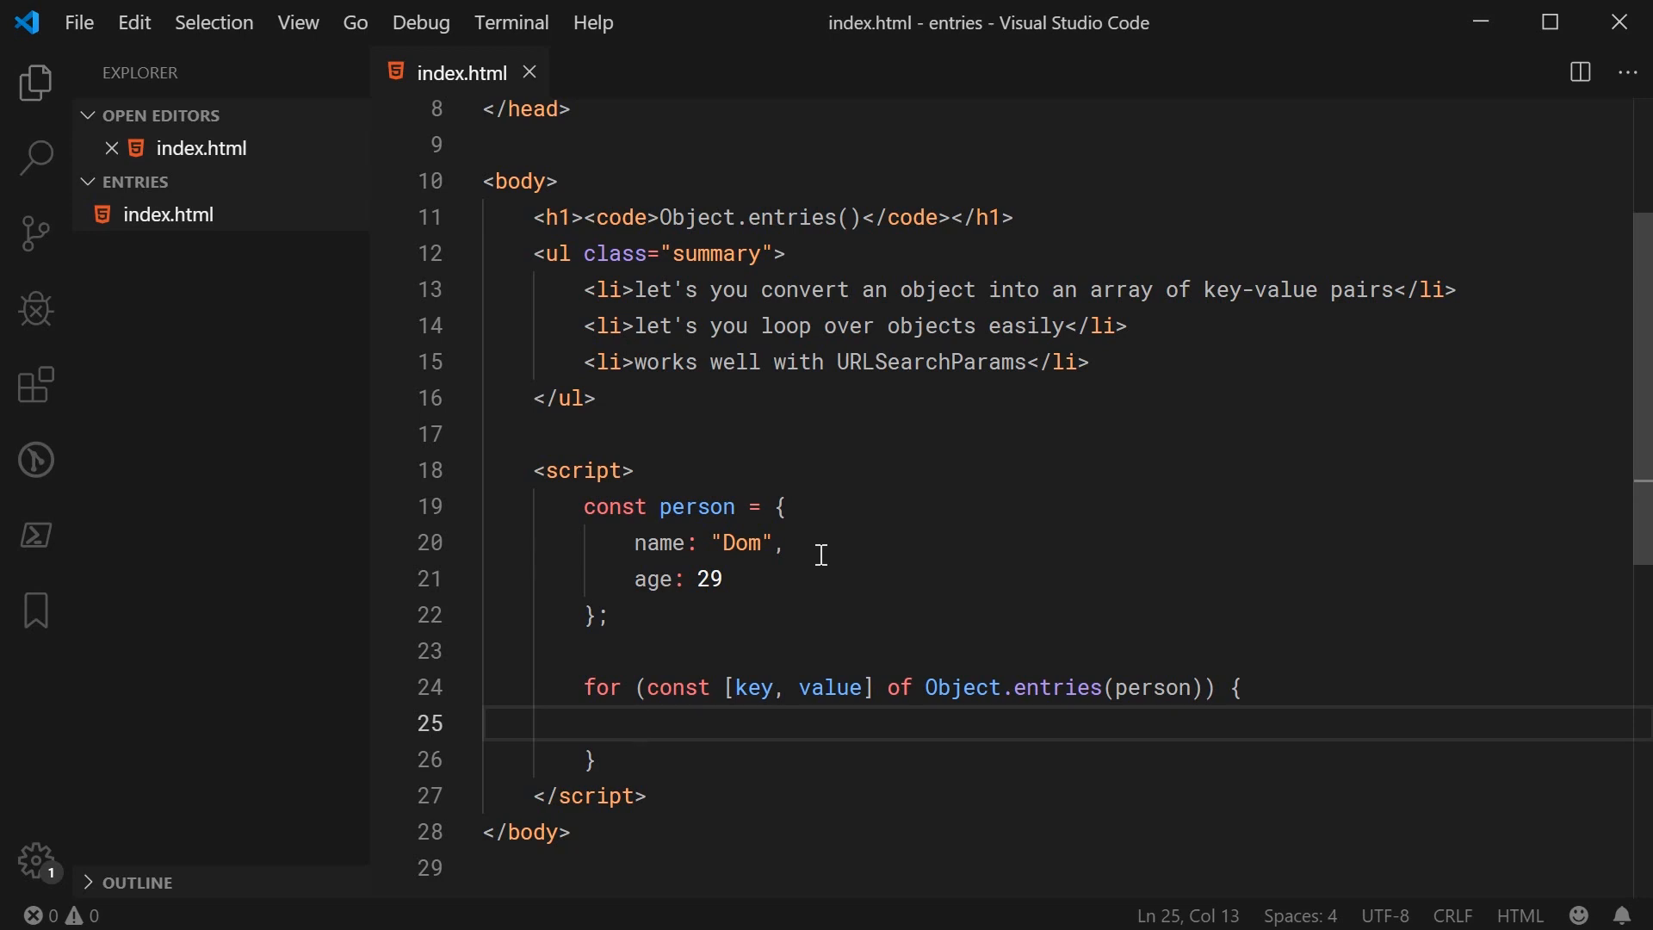
# Log `Key => ${key} | Value => ${value}` inside the loop and save
pyautogui.doubleClick(752, 687)
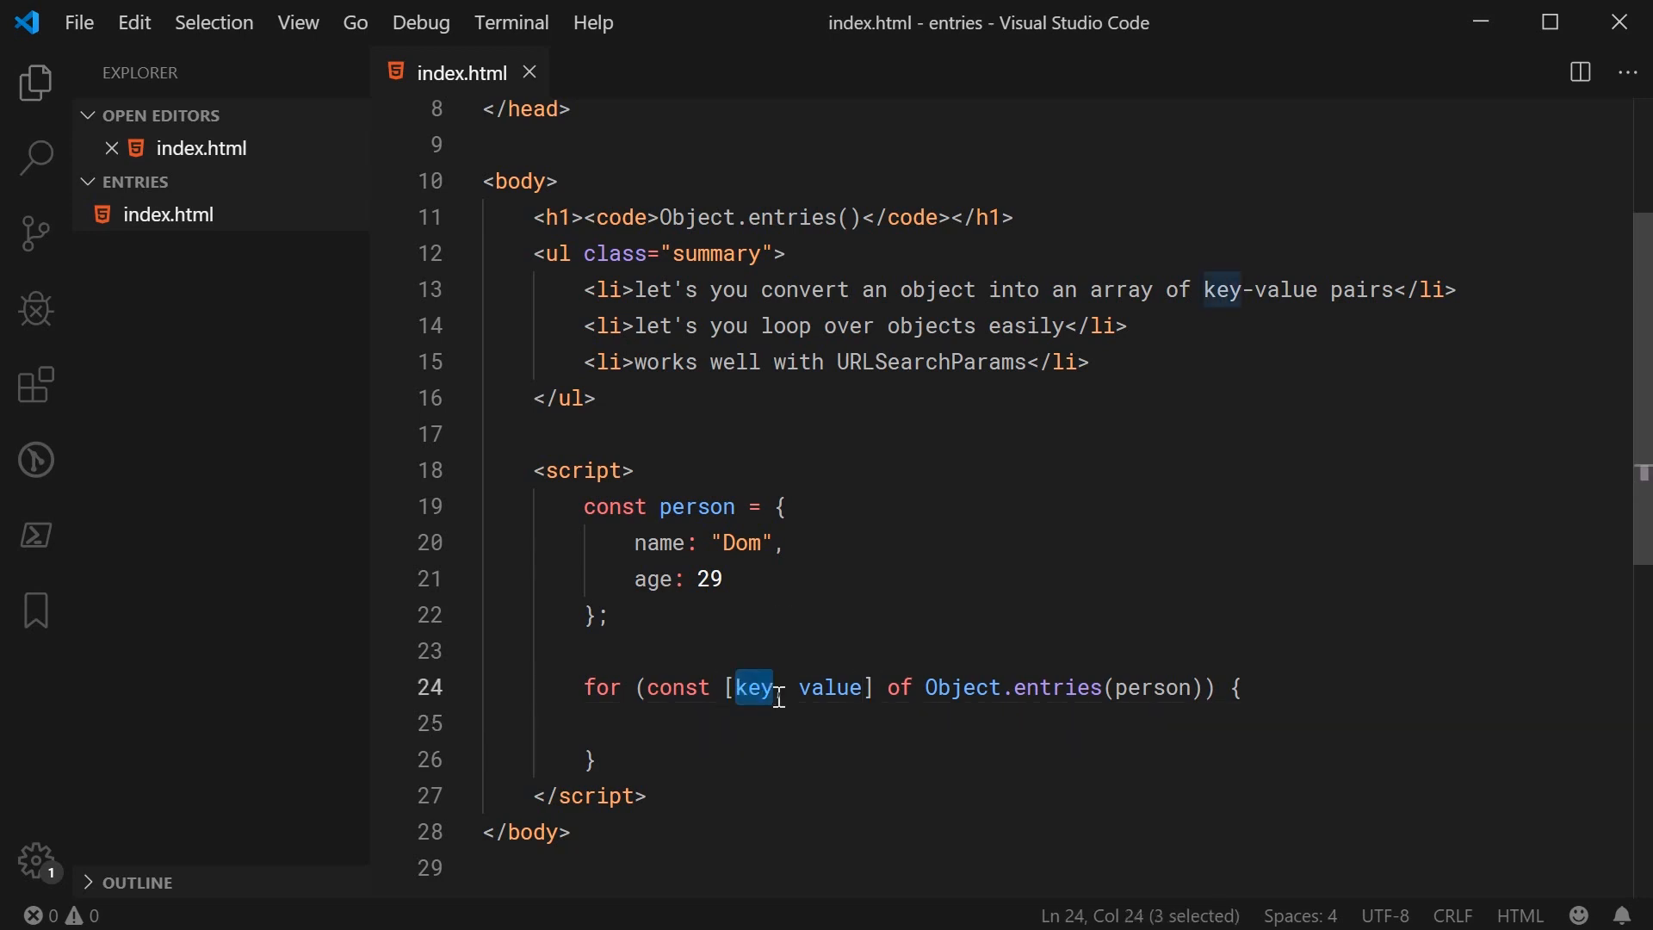
pyautogui.doubleClick(830, 687)
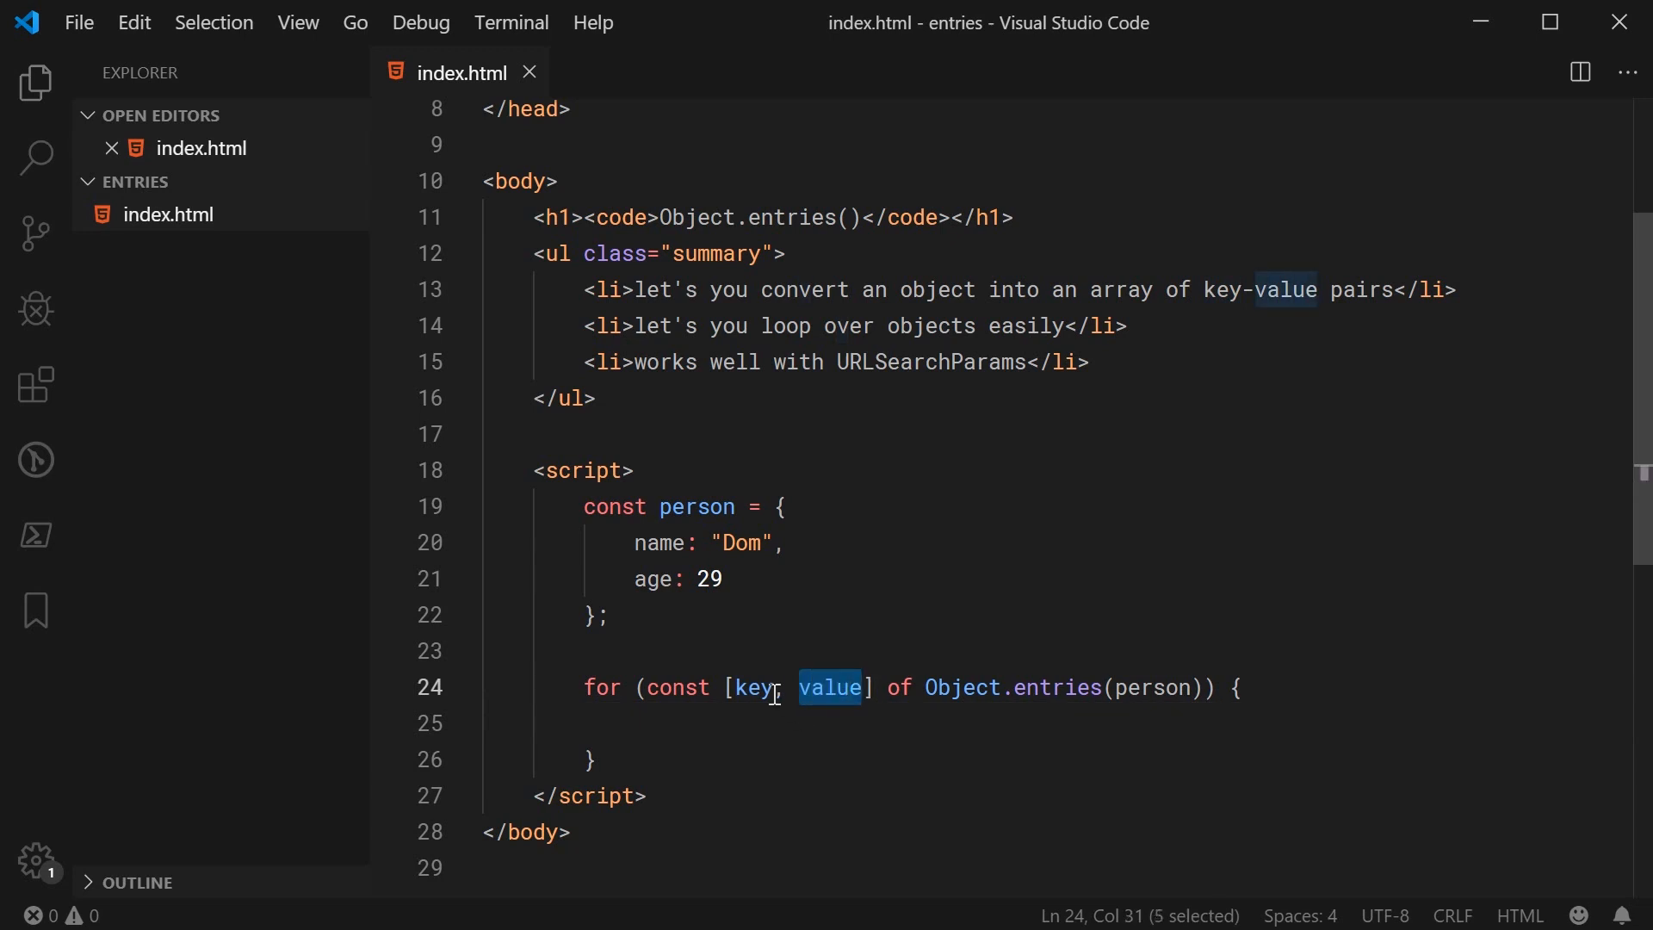
pyautogui.doubleClick(753, 688)
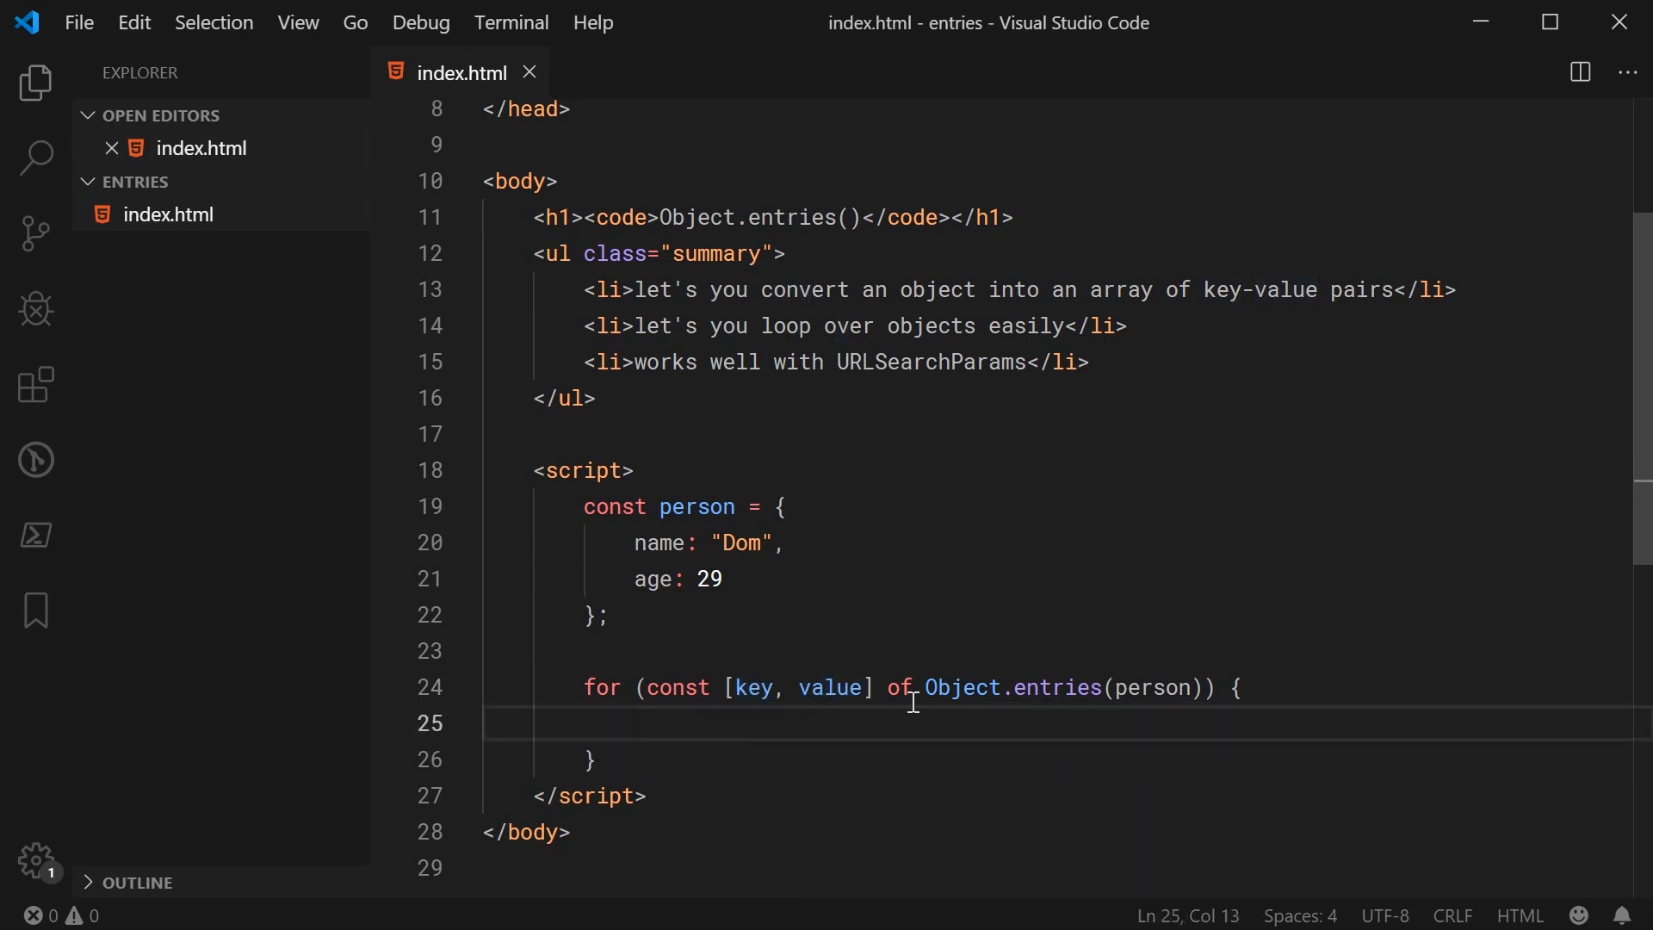
pyautogui.write('console.log(')
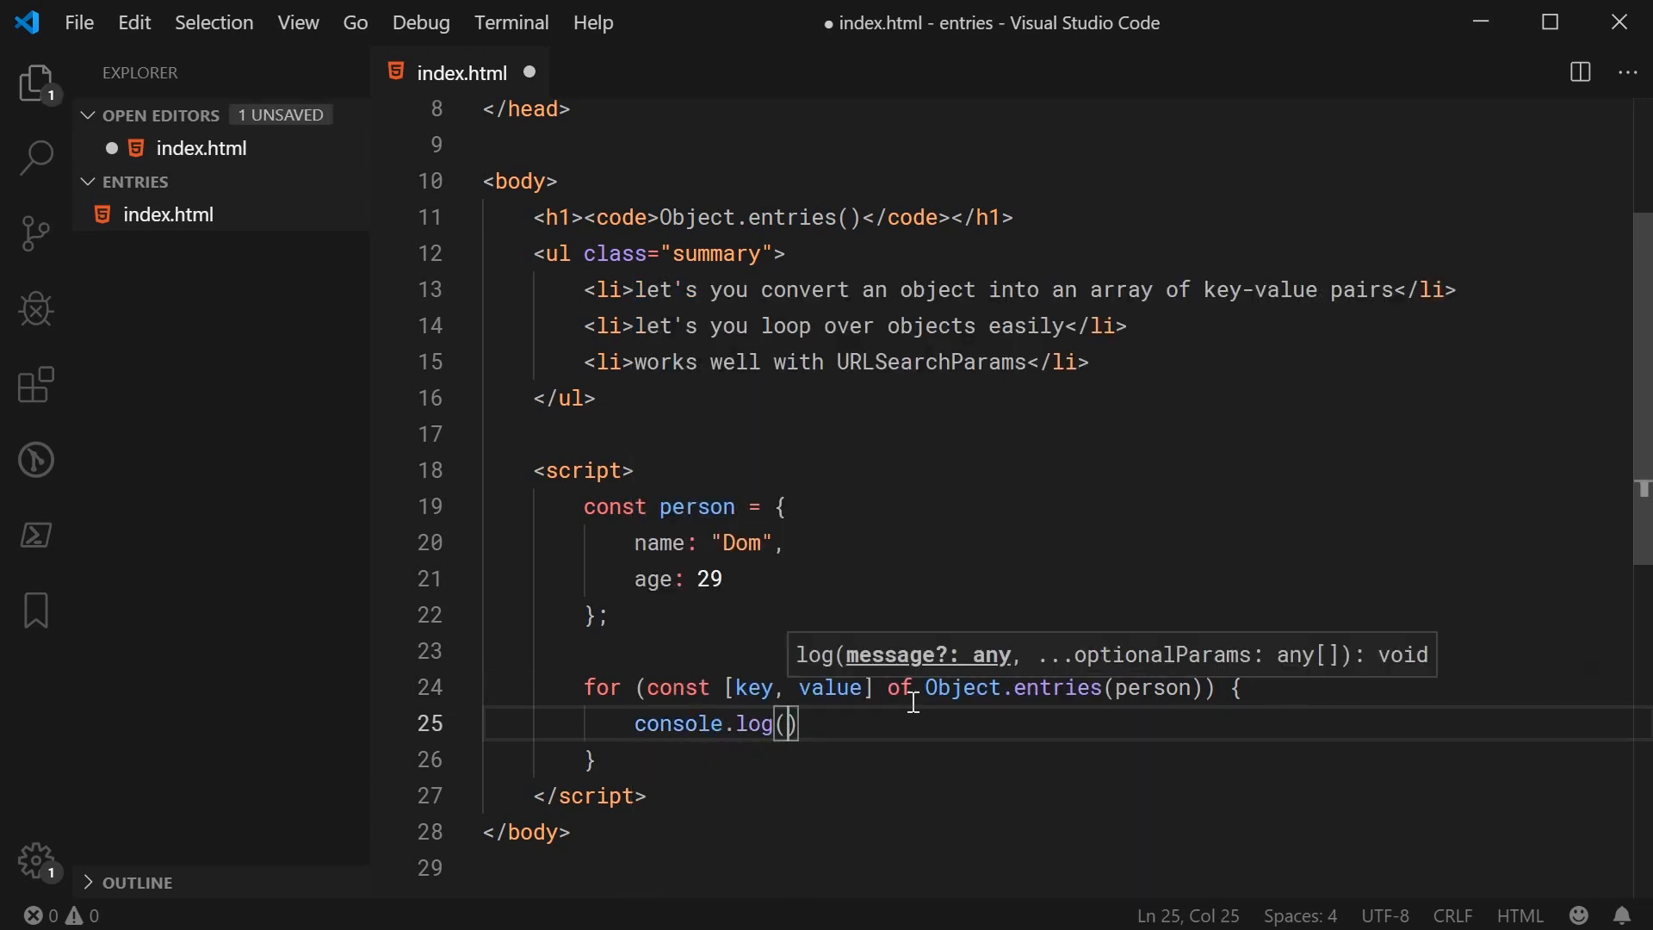
pyautogui.write('`Key')
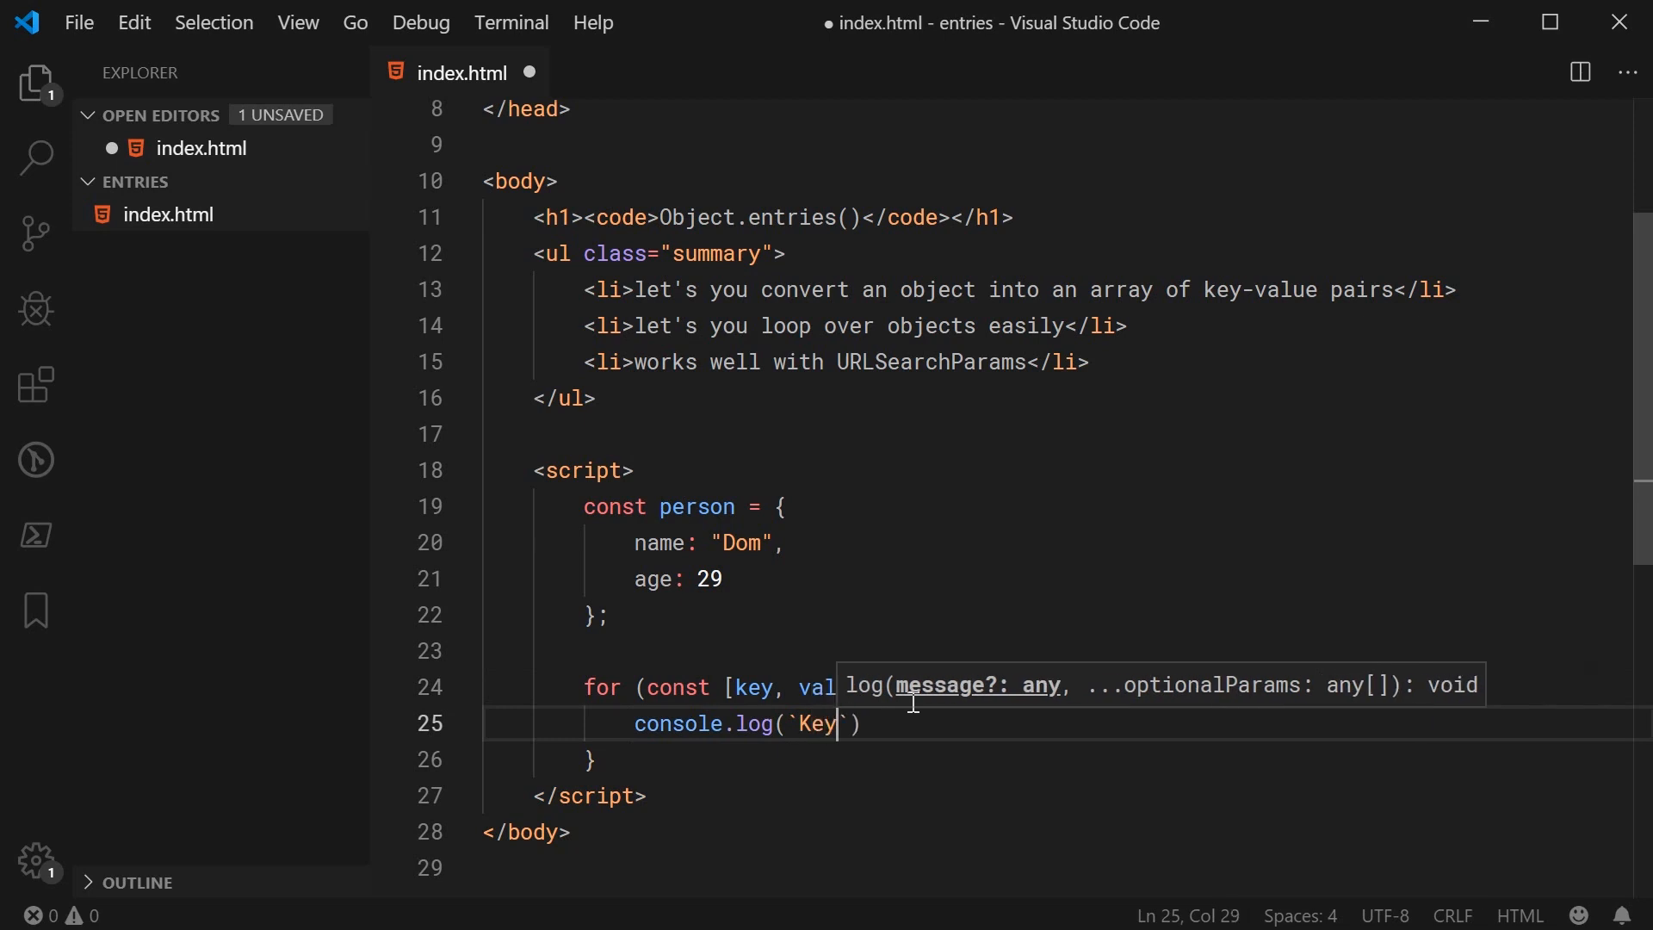
pyautogui.write('=> ${}')
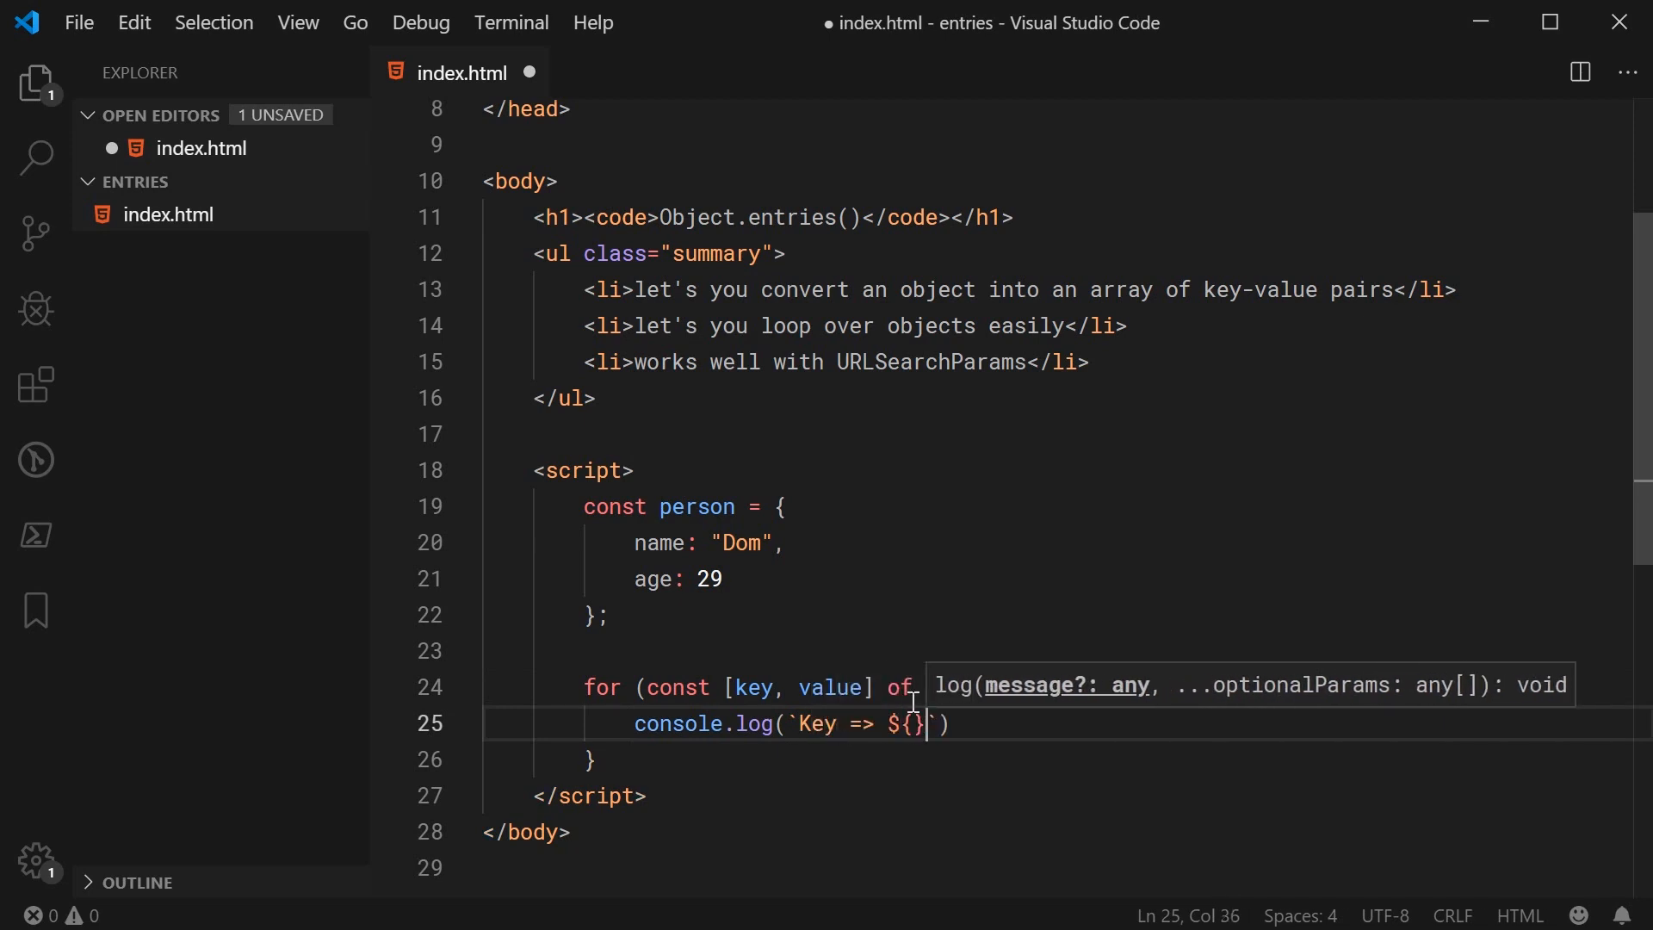
pyautogui.write('key')
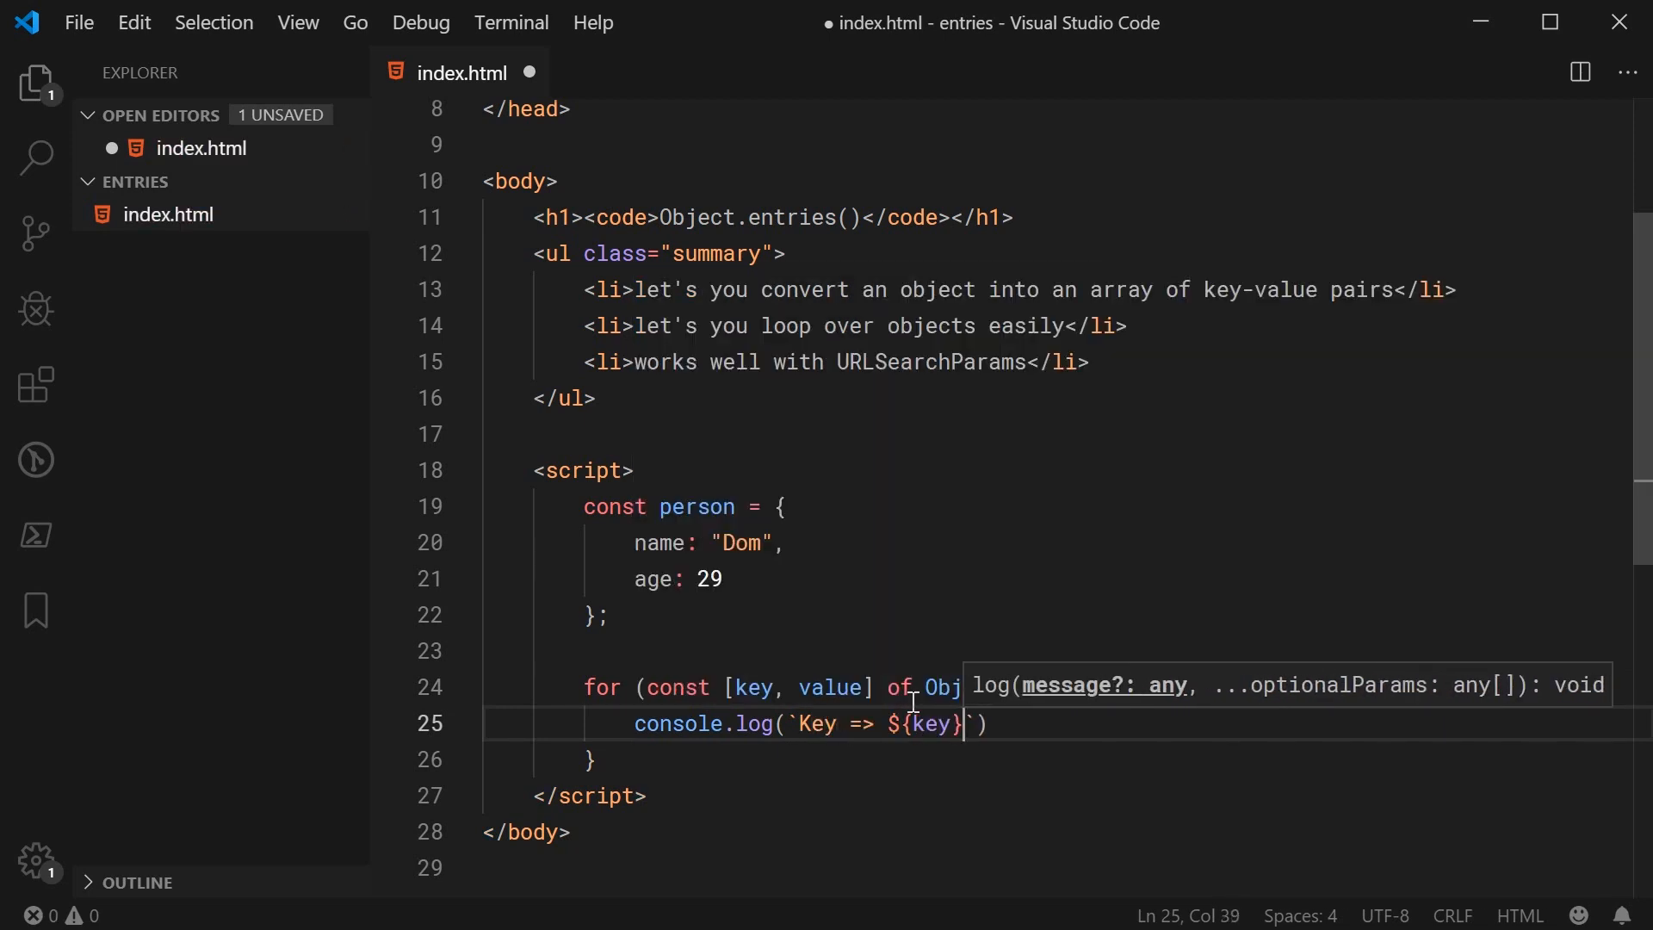
pyautogui.write('| Value =>')
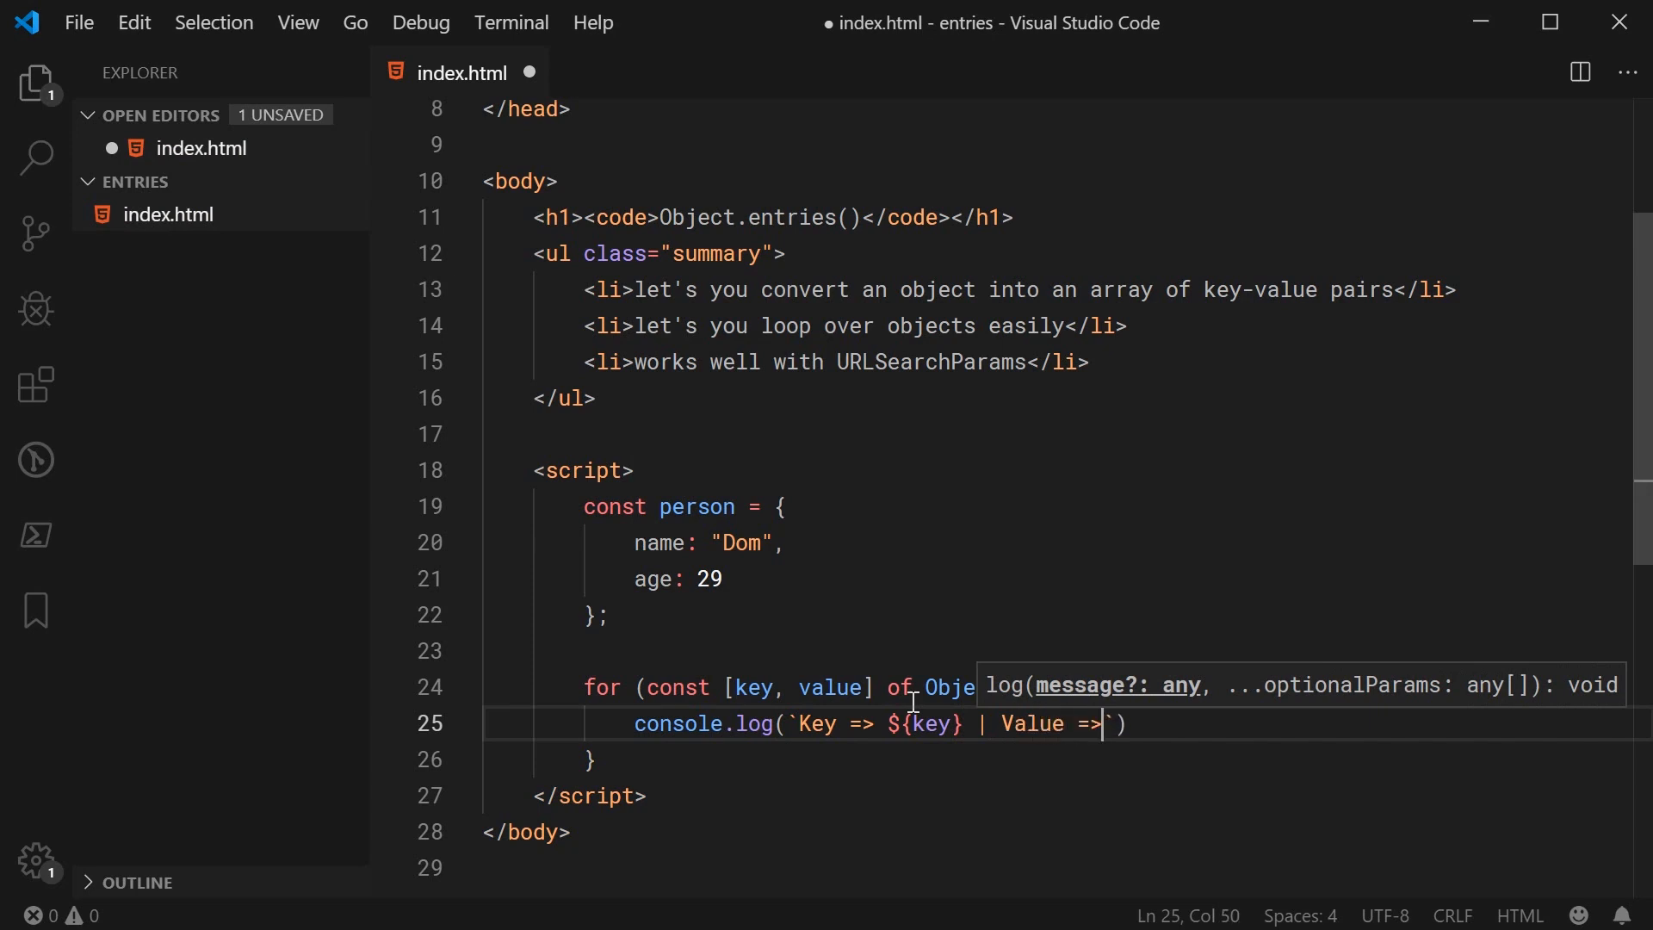
pyautogui.write('${value')
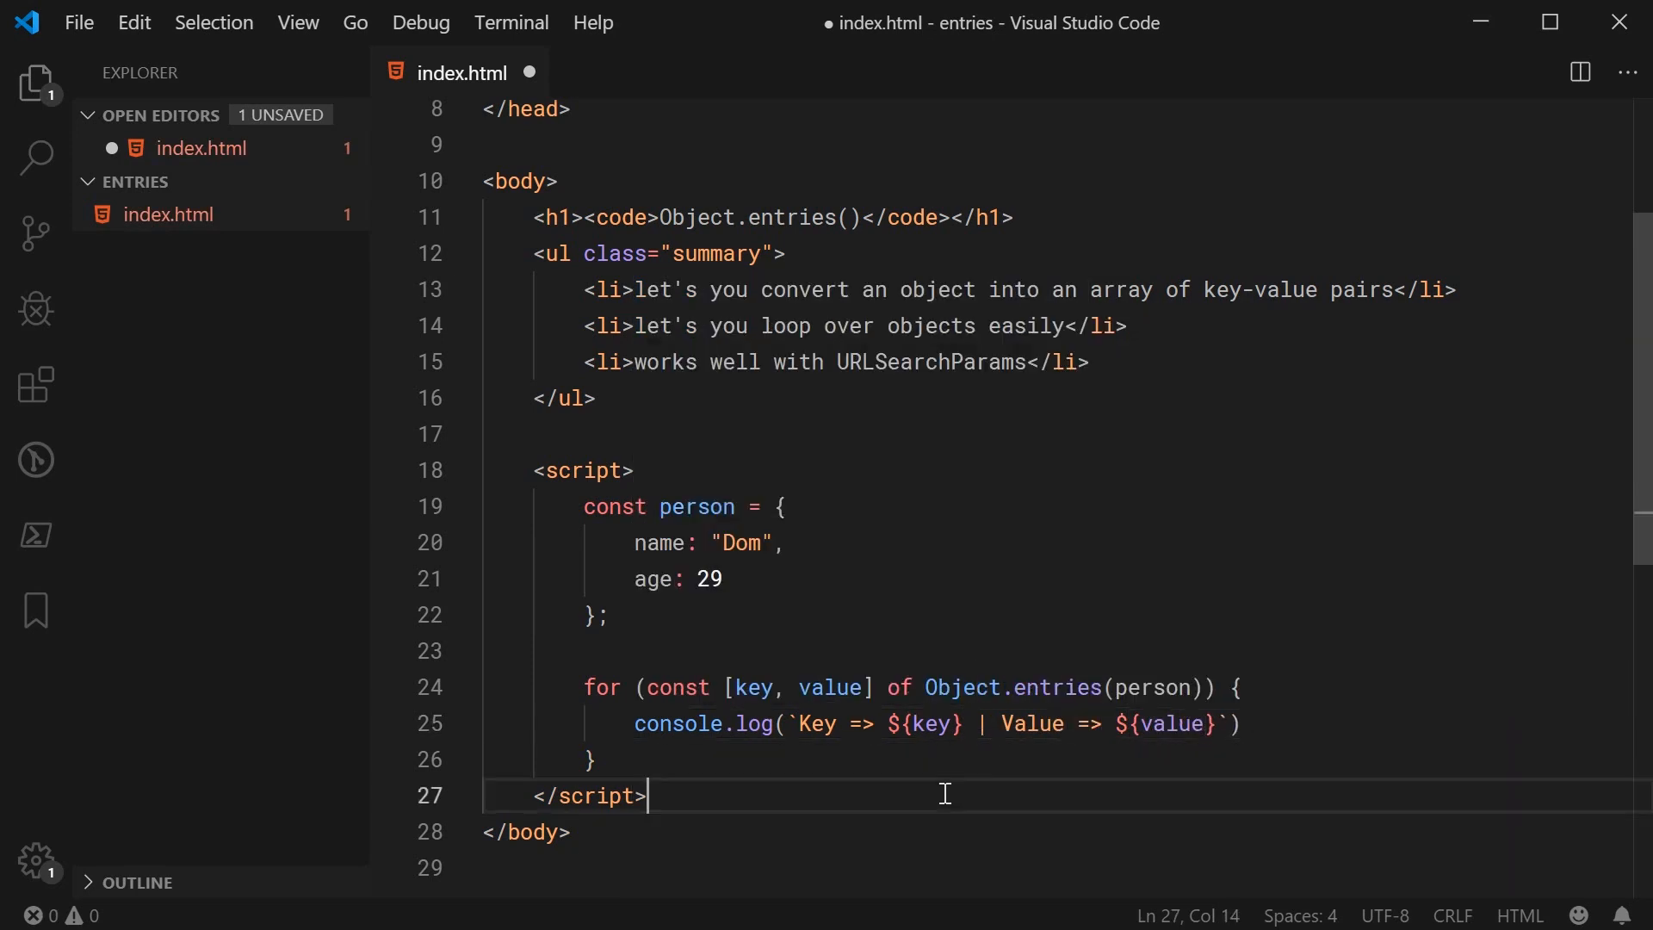
pyautogui.press('ctrl+s')
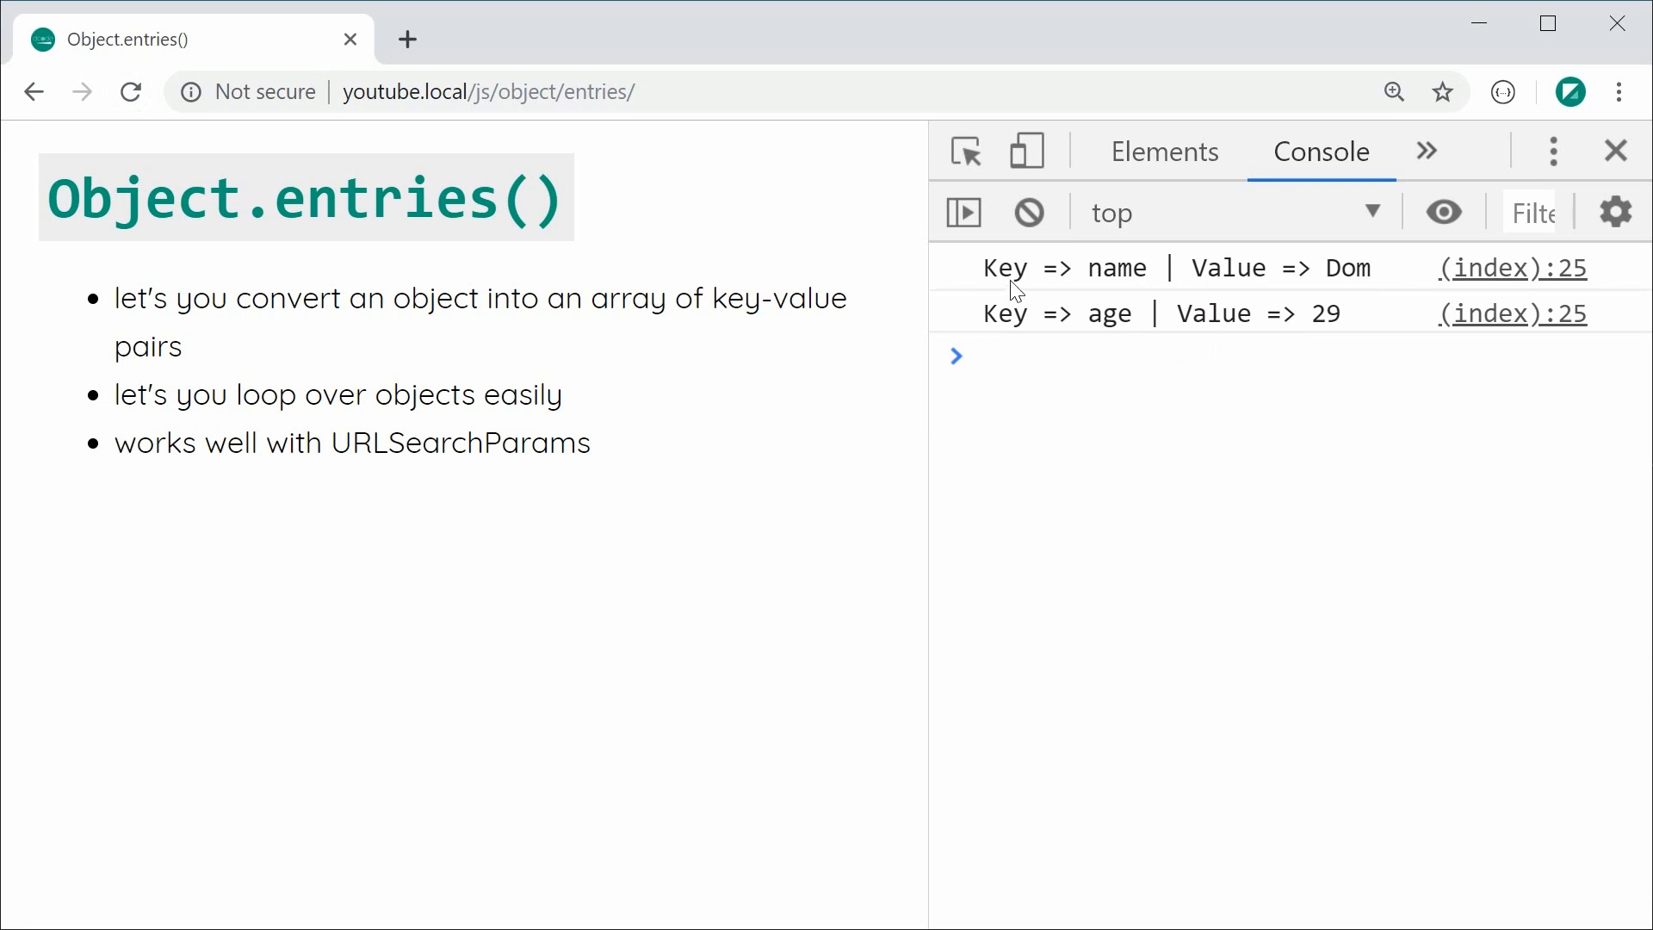
pyautogui.moveTo(1343, 293)
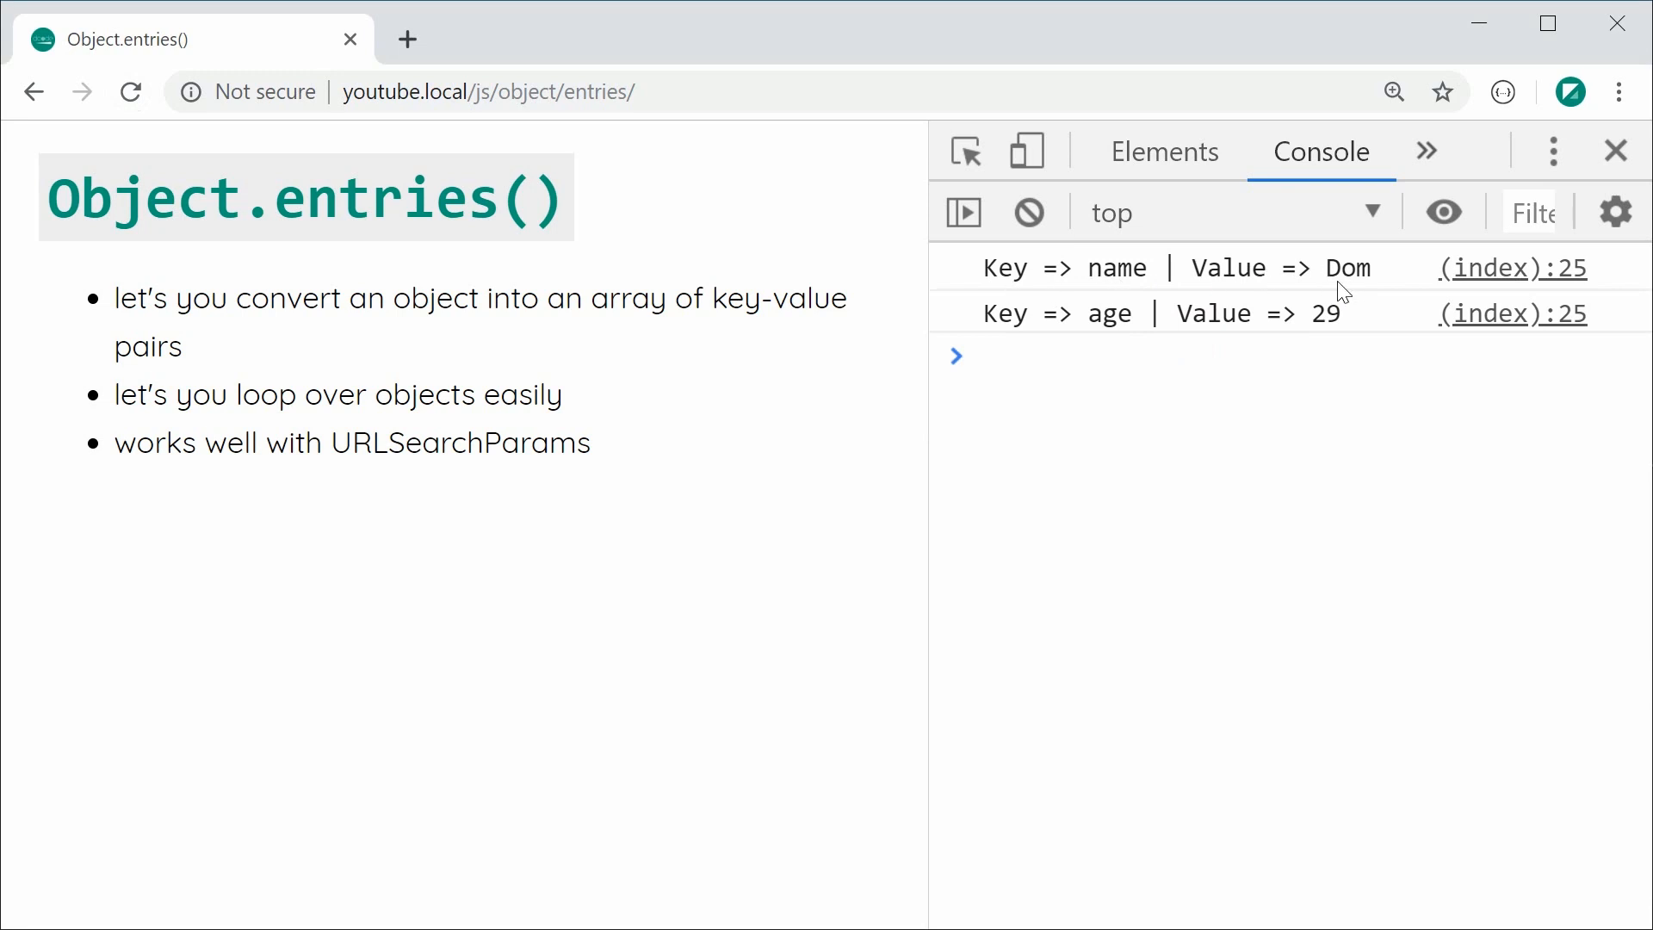
pyautogui.moveTo(1283, 335)
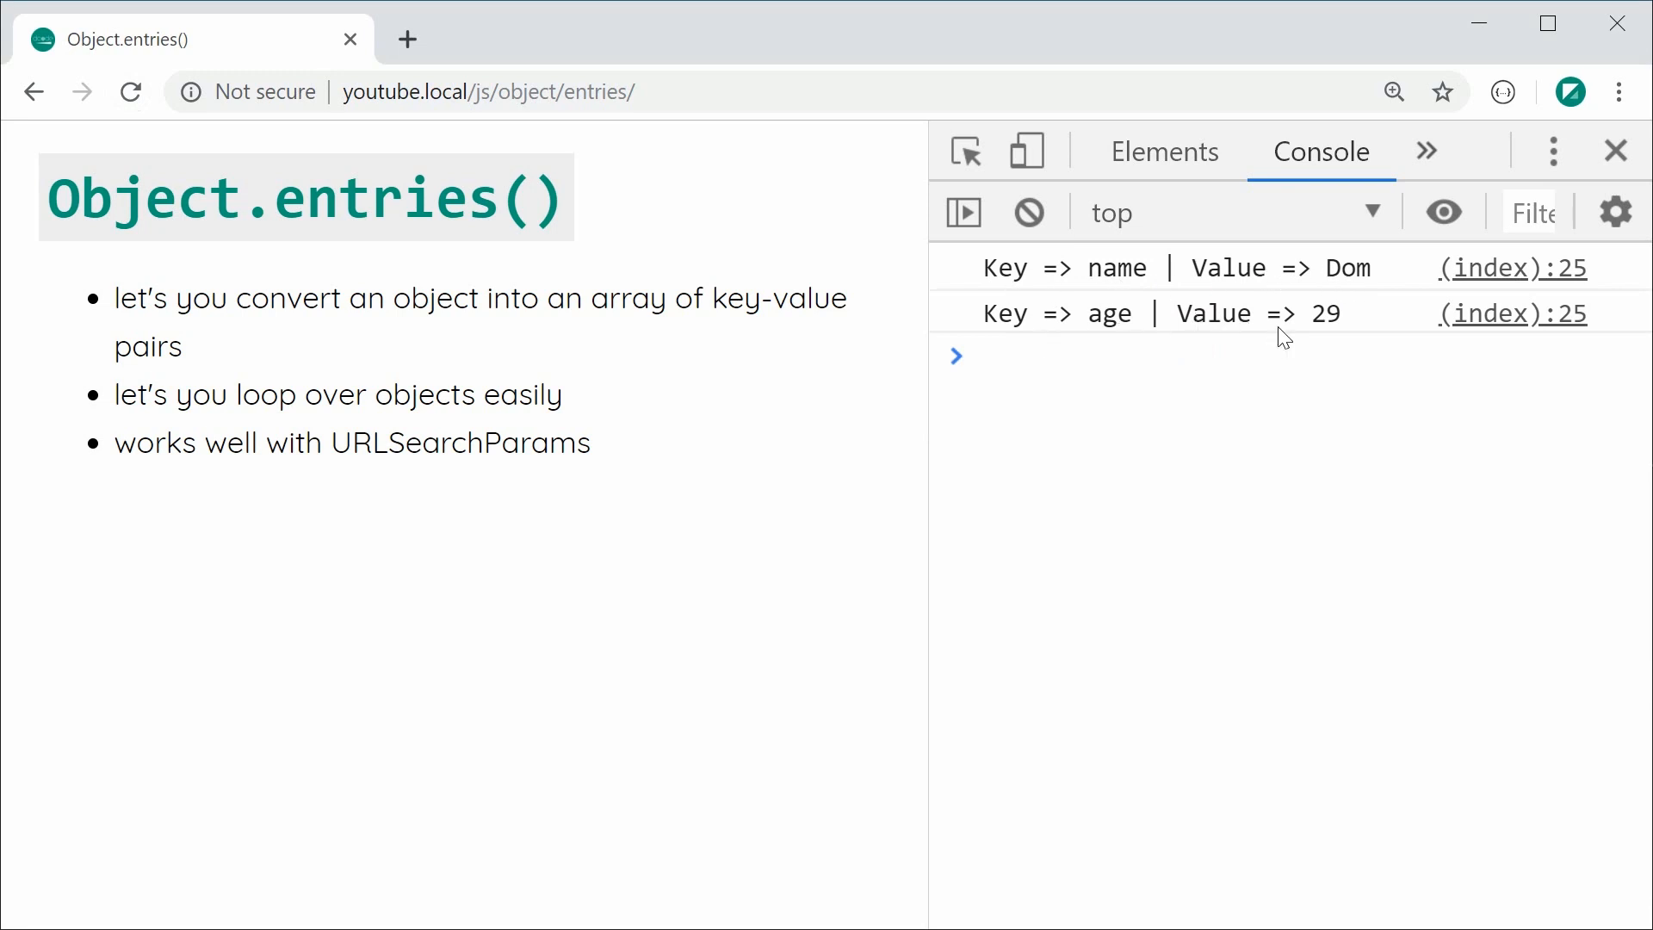
pyautogui.moveTo(1209, 463)
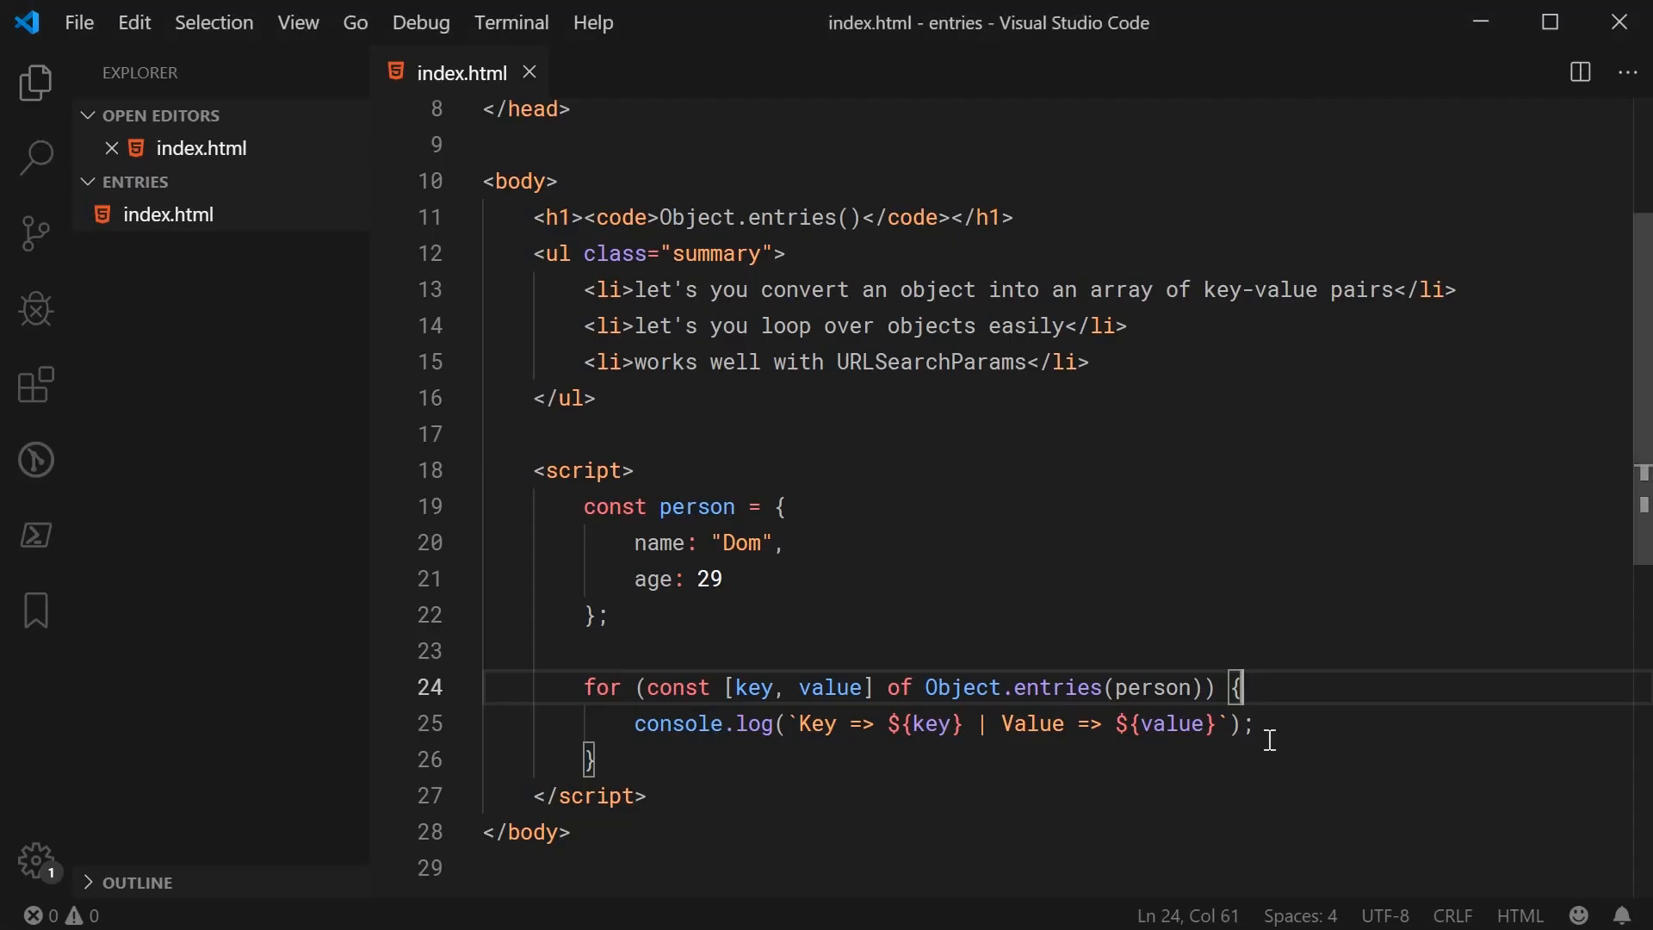
pyautogui.click(1266, 725)
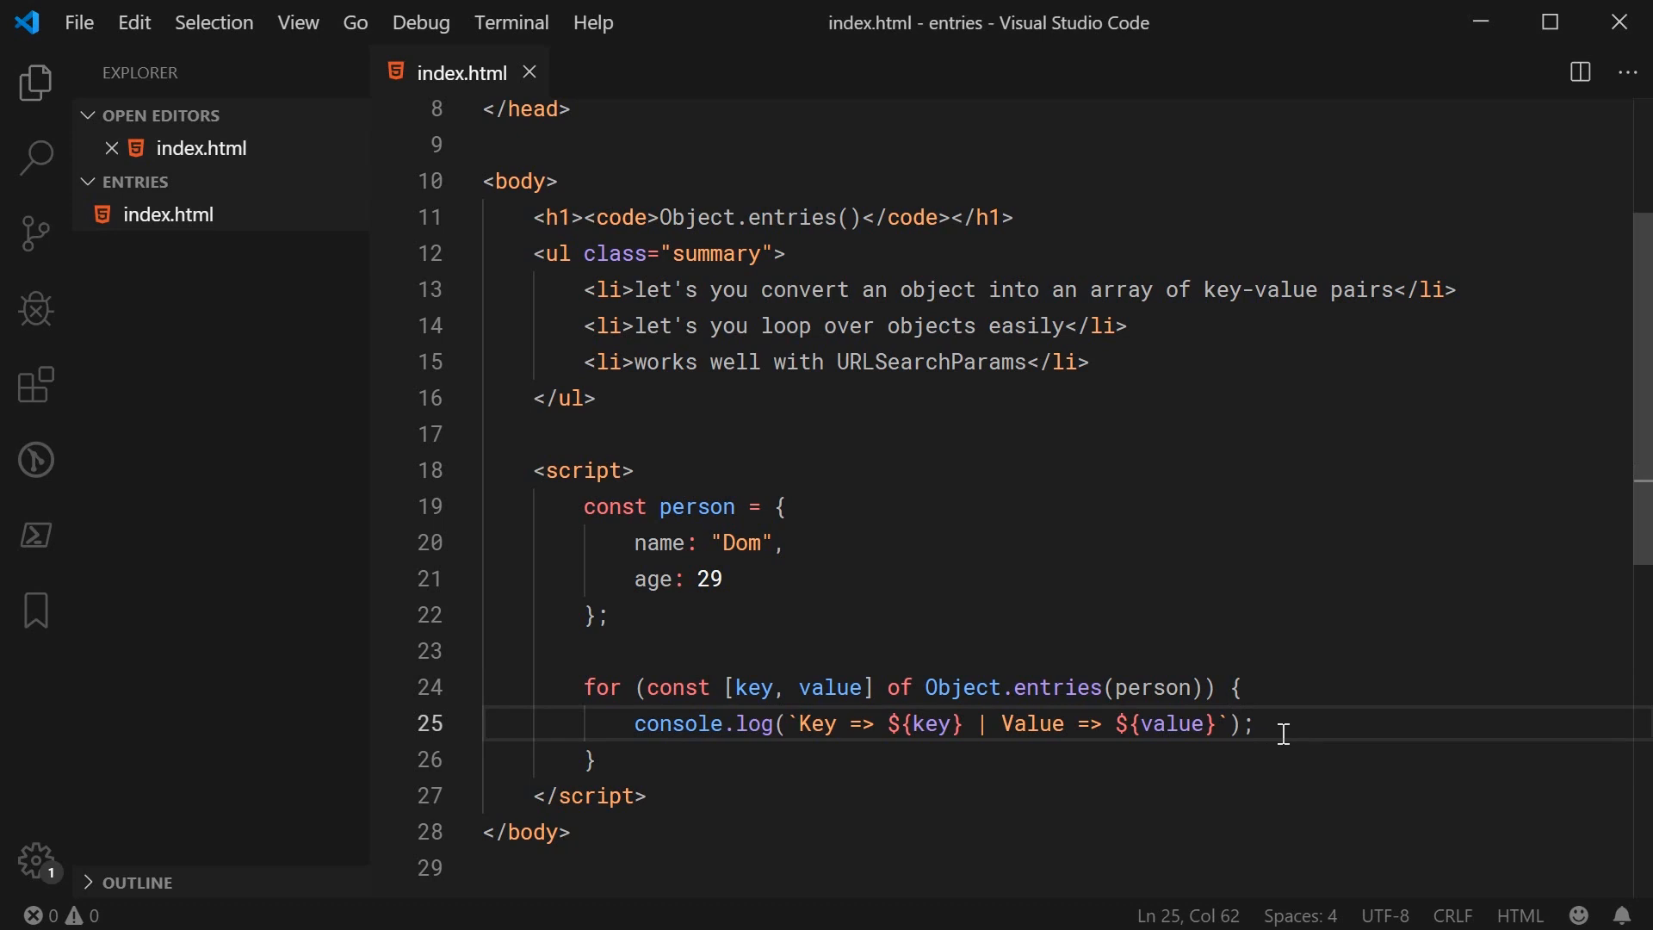
pyautogui.click(1242, 687)
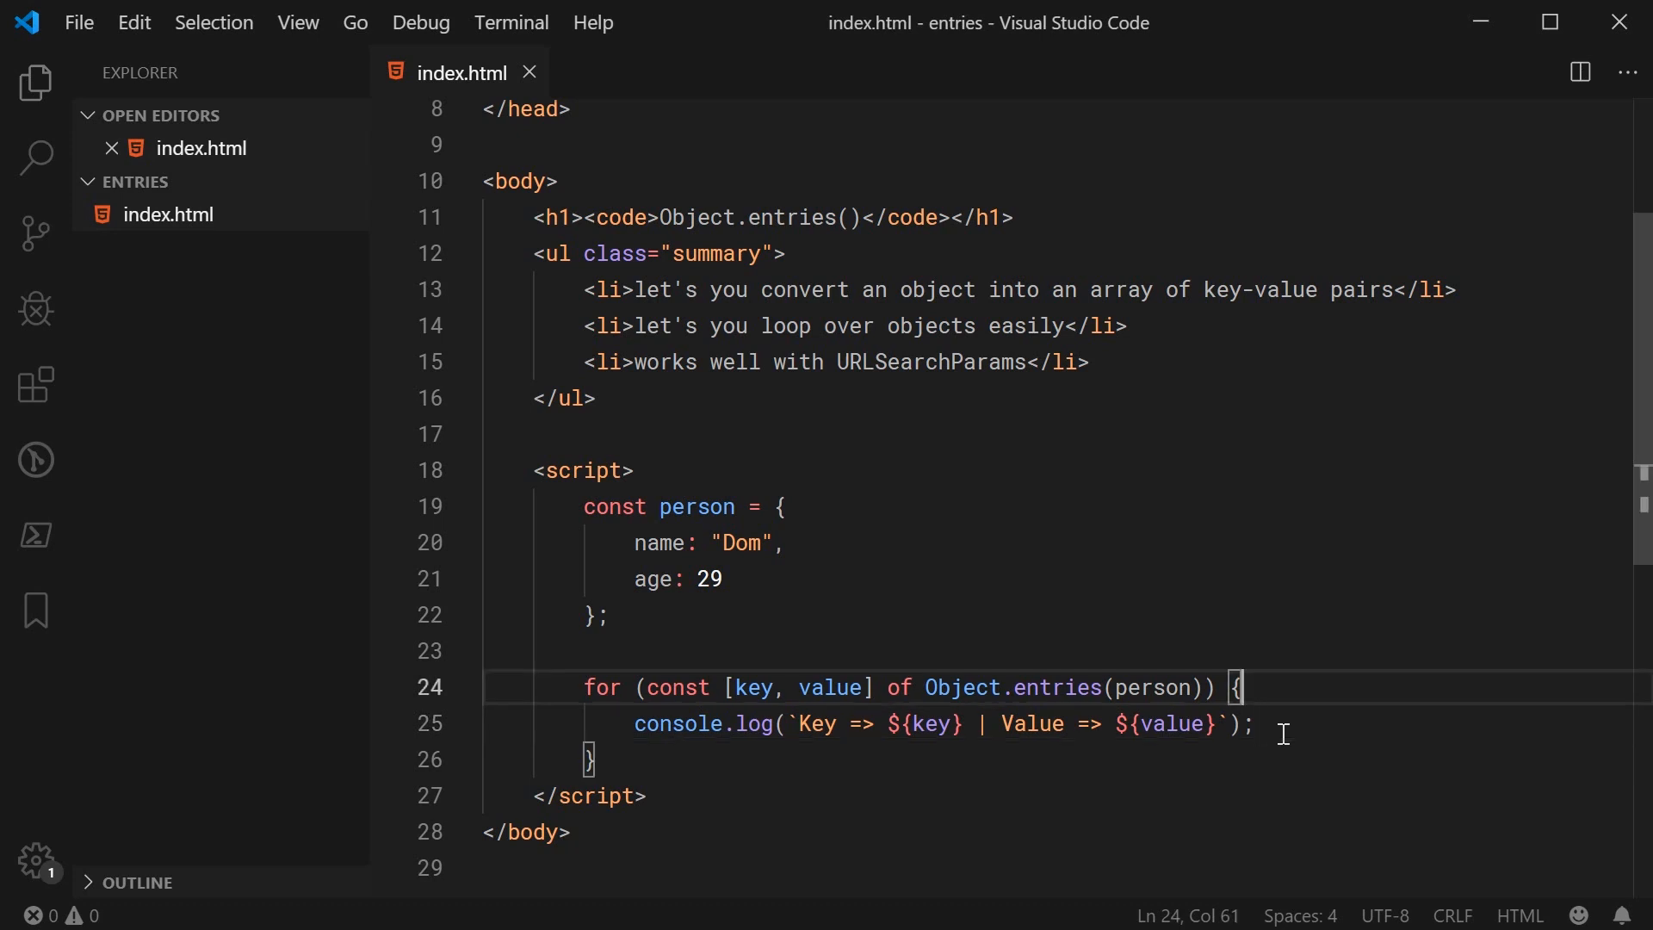
pyautogui.write('for')
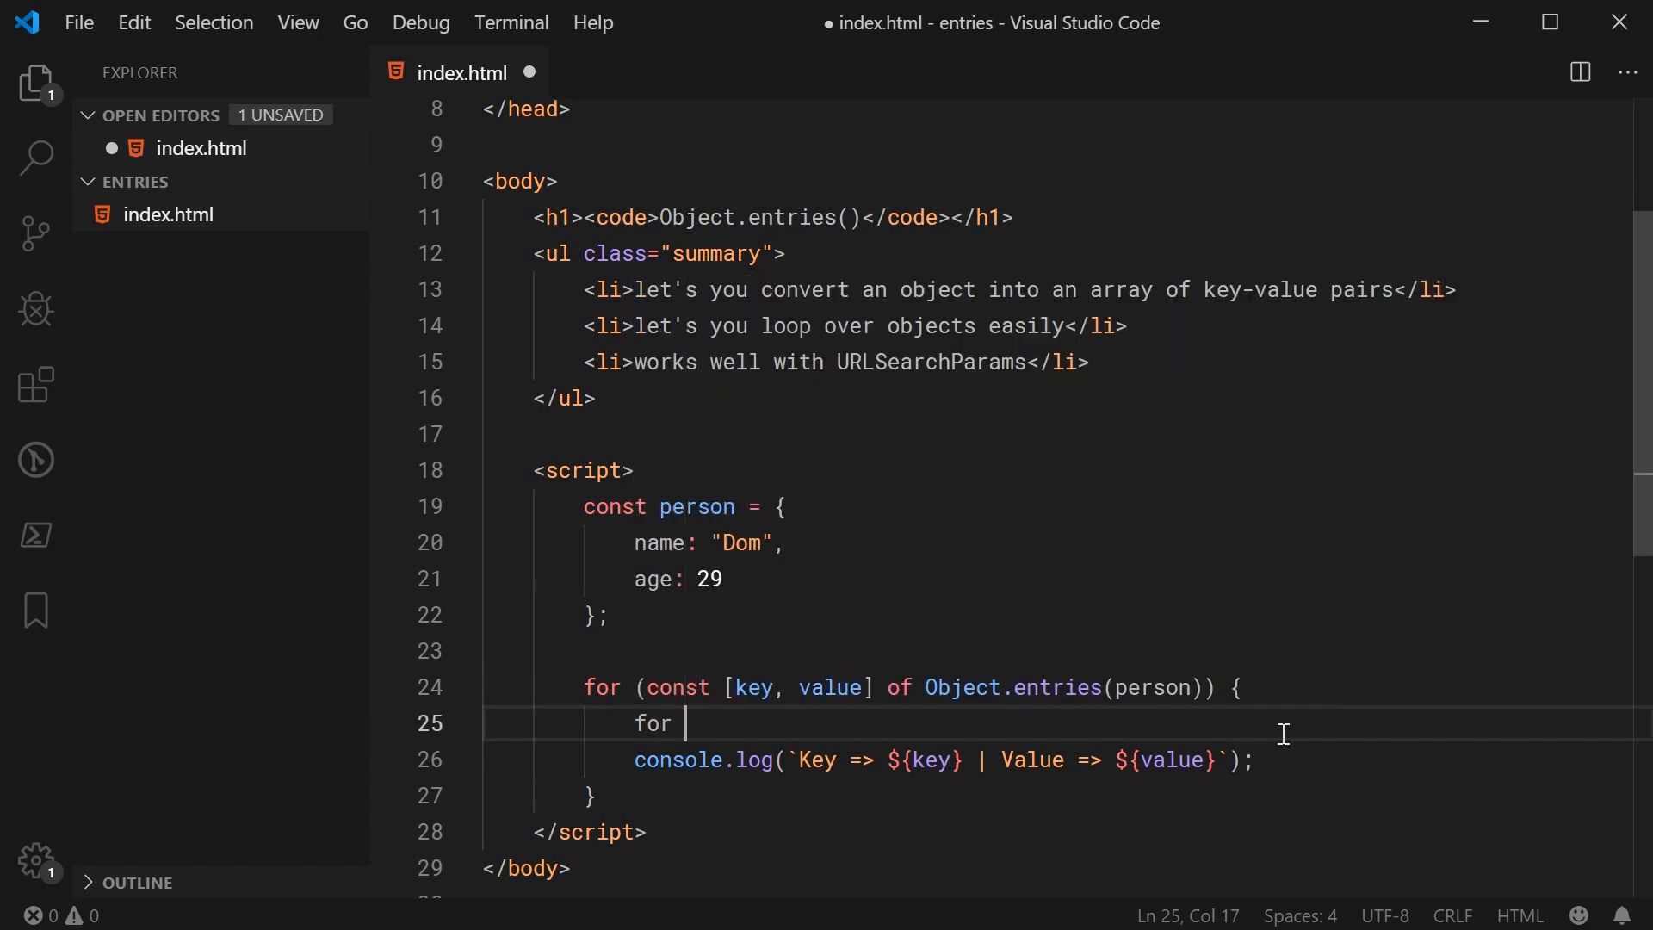
pyautogui.write('in..')
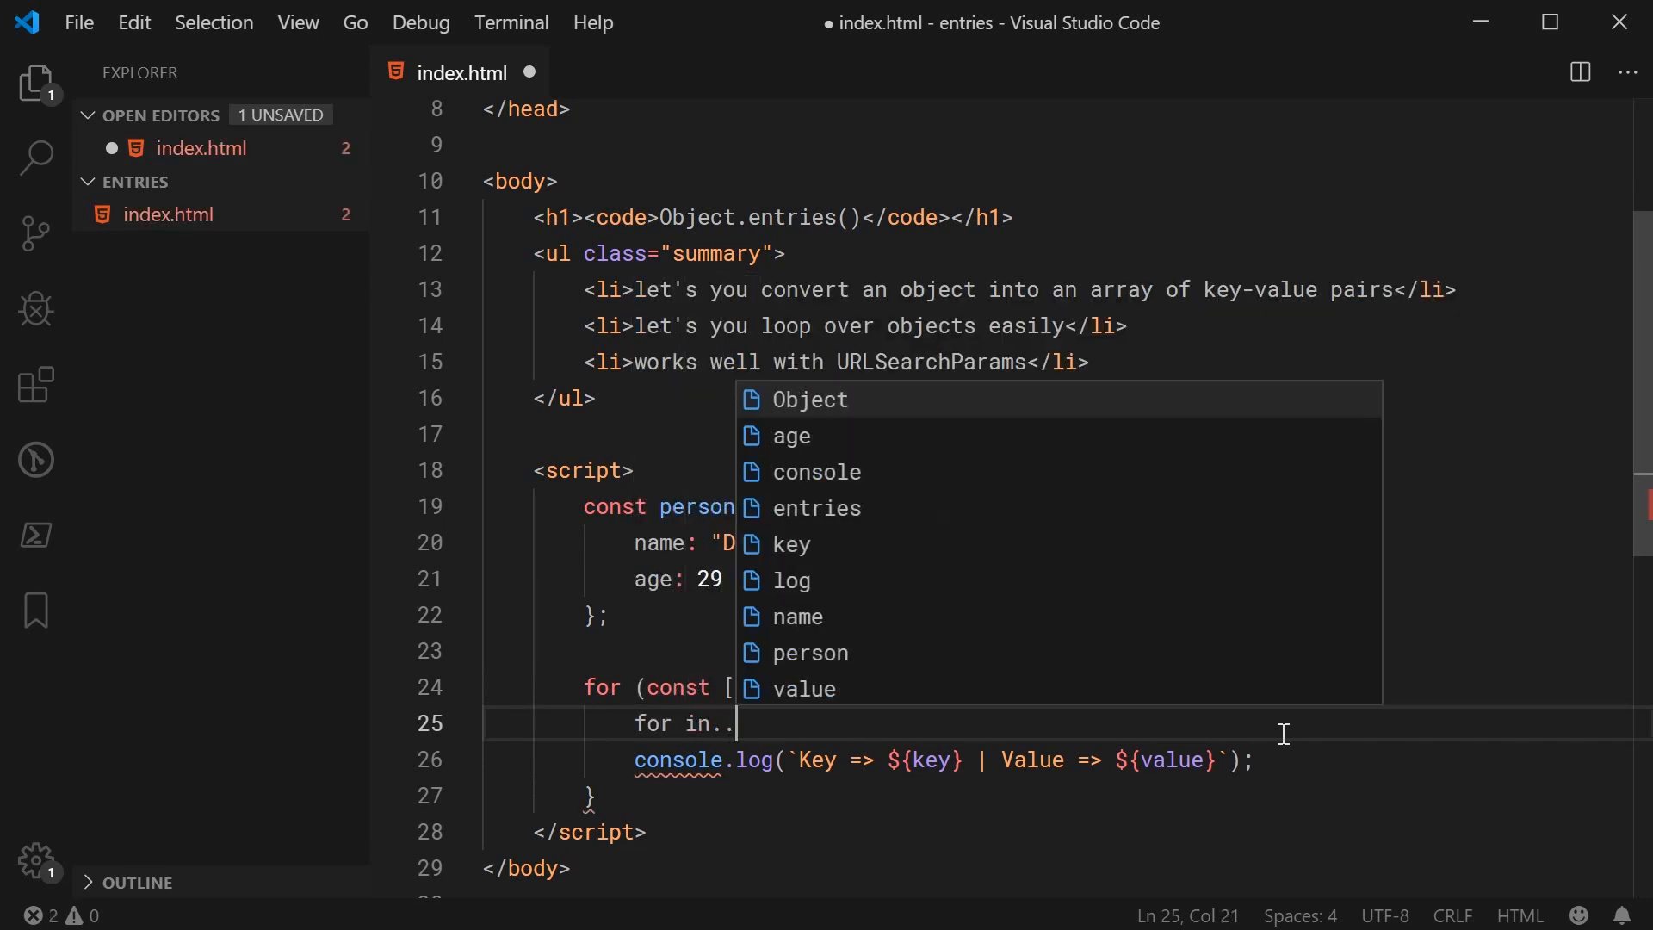
pyautogui.write('k')
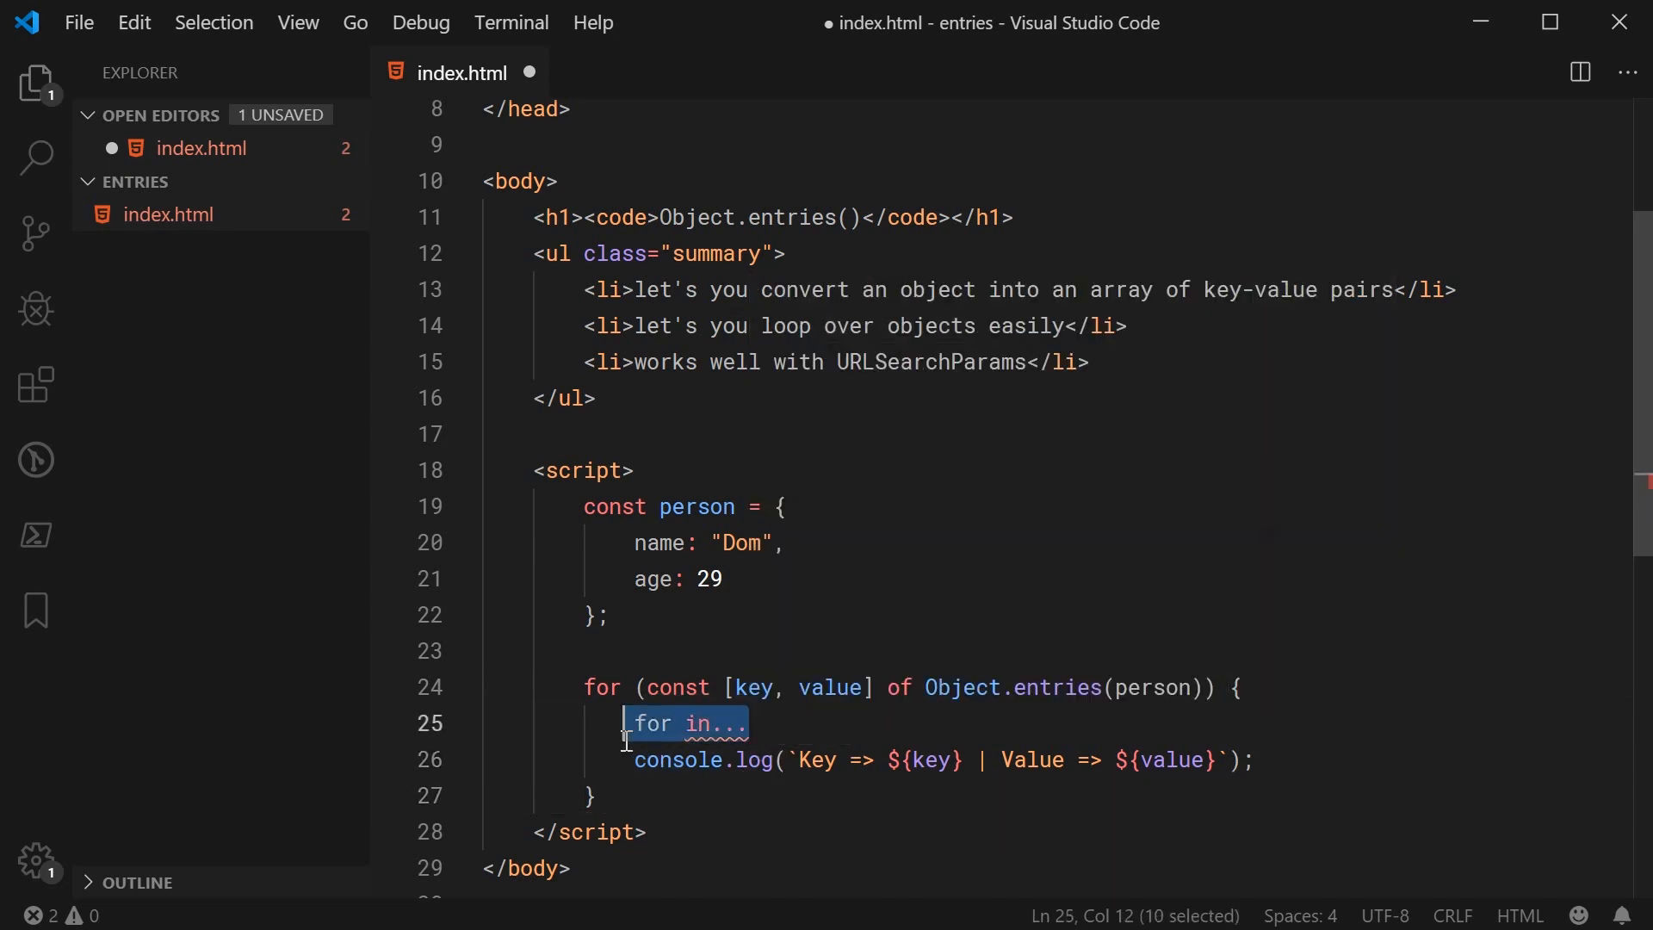
pyautogui.write('objec')
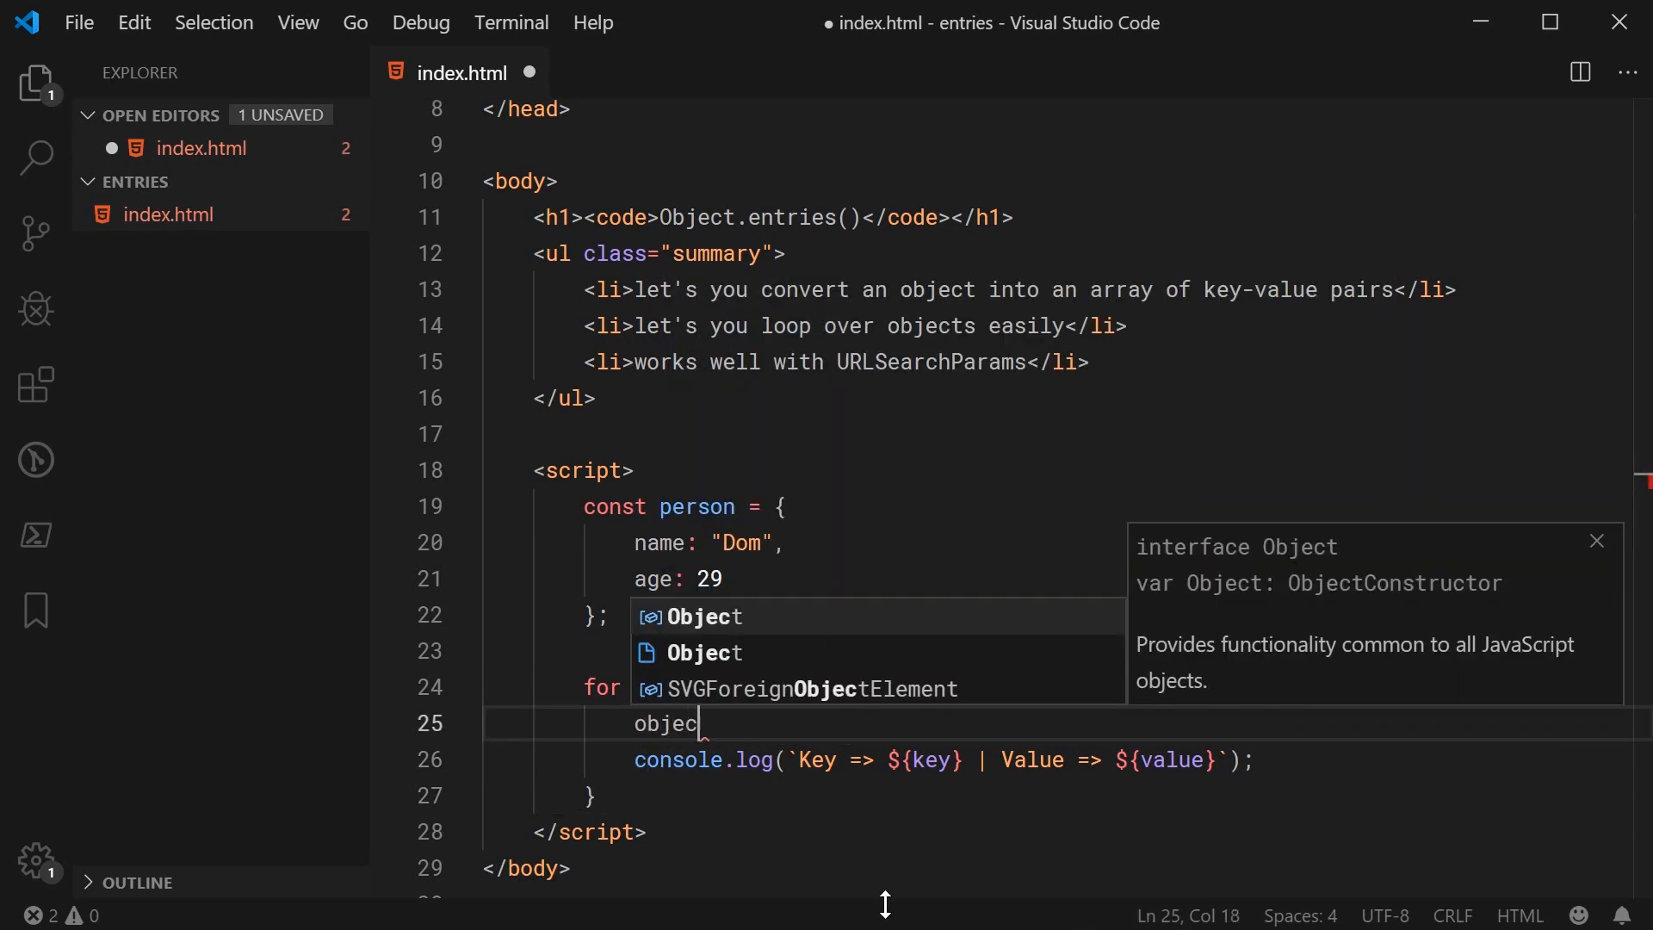
pyautogui.write('t.hasOwnProperty')
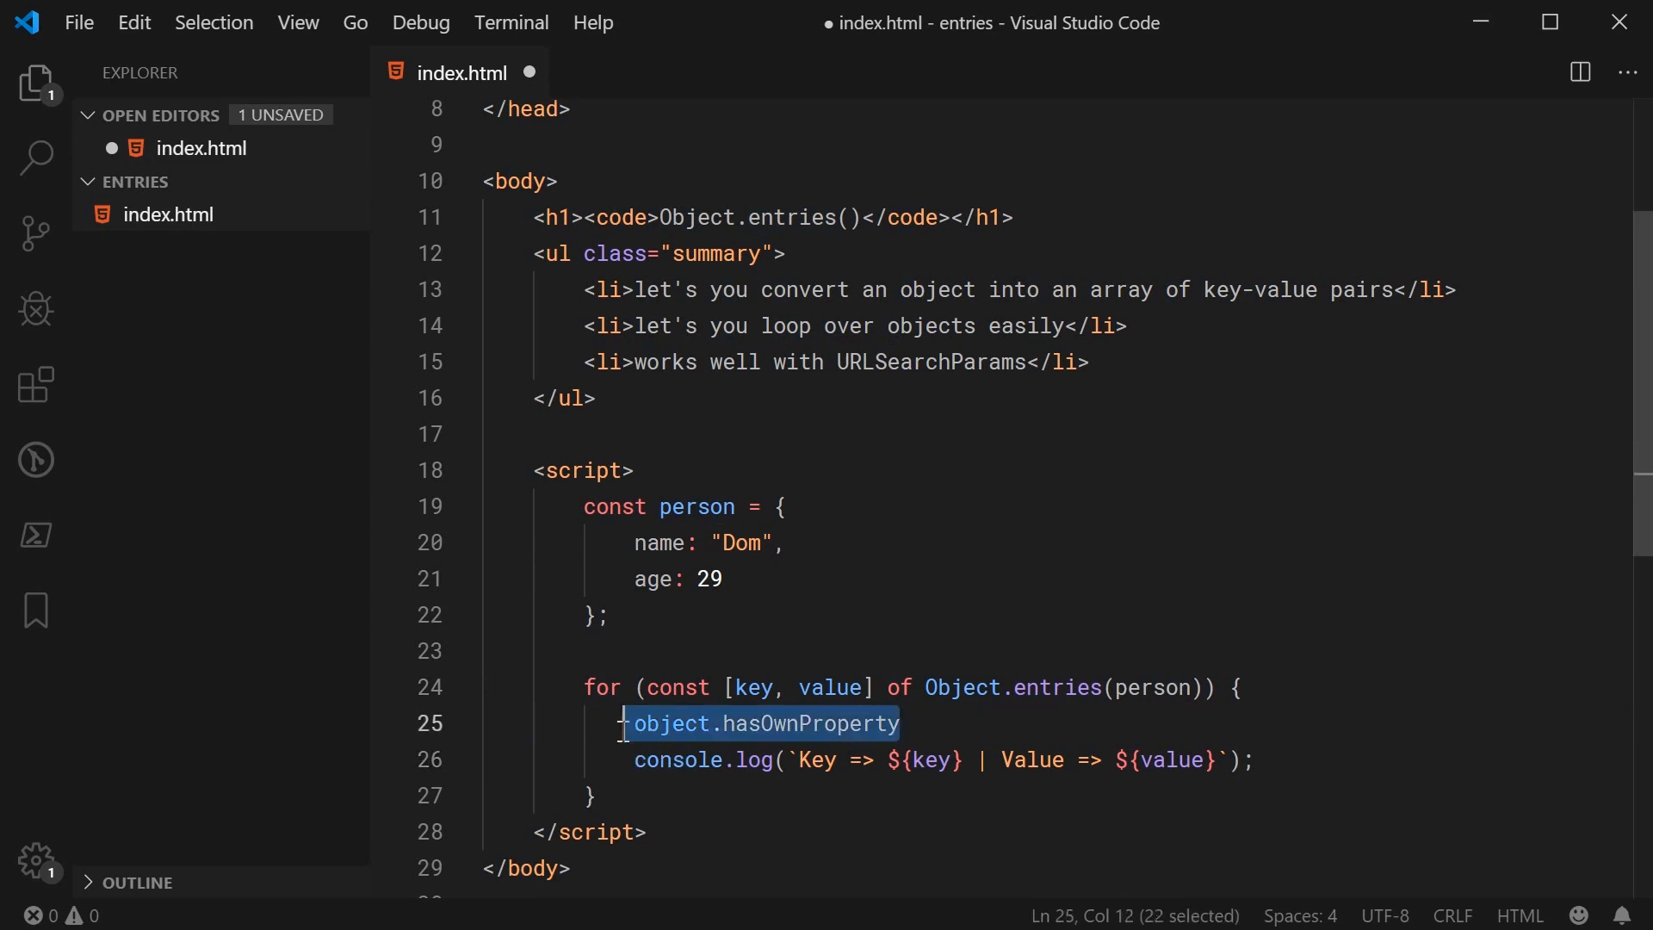
pyautogui.click(1050, 687)
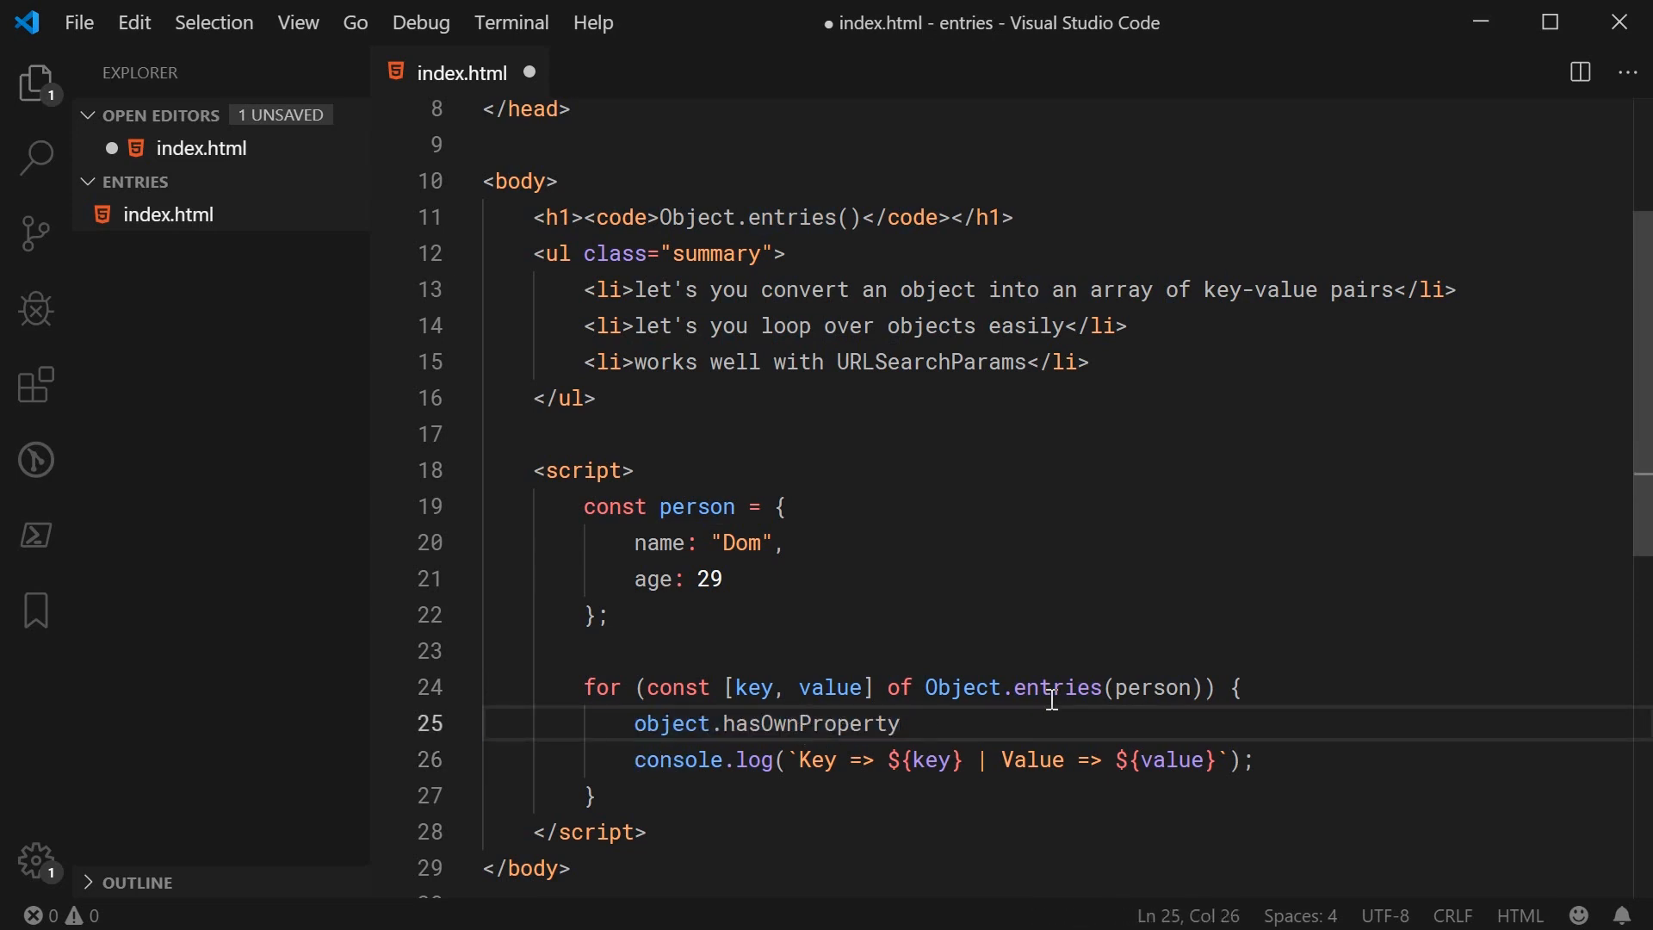
pyautogui.doubleClick(1057, 688)
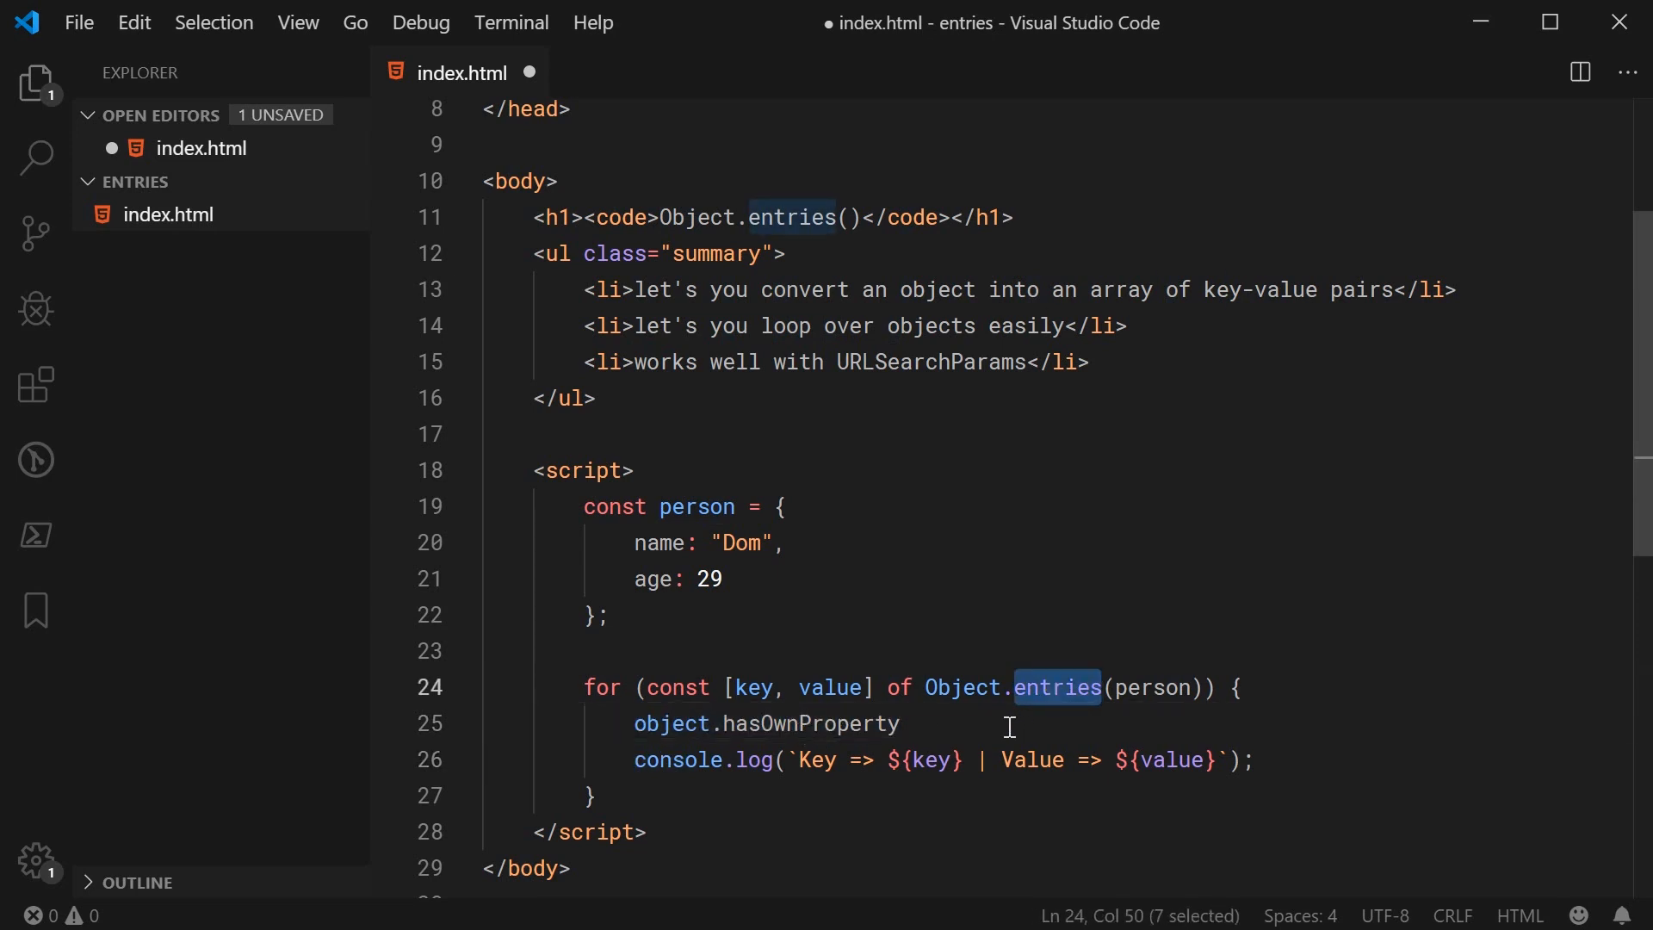
pyautogui.moveTo(919, 733)
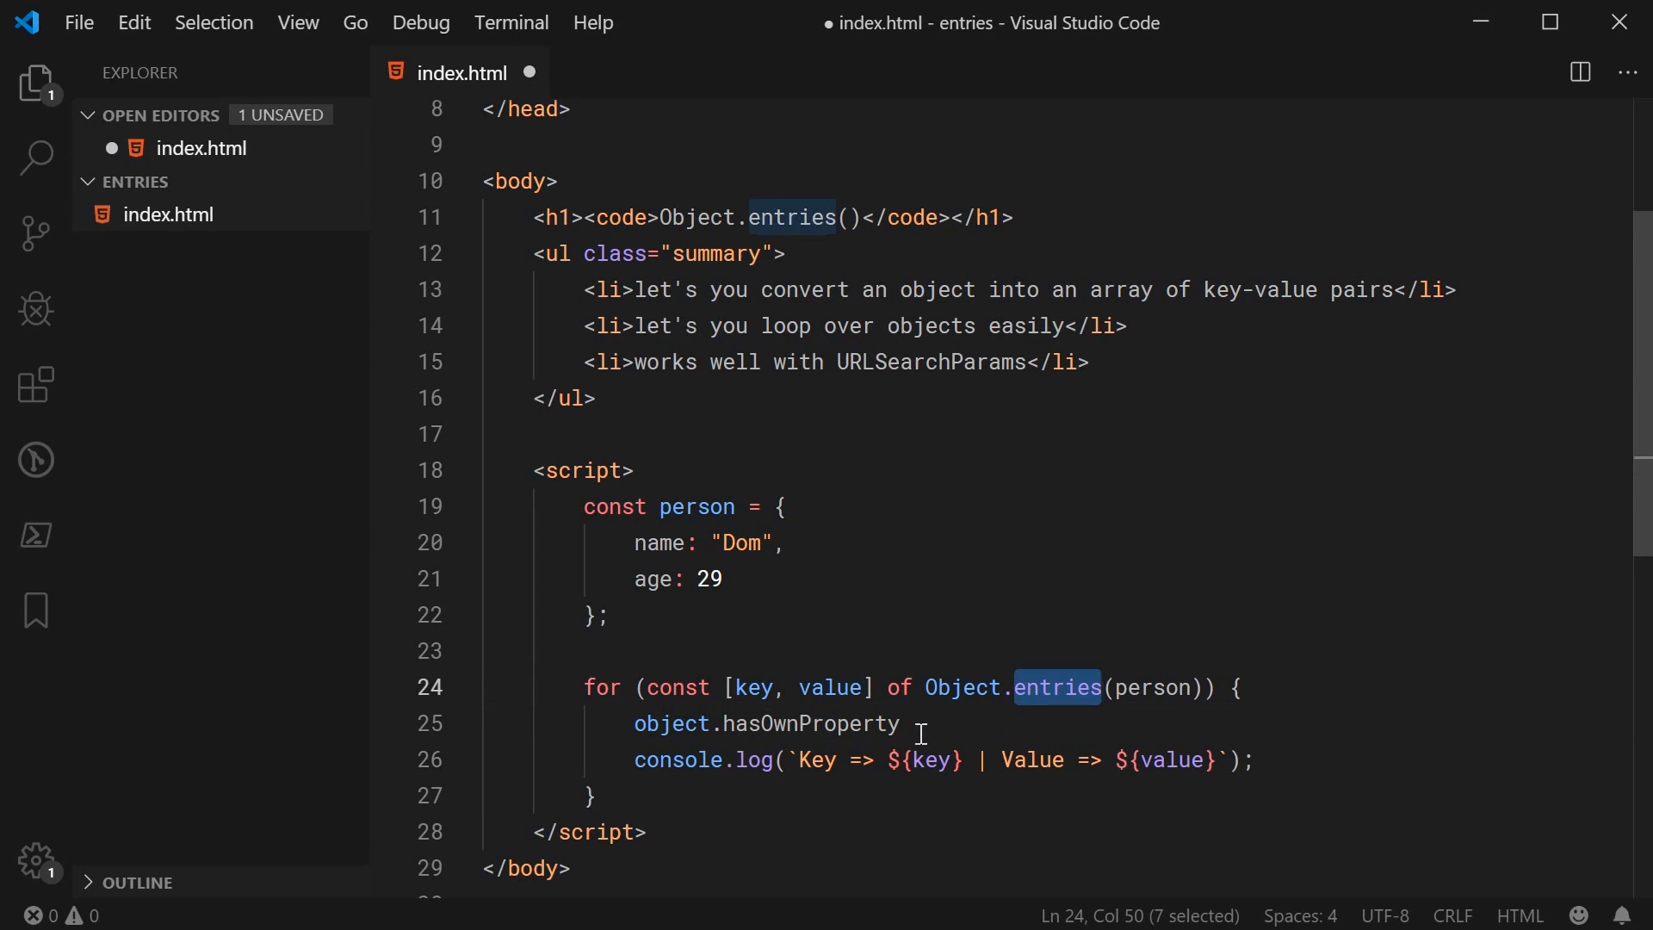
pyautogui.press('Delete')
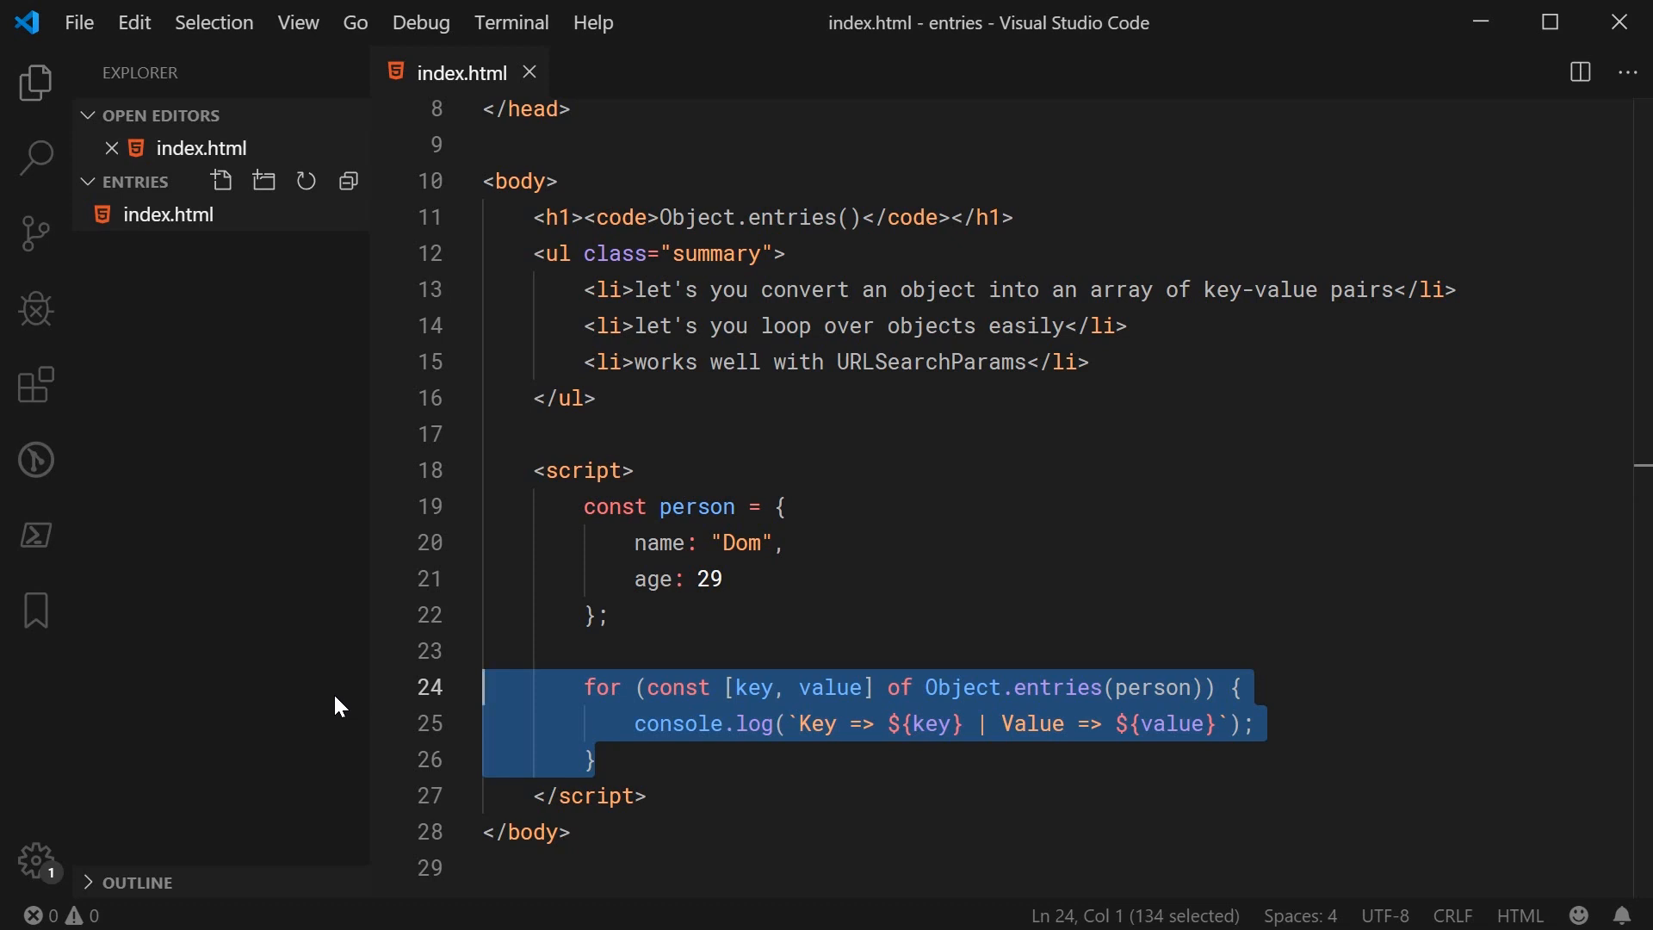
pyautogui.moveTo(838, 678)
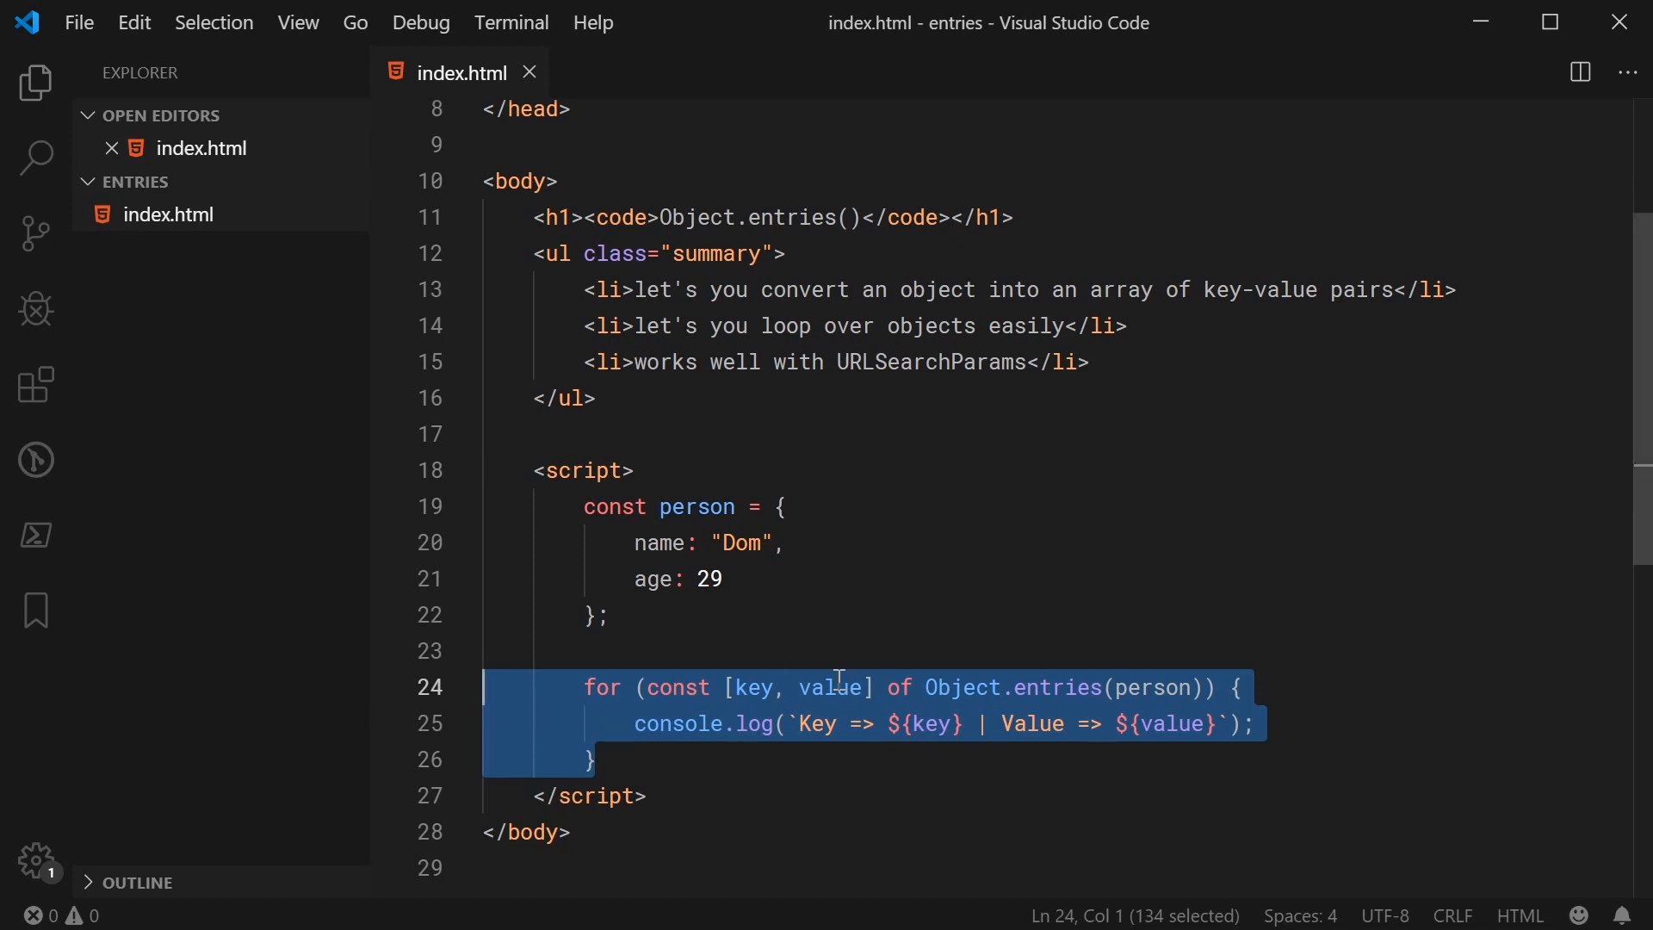
# Remove the for...of loop, leaving an empty line below the person object
pyautogui.click(595, 758)
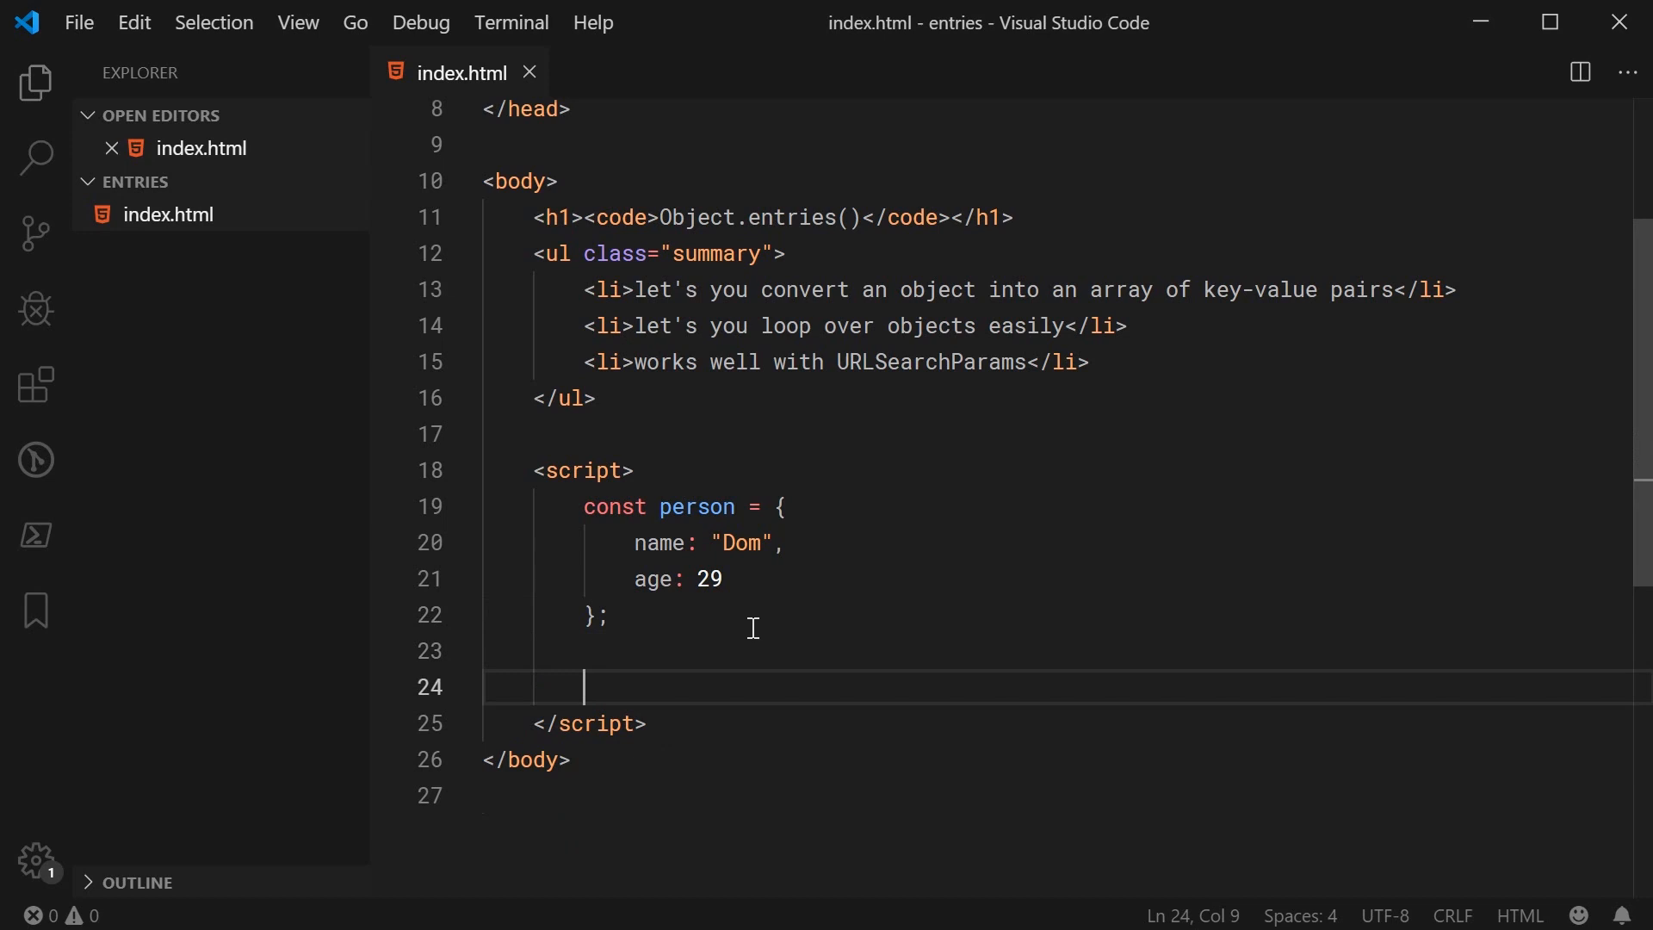
pyautogui.moveTo(627, 609)
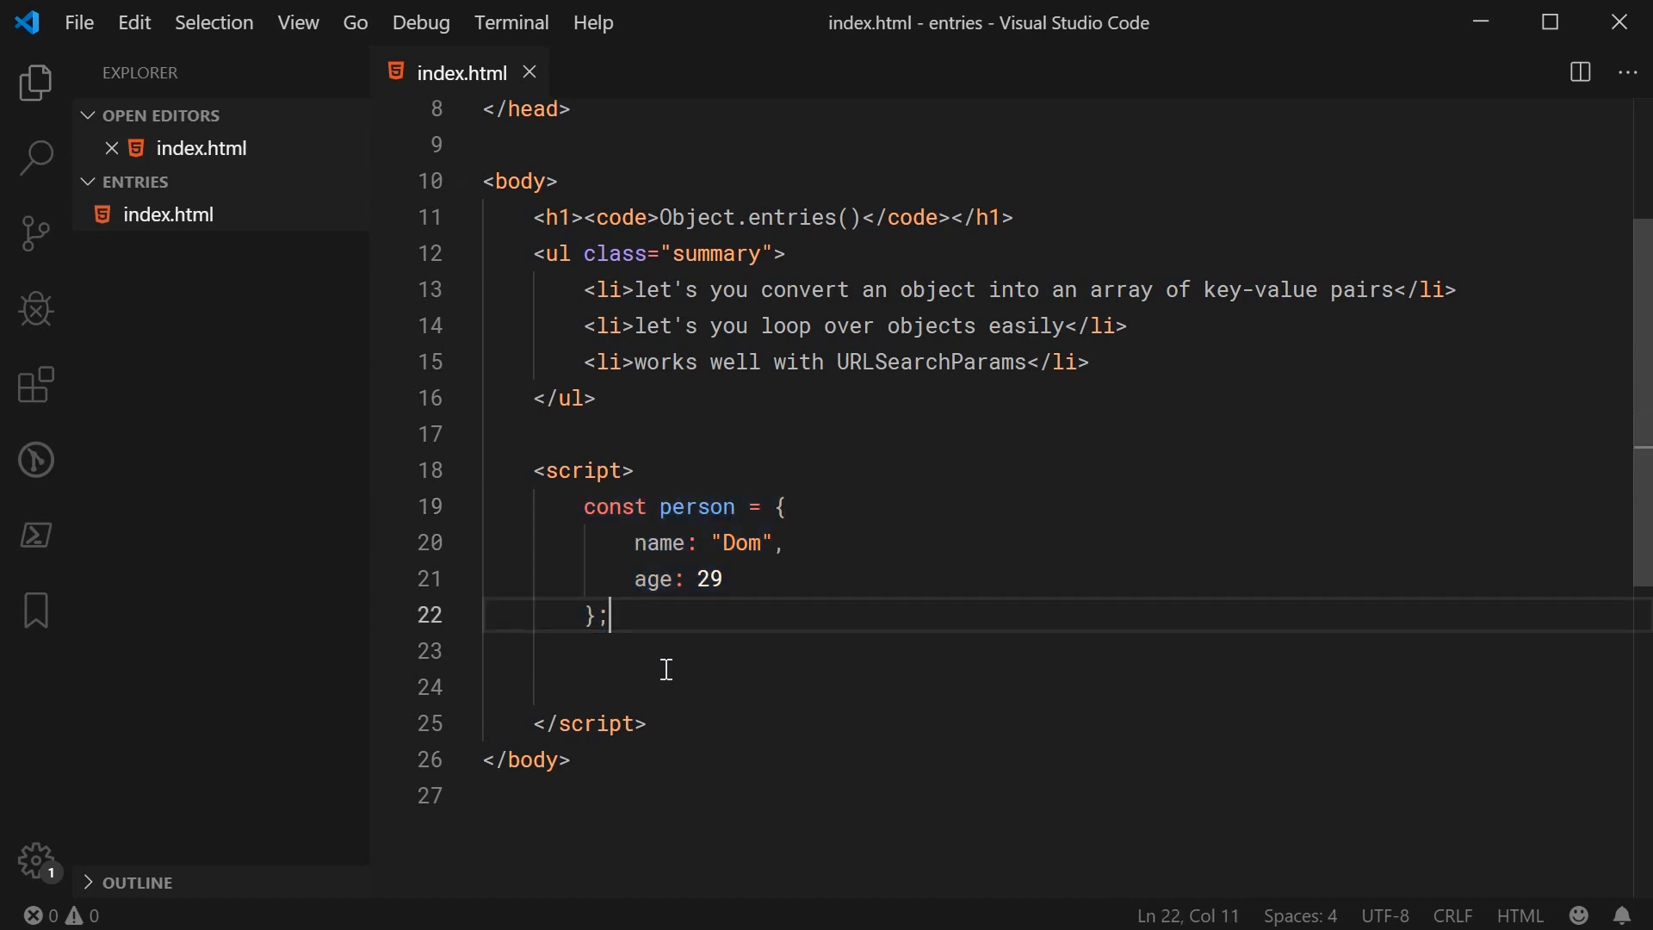
pyautogui.click(666, 674)
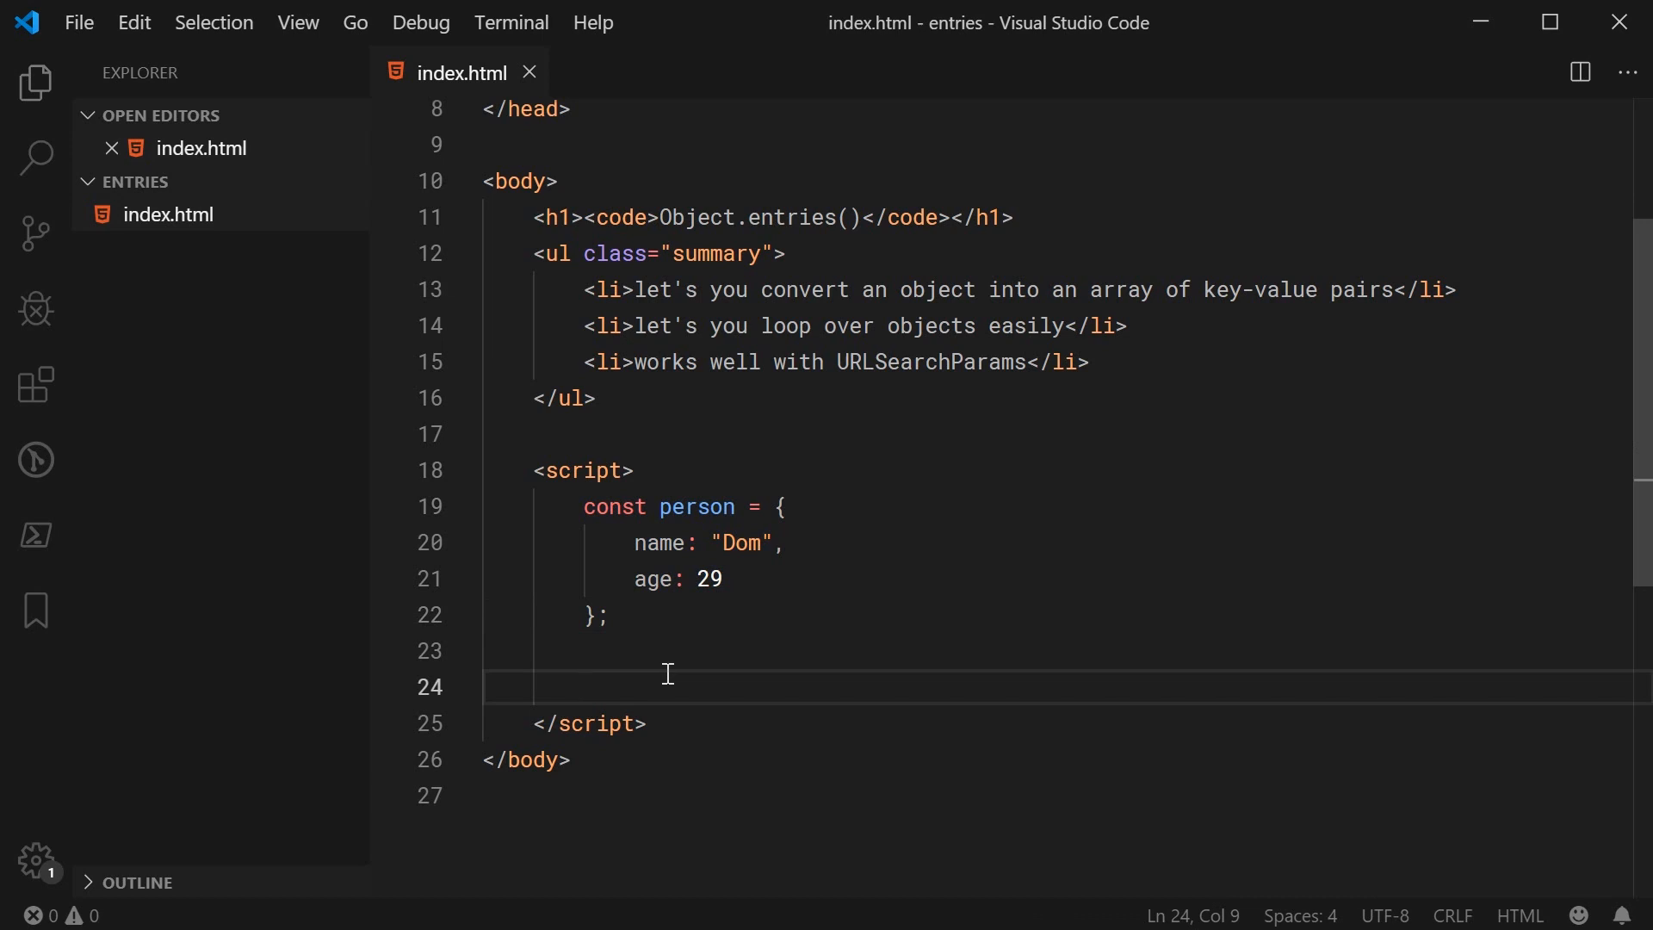
pyautogui.moveTo(713, 768)
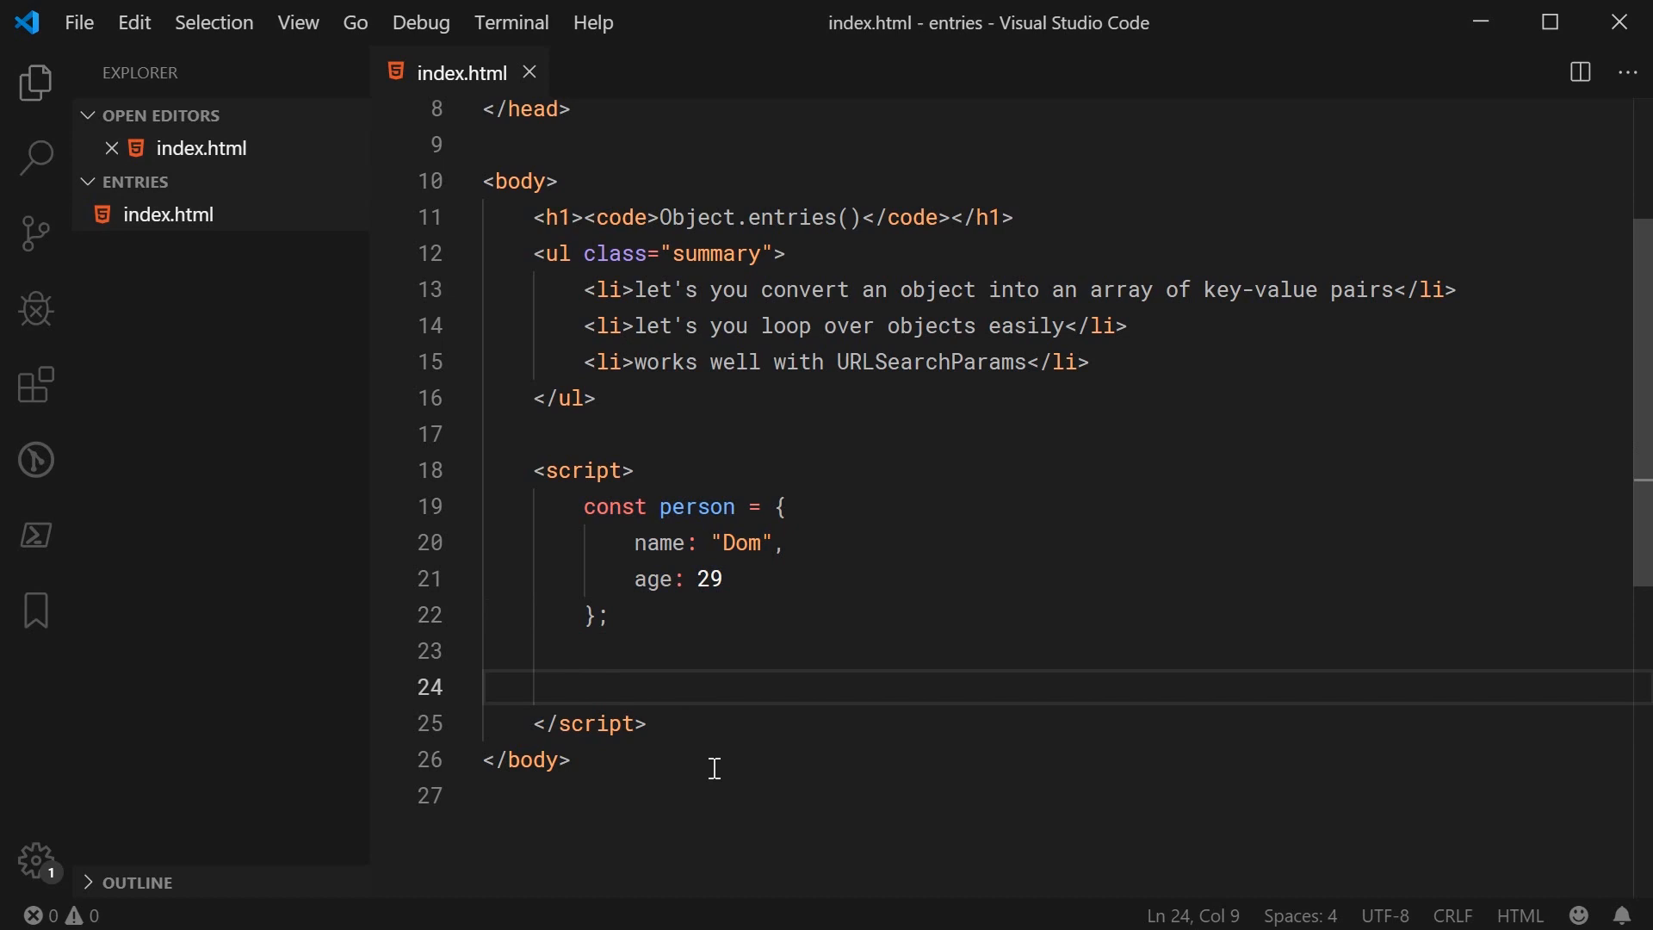
# Write const params = new URLSearchParams(Object.entries(person)); and save
pyautogui.write('const sea')
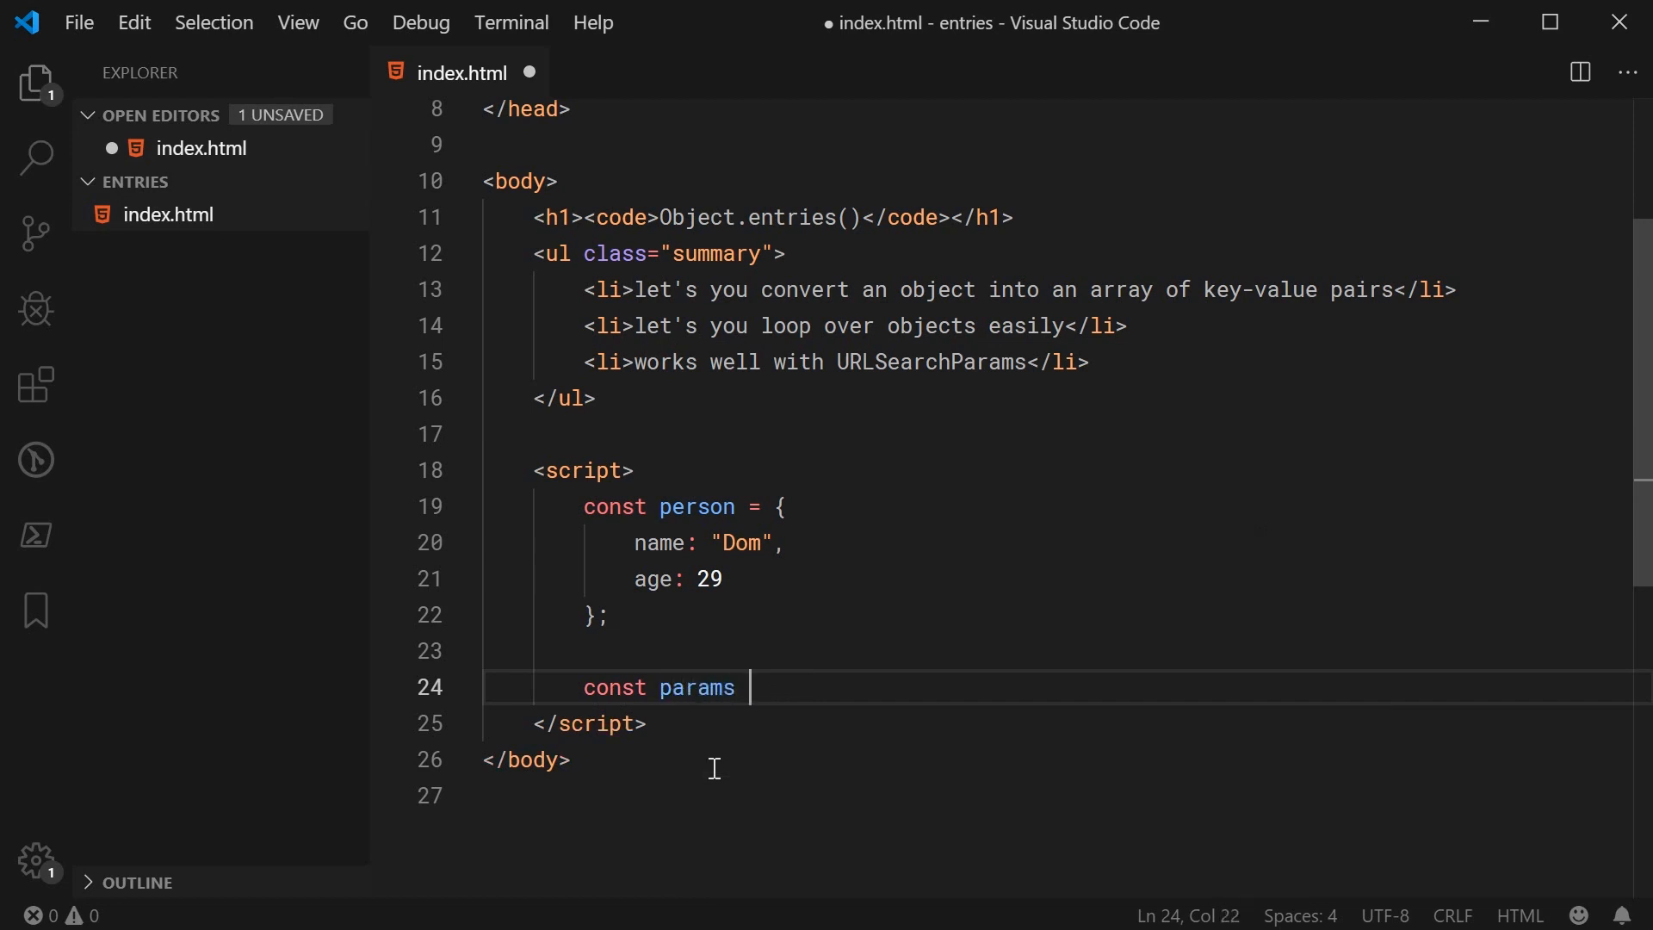
pyautogui.write('= new URLSearchParams')
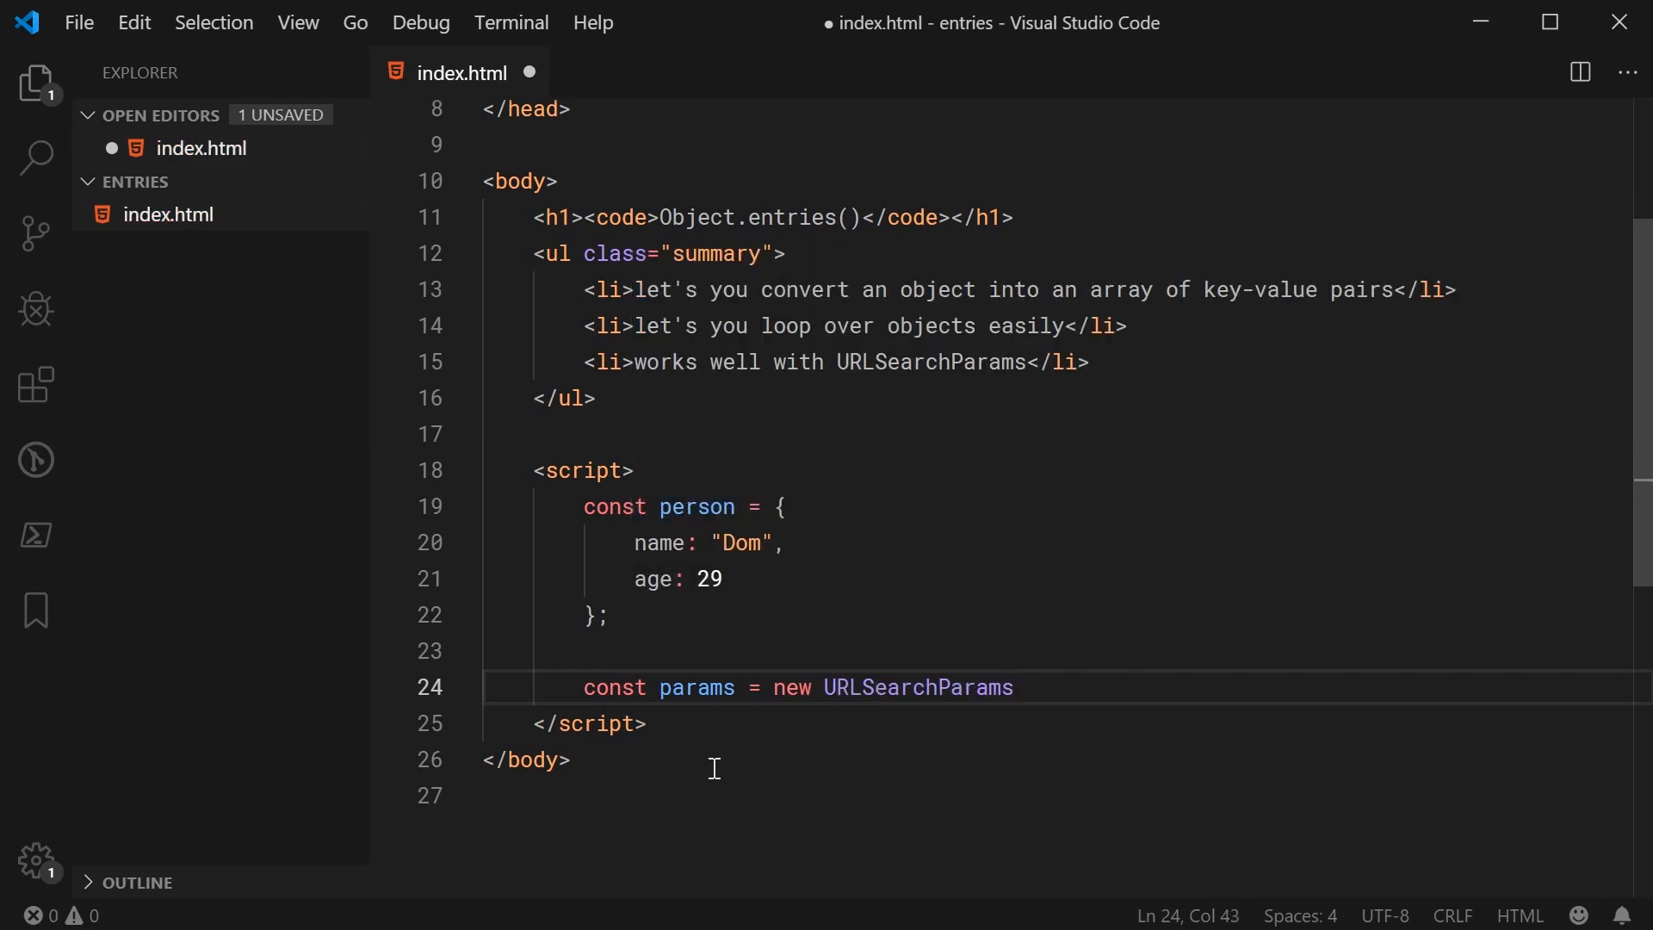
pyautogui.write('(')
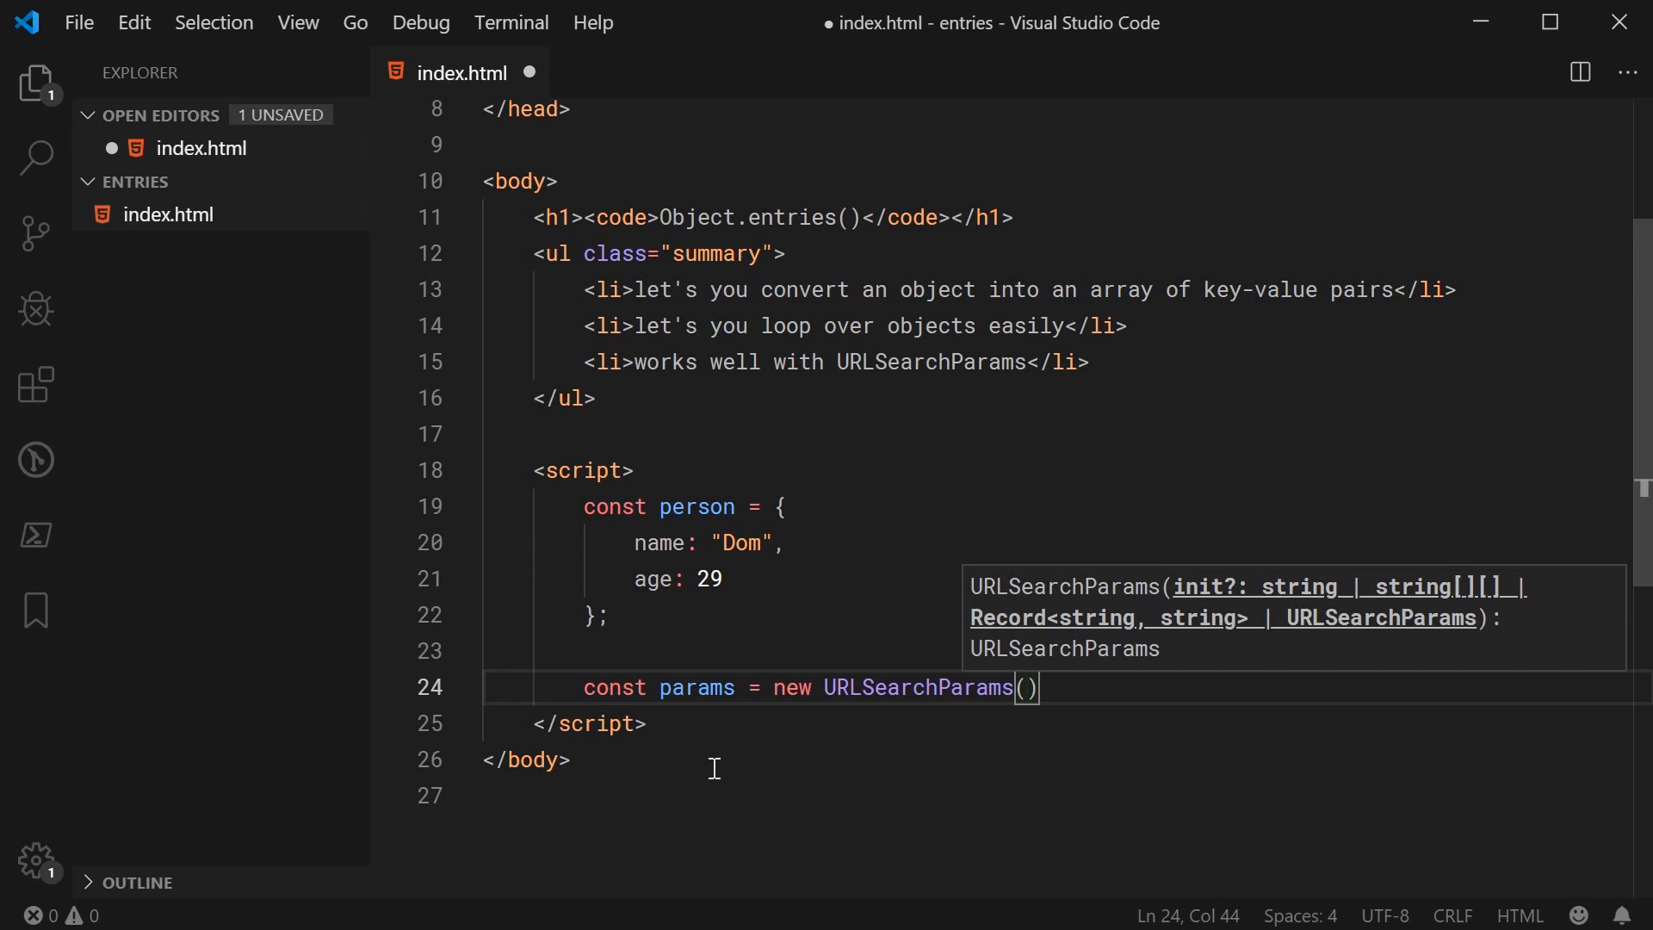
pyautogui.write('Object.entries(')
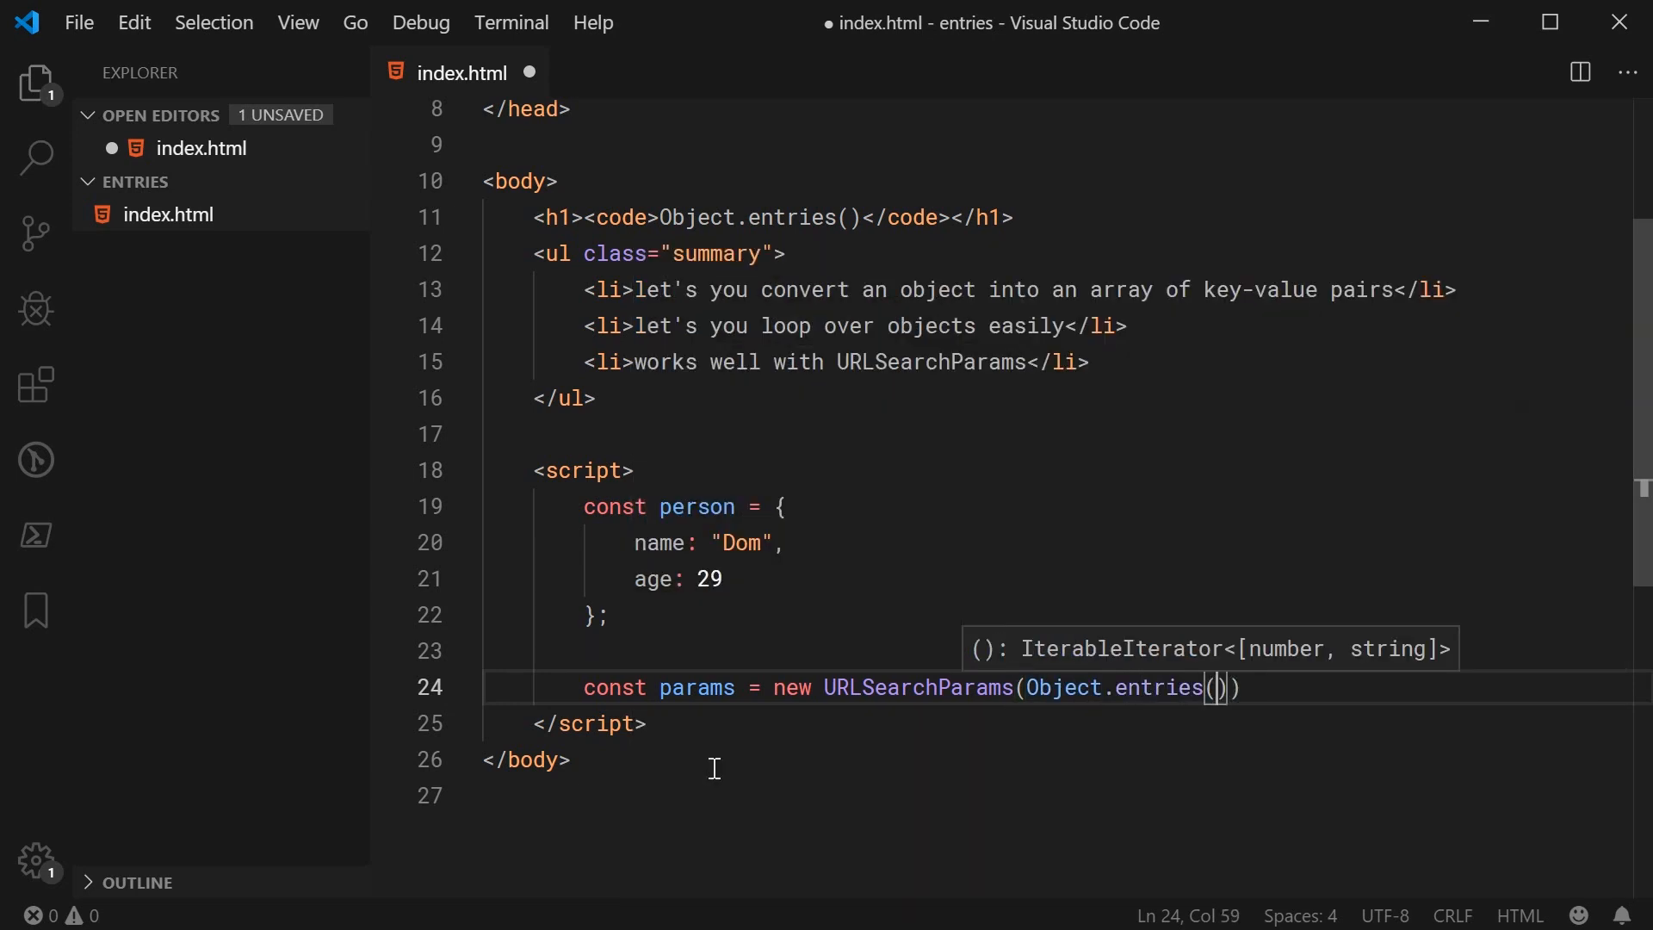
pyautogui.write('person);')
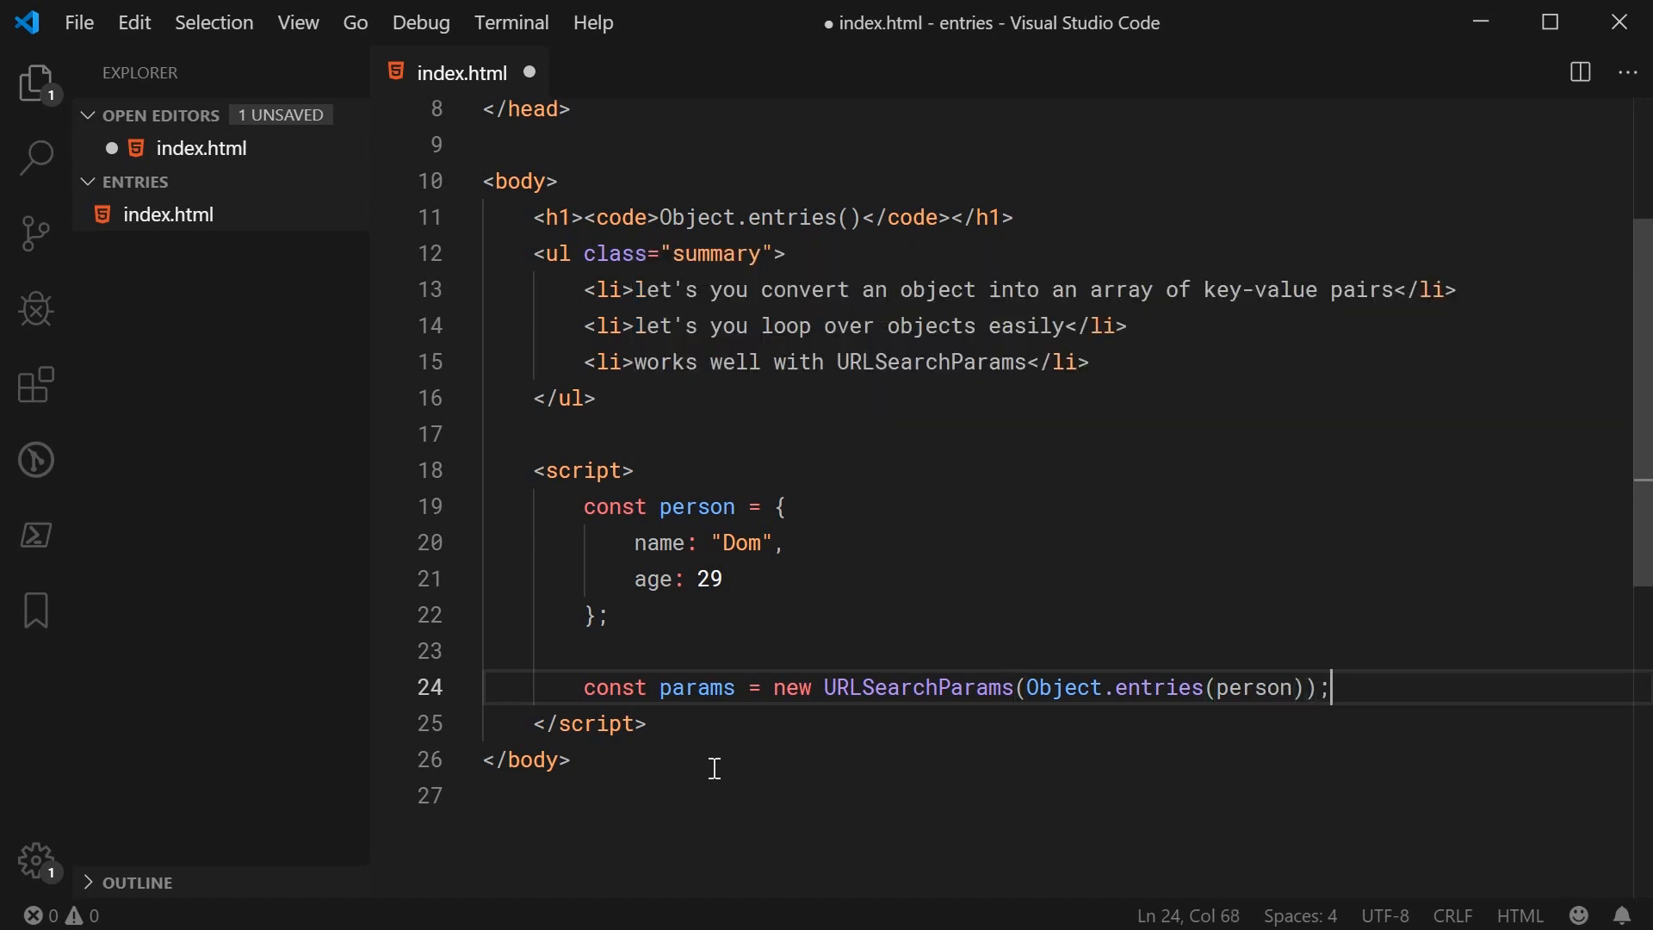
pyautogui.doubleClick(918, 688)
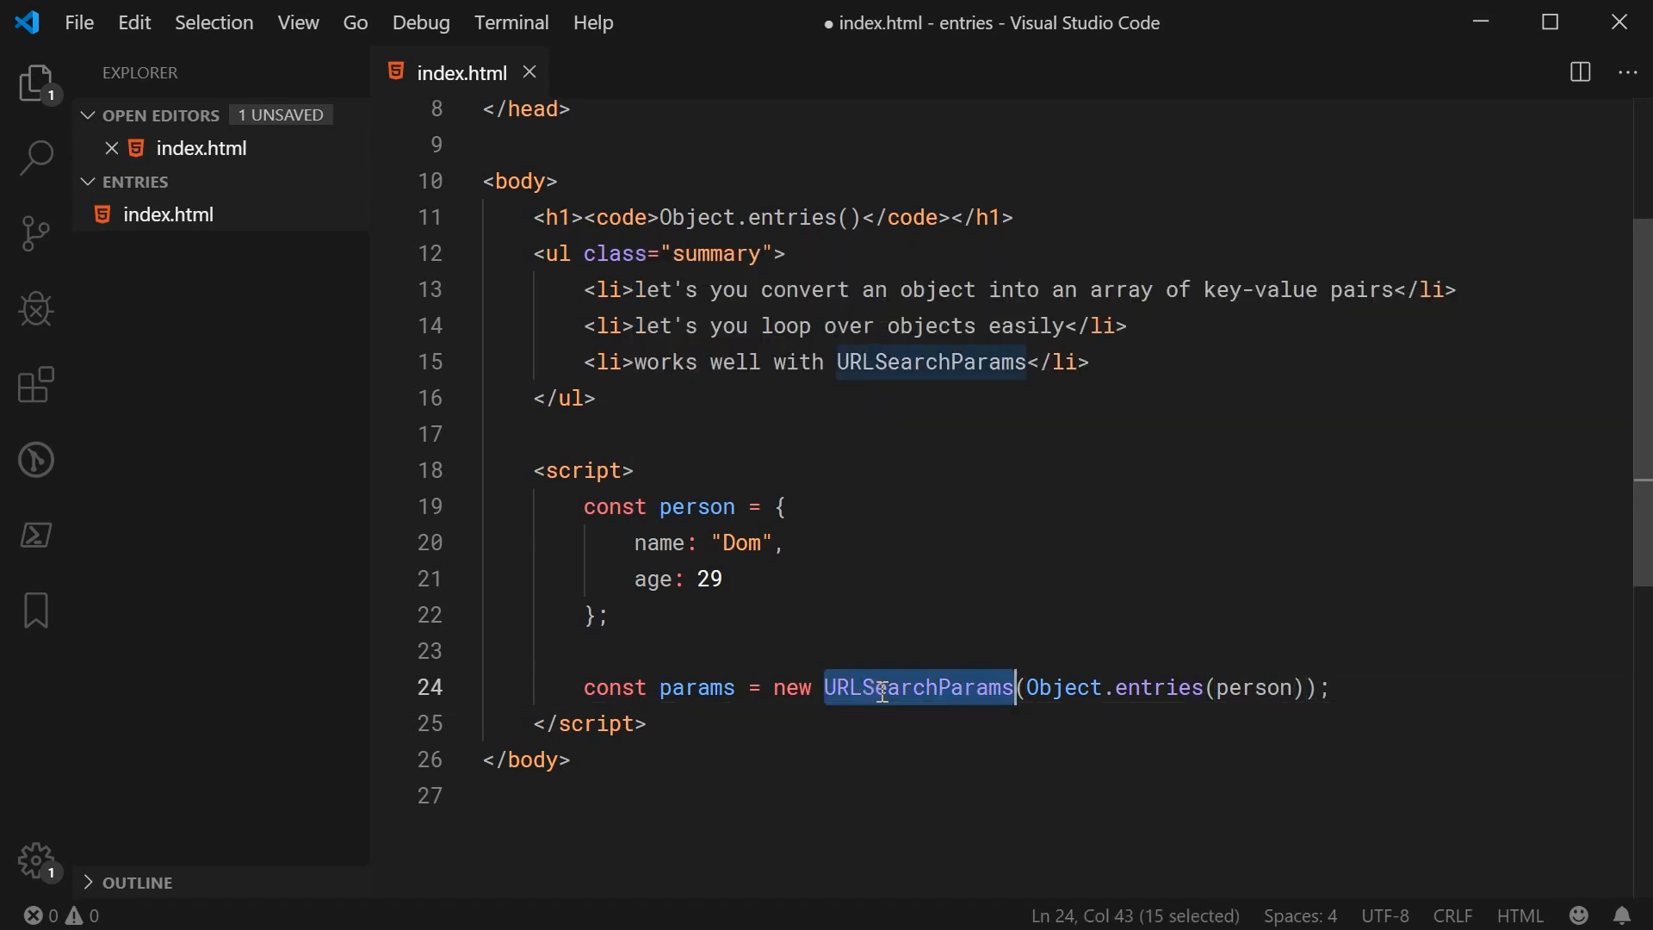
pyautogui.press('ctrl+s')
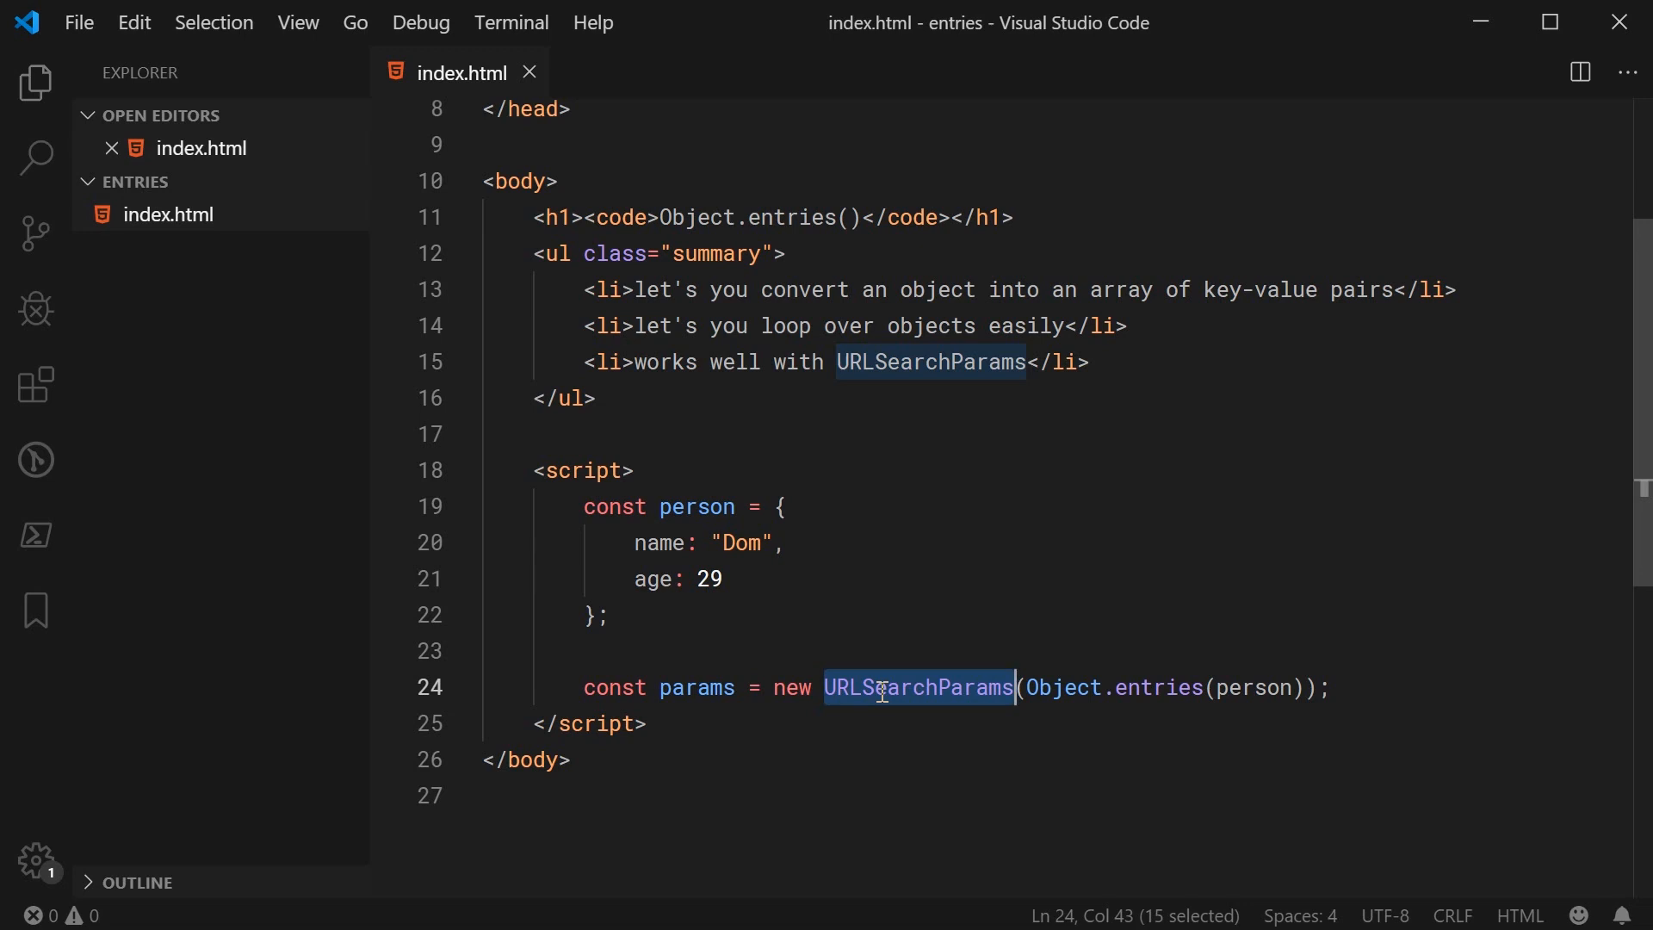
pyautogui.moveTo(932, 718)
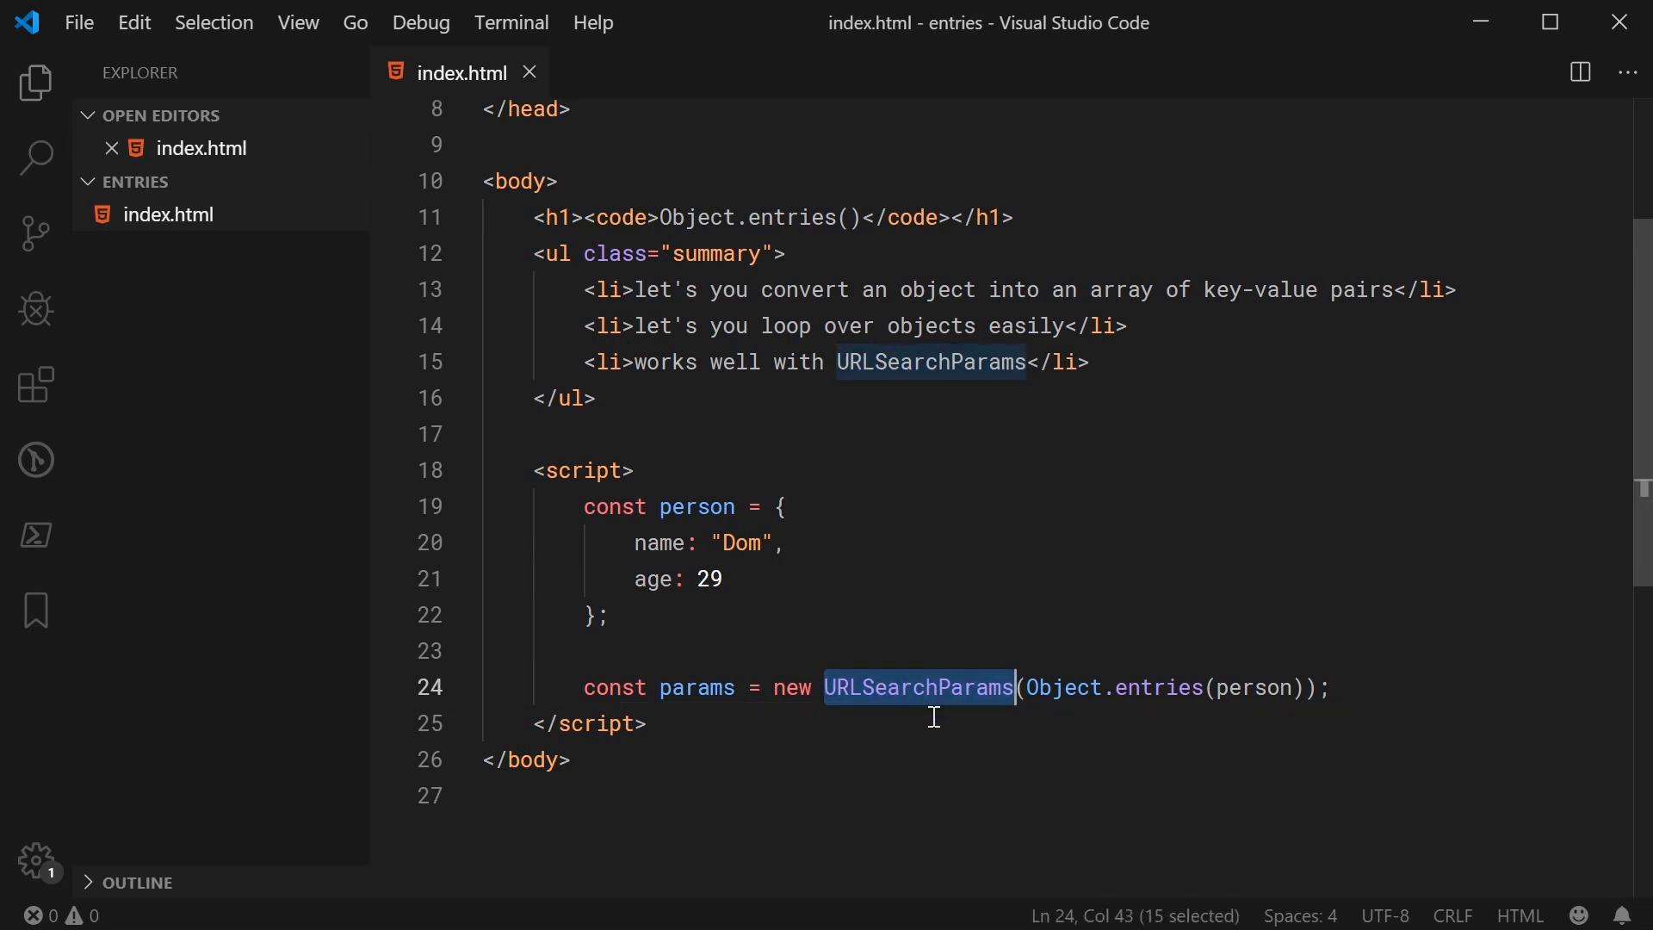
# Add console.log(params.toString()) after the params line
pyautogui.click(1345, 687)
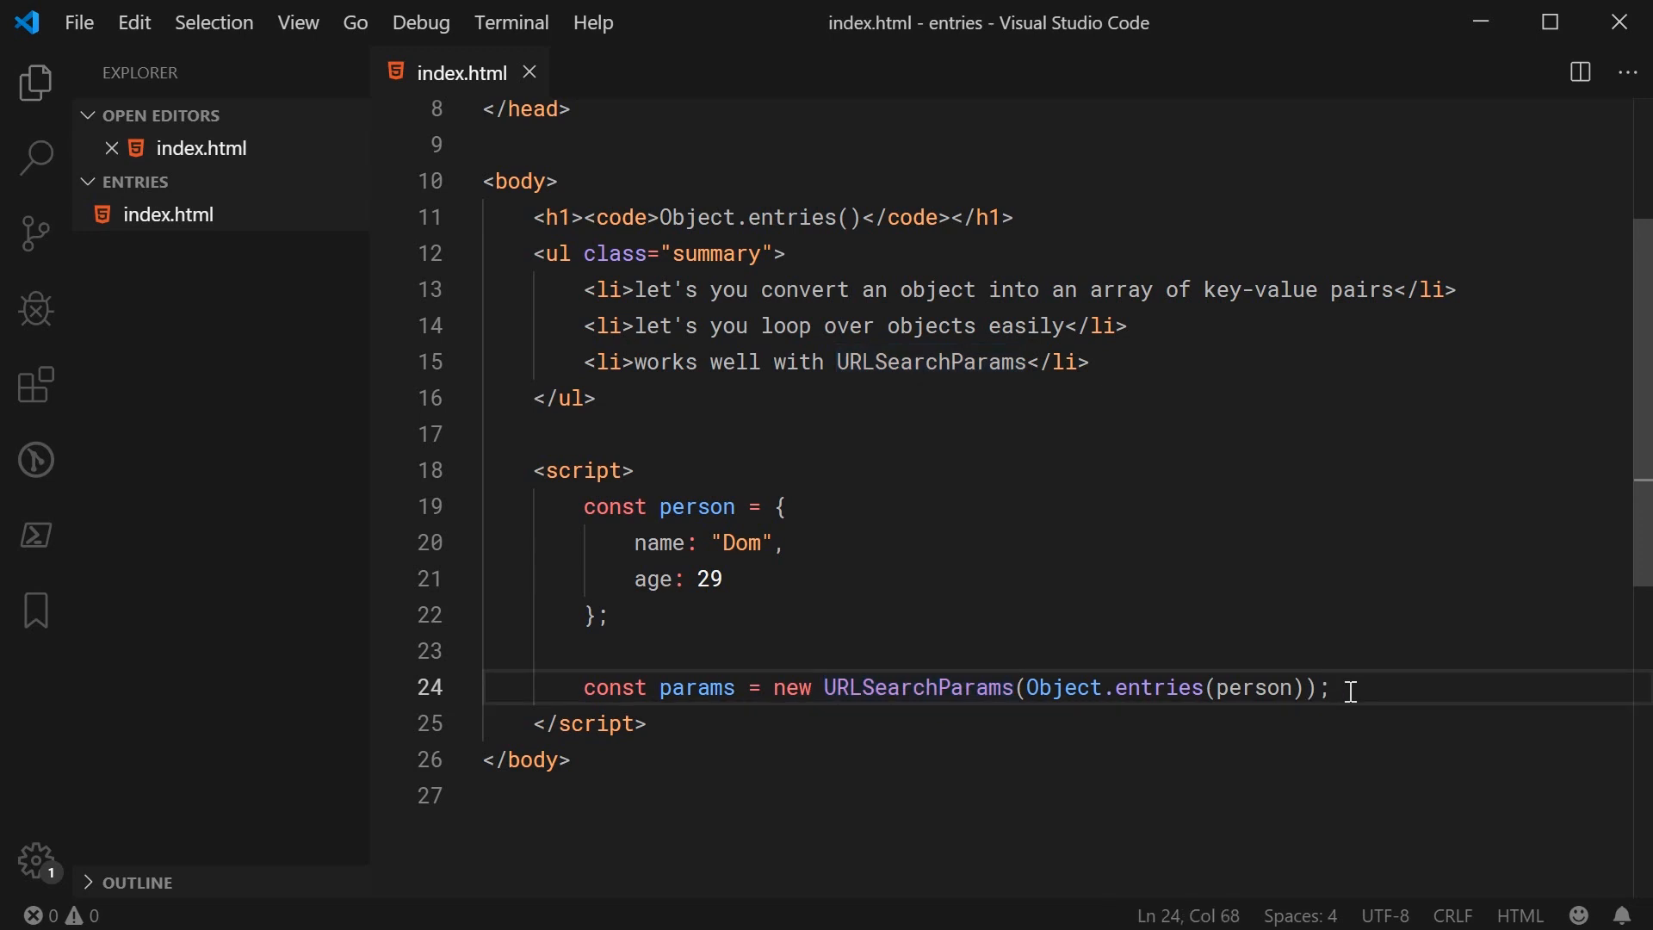
pyautogui.write('console.log()')
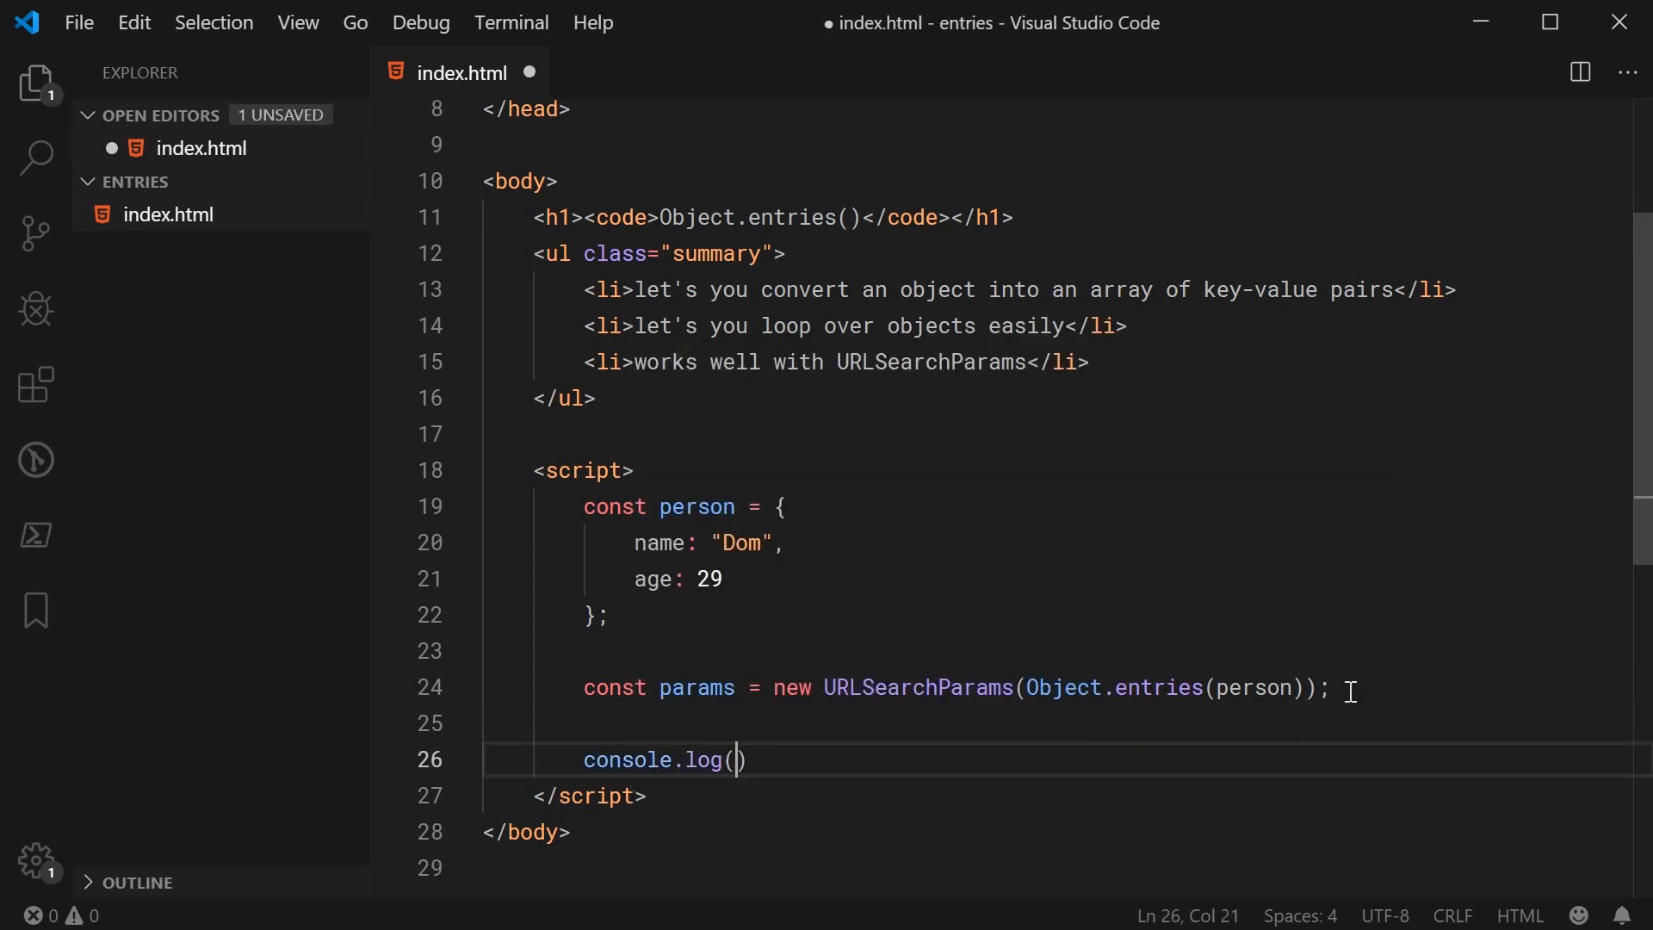
pyautogui.write('params.toString')
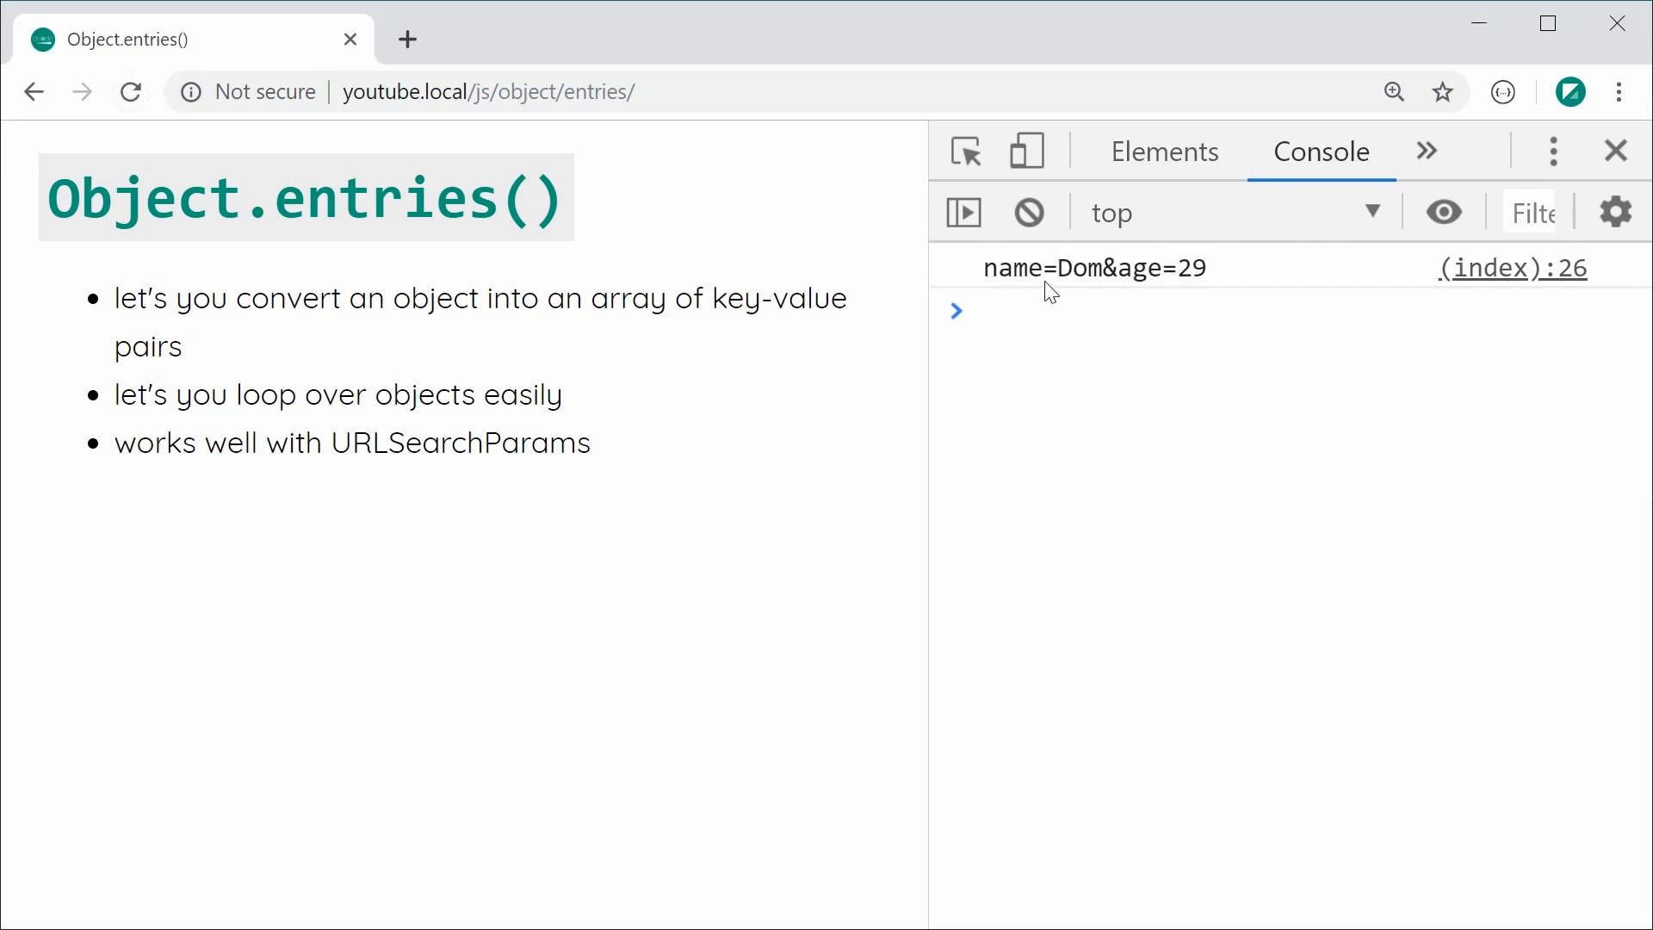
pyautogui.moveTo(1149, 287)
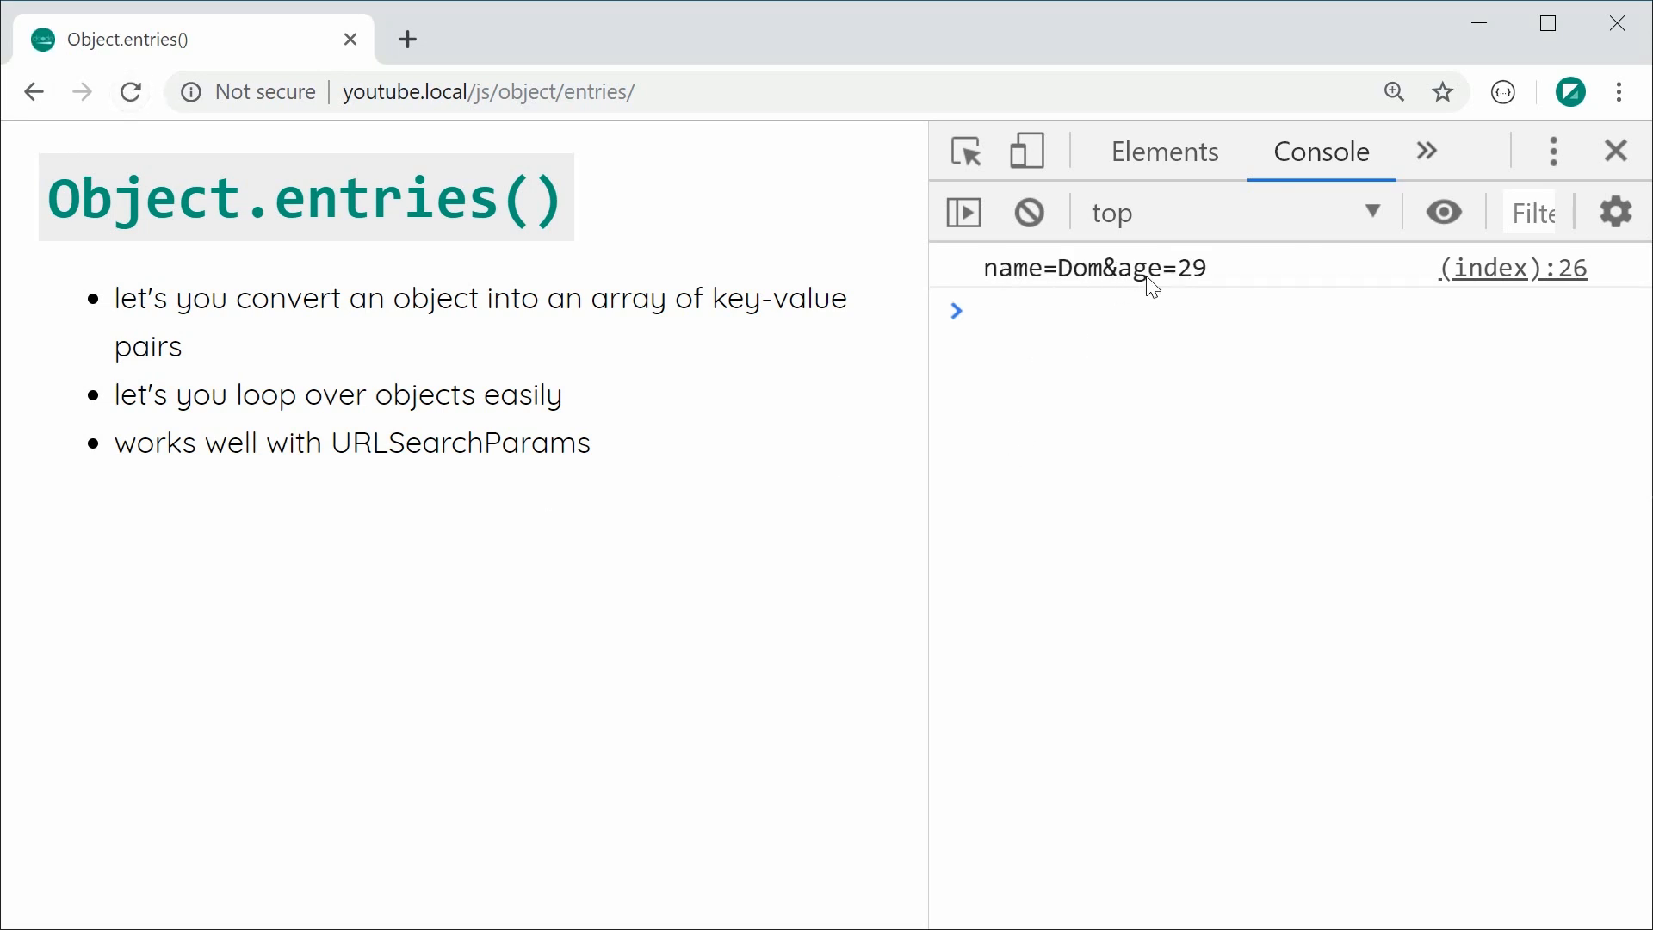
pyautogui.moveTo(678, 574)
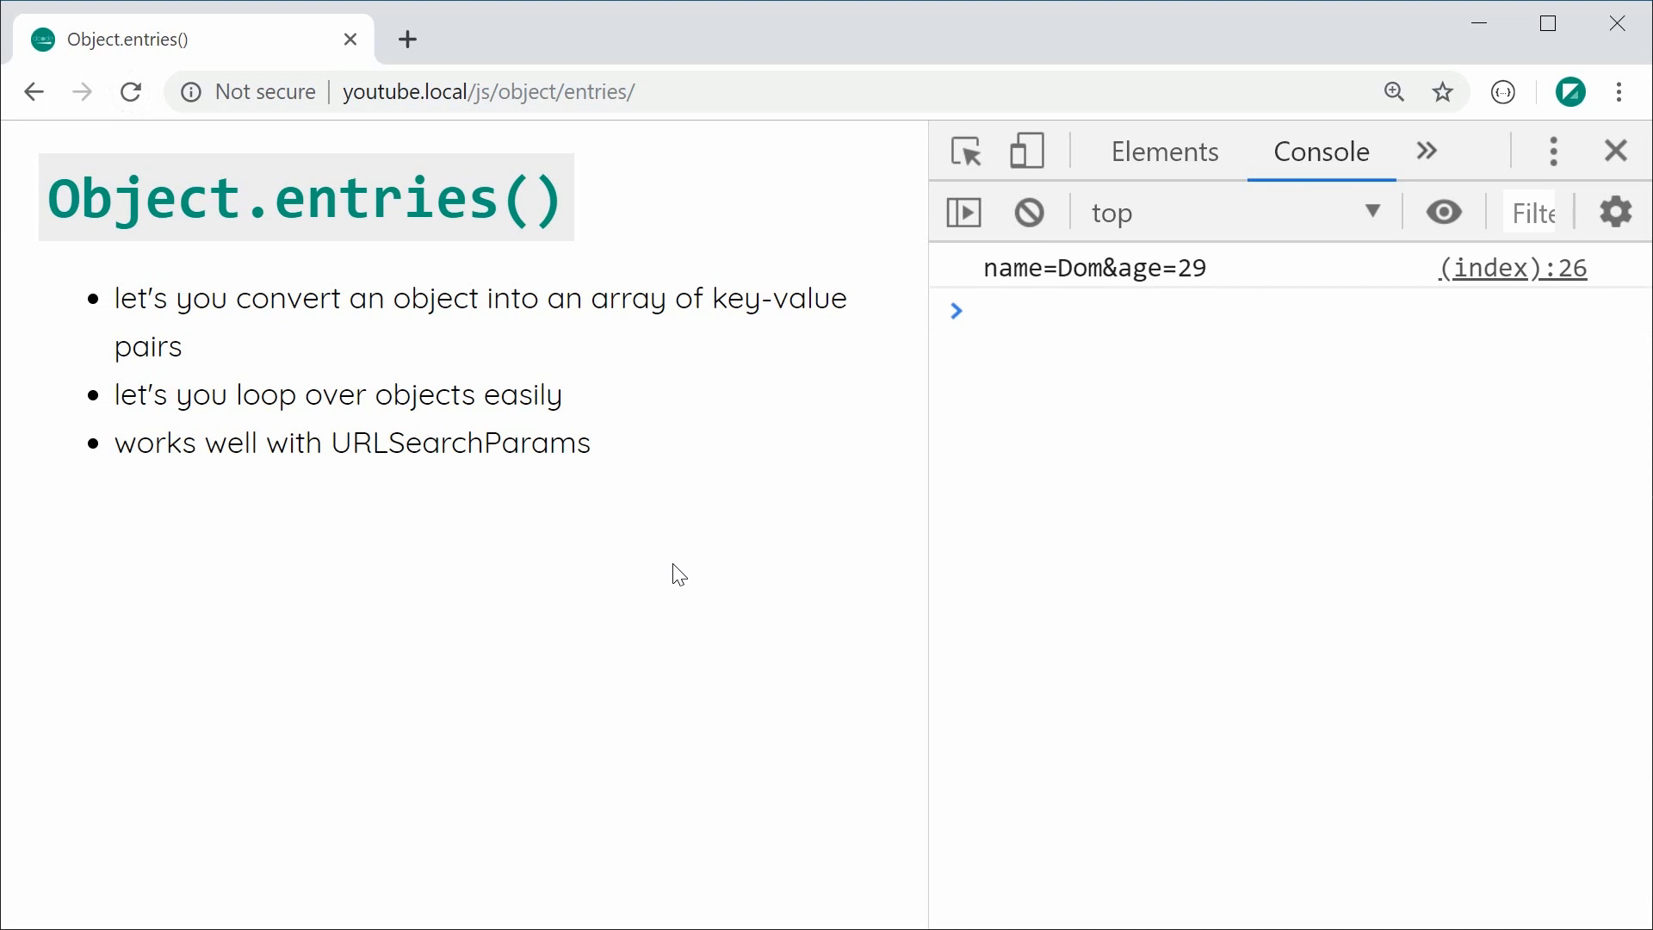